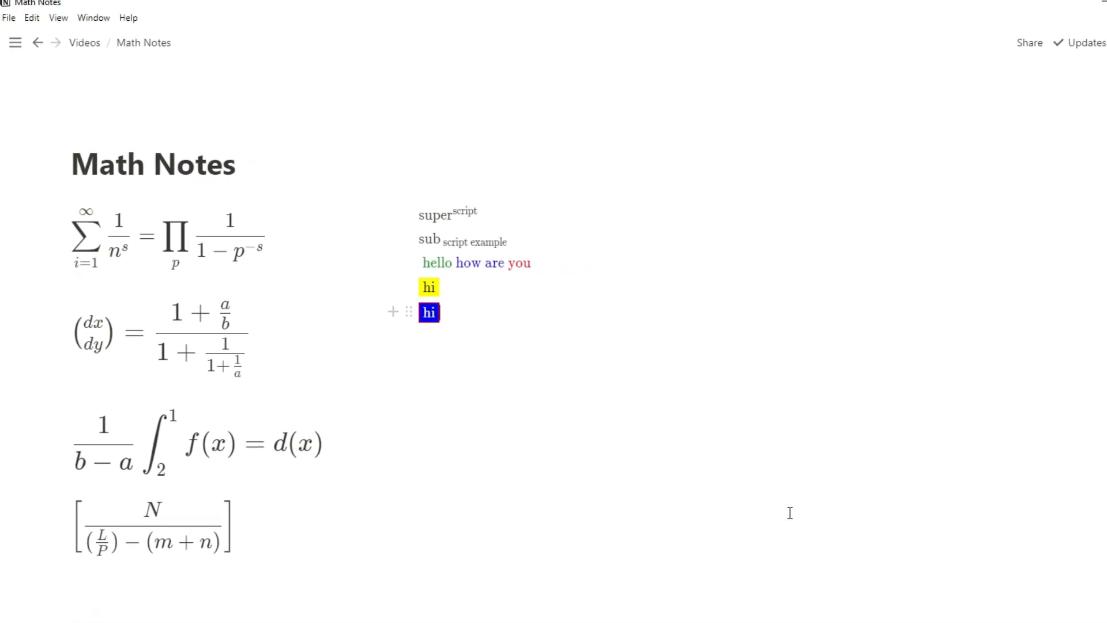
Insert an empty block equation under the Math Notes title from the / command menu
{"action": "type", "text": "/"}
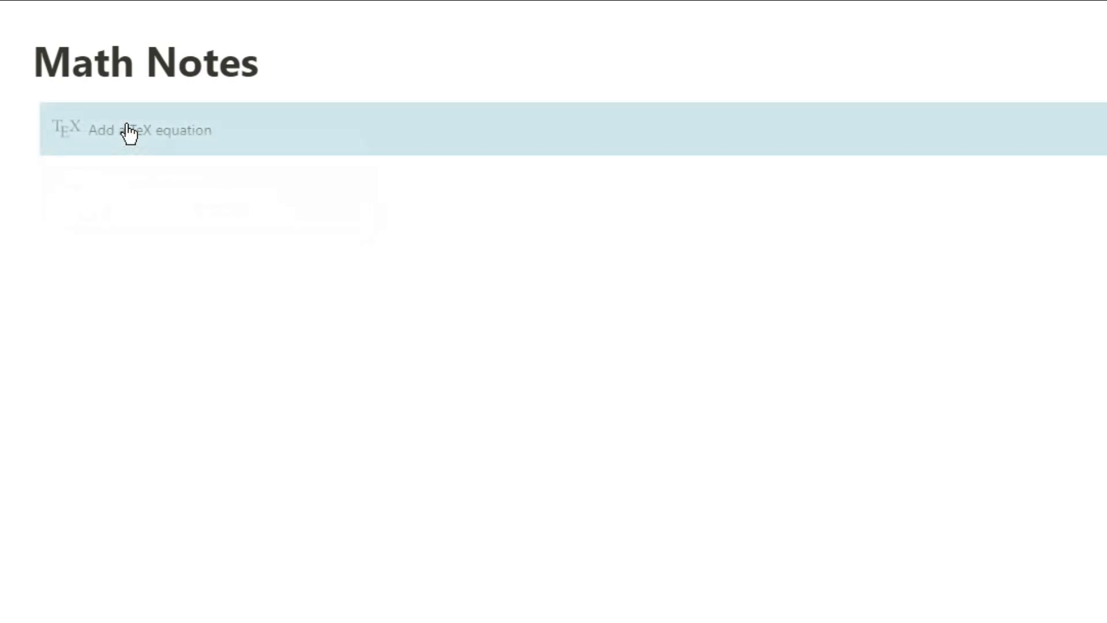
Add a 'Text' line below the equation block and turn its last letters into an inline equation
{"action": "left_click", "coordinate": [265, 176]}
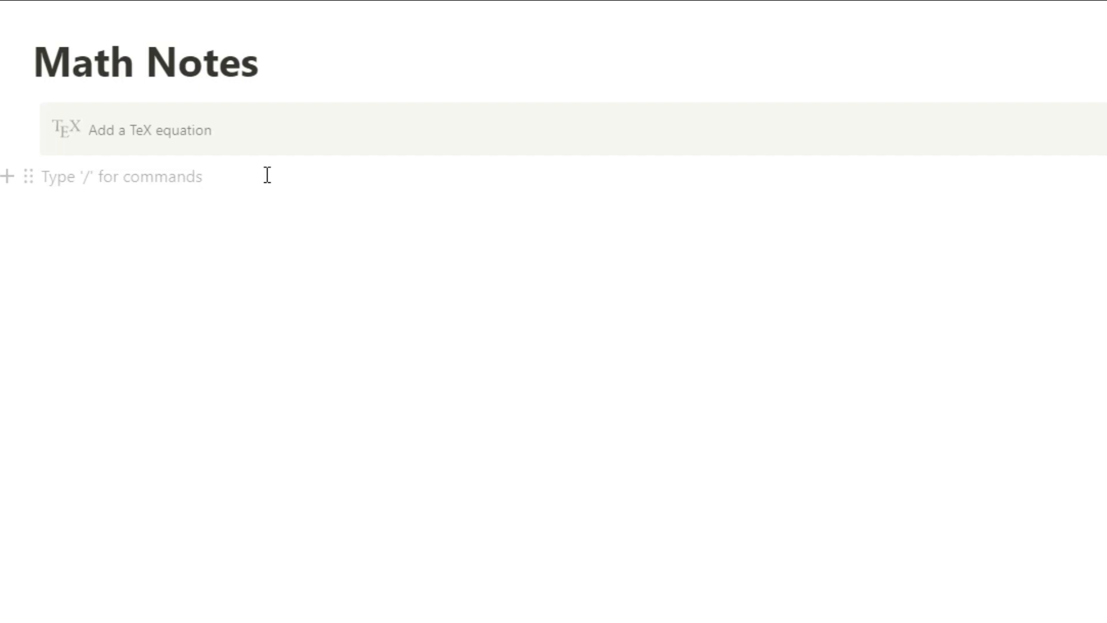
{"action": "type", "text": "Text"}
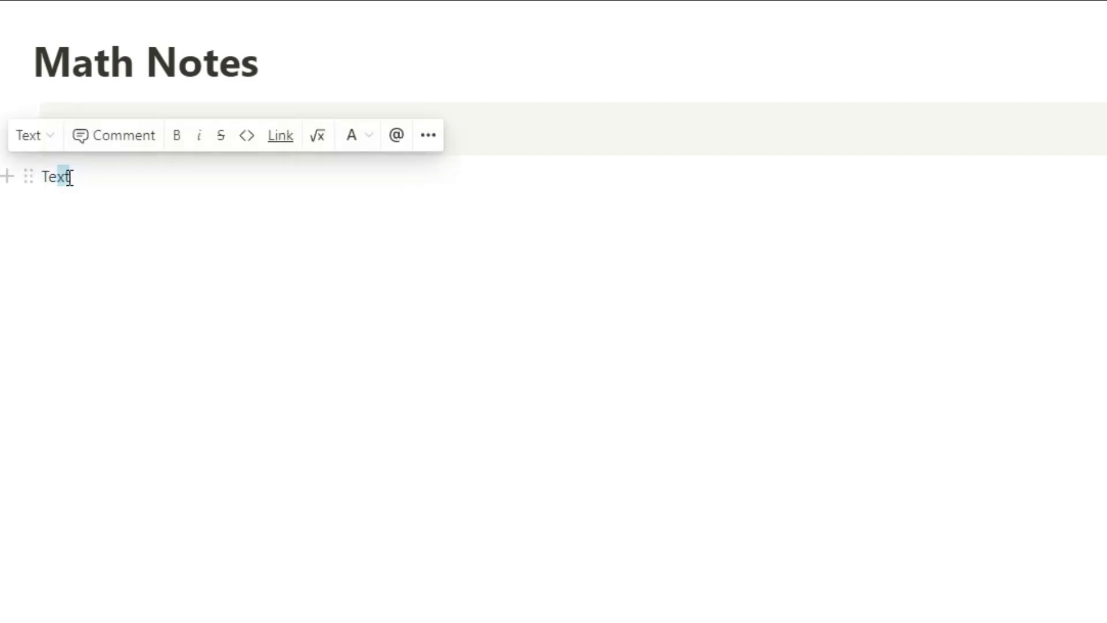
{"action": "left_click", "coordinate": [317, 135]}
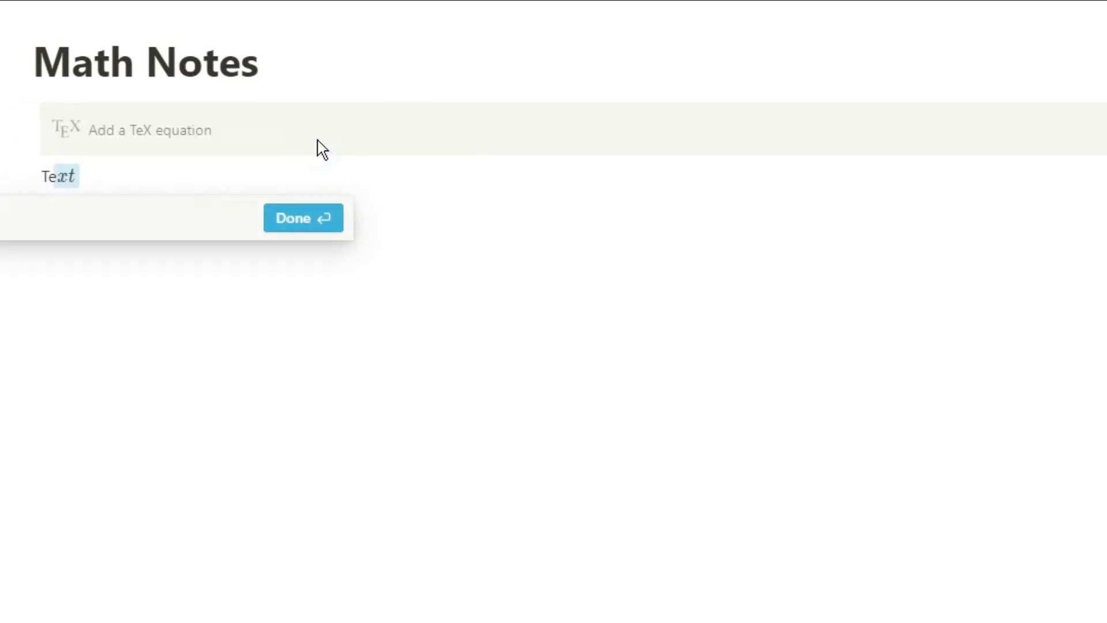
{"action": "mouse_move", "coordinate": [123, 223]}
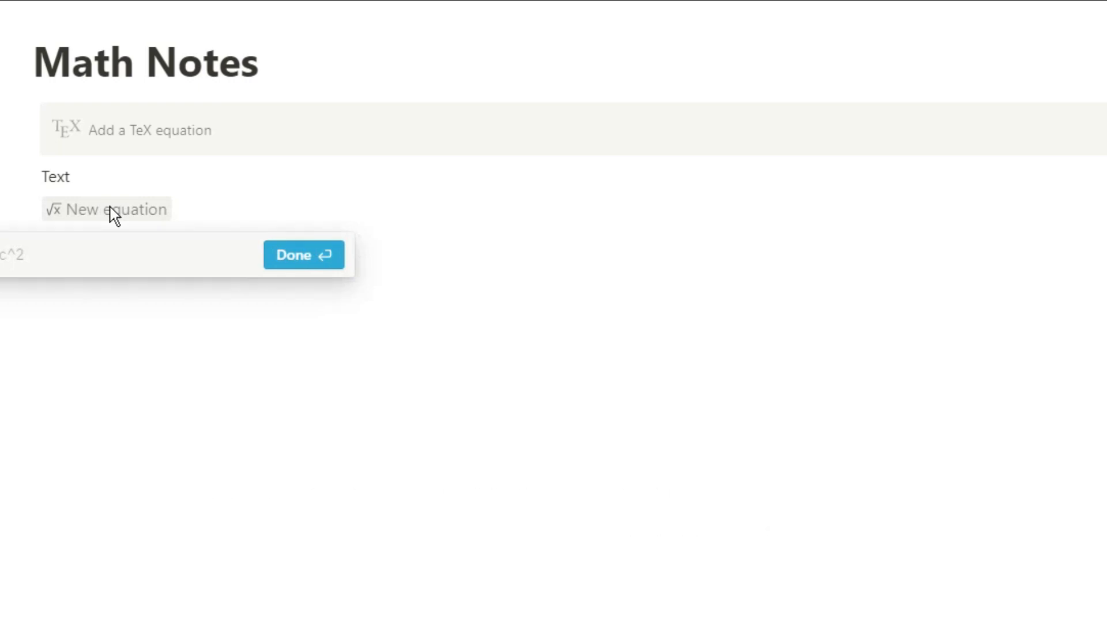
{"action": "mouse_move", "coordinate": [97, 270]}
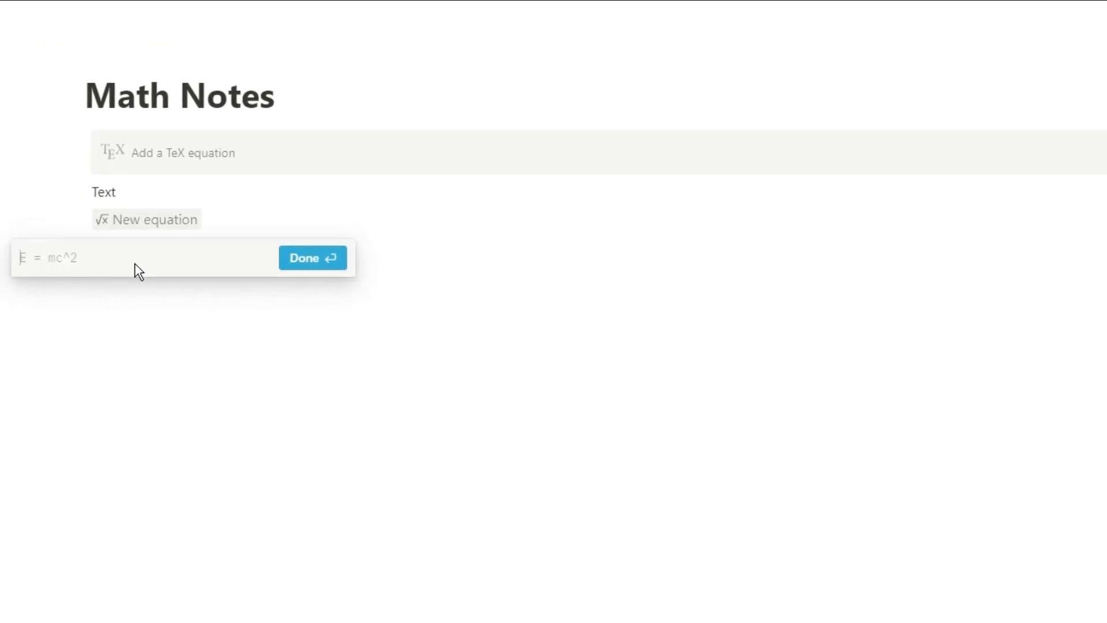
Type inline A=x+y with 'carry on typing', and set the block equation to A = x + y
{"action": "type", "text": "A="}
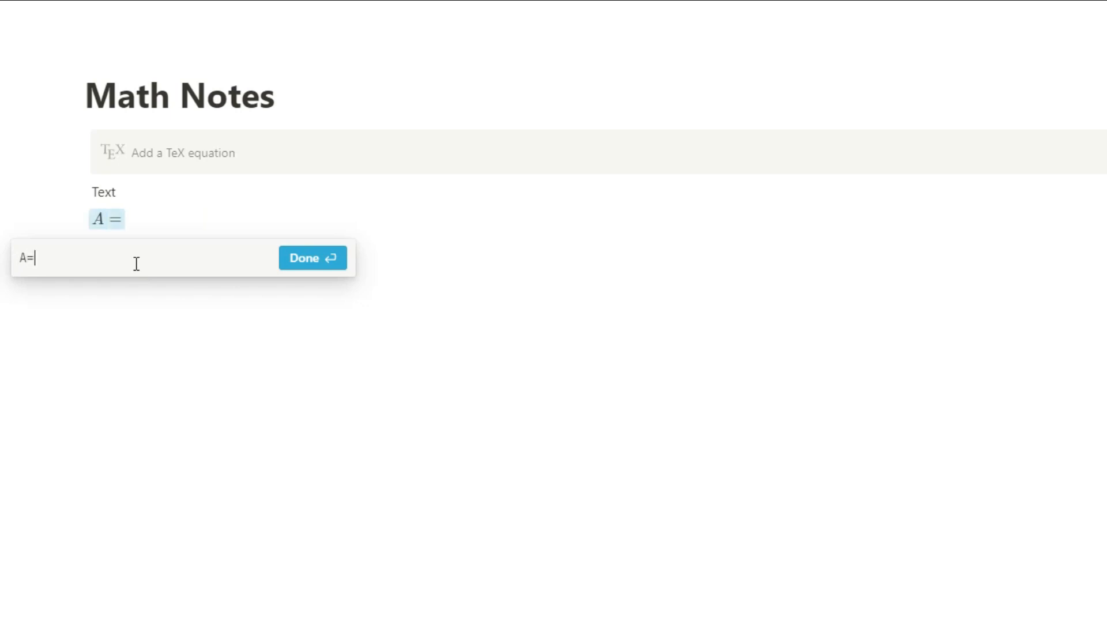
{"action": "type", "text": "x+y"}
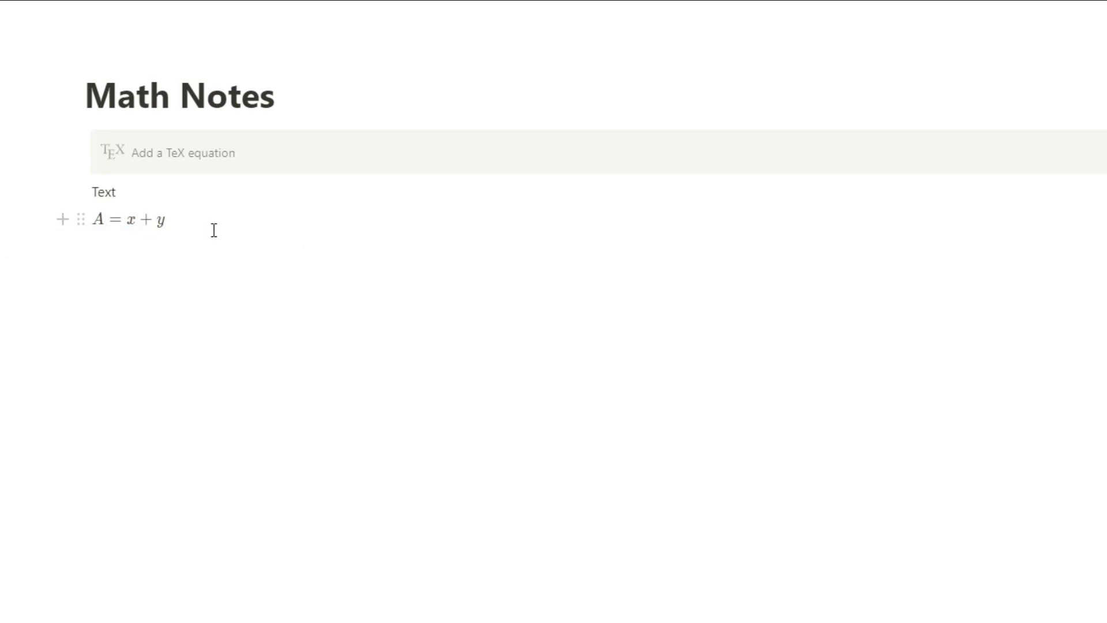
{"action": "type", "text": "carry on typing"}
{"action": "type", "text": "A ="}
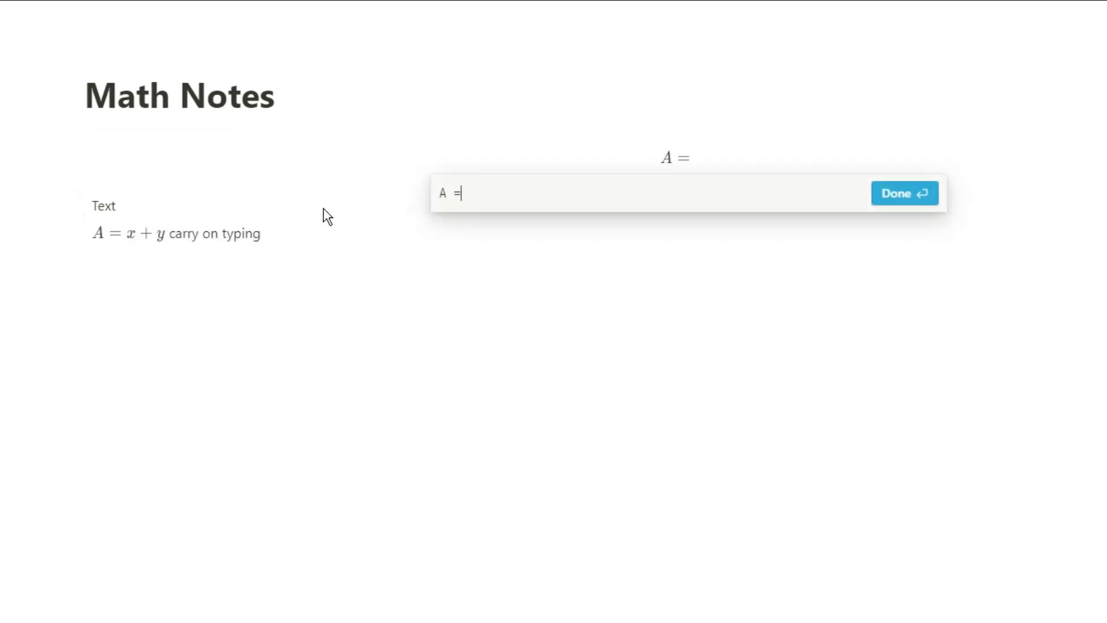
{"action": "type", "text": "x + y"}
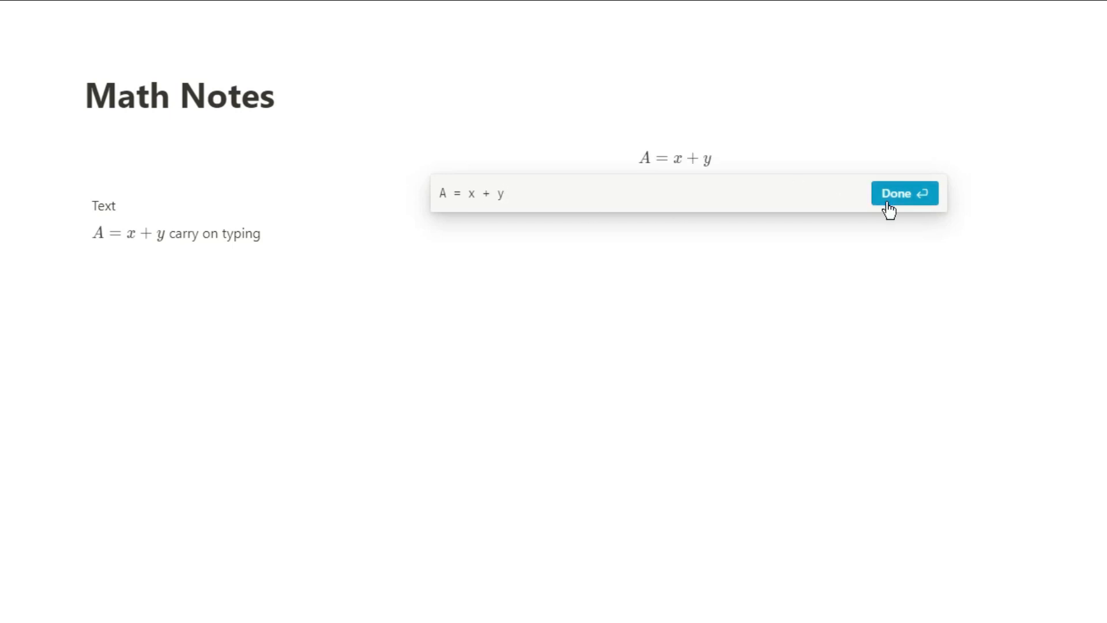
{"action": "left_click", "coordinate": [905, 192]}
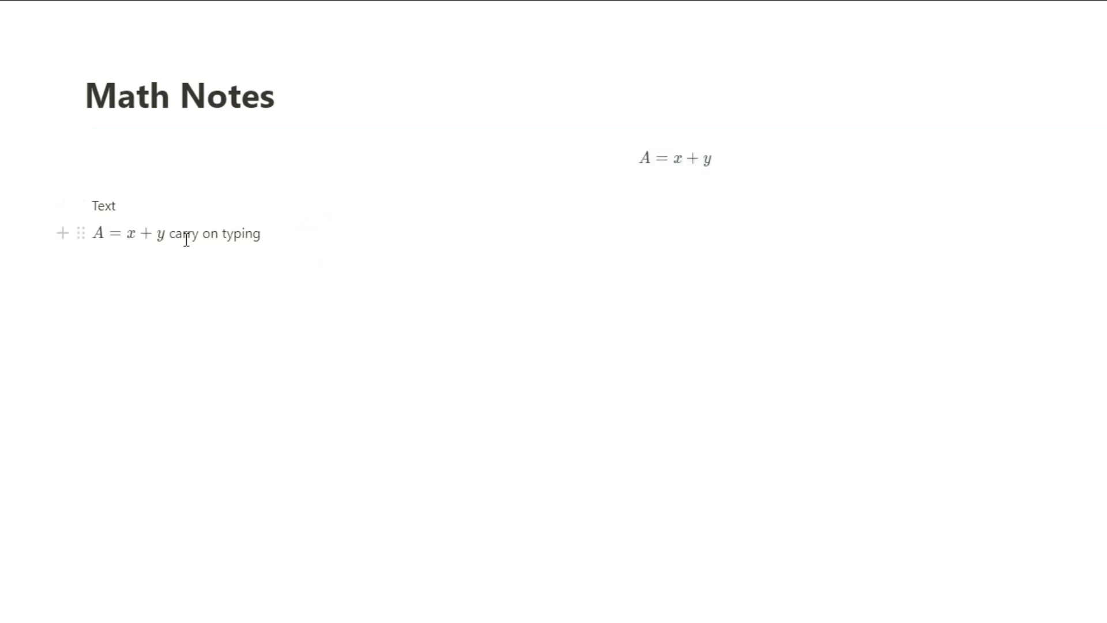
Add A = X + Y as a second inline equation and confirm it
{"action": "type", "text": "A"}
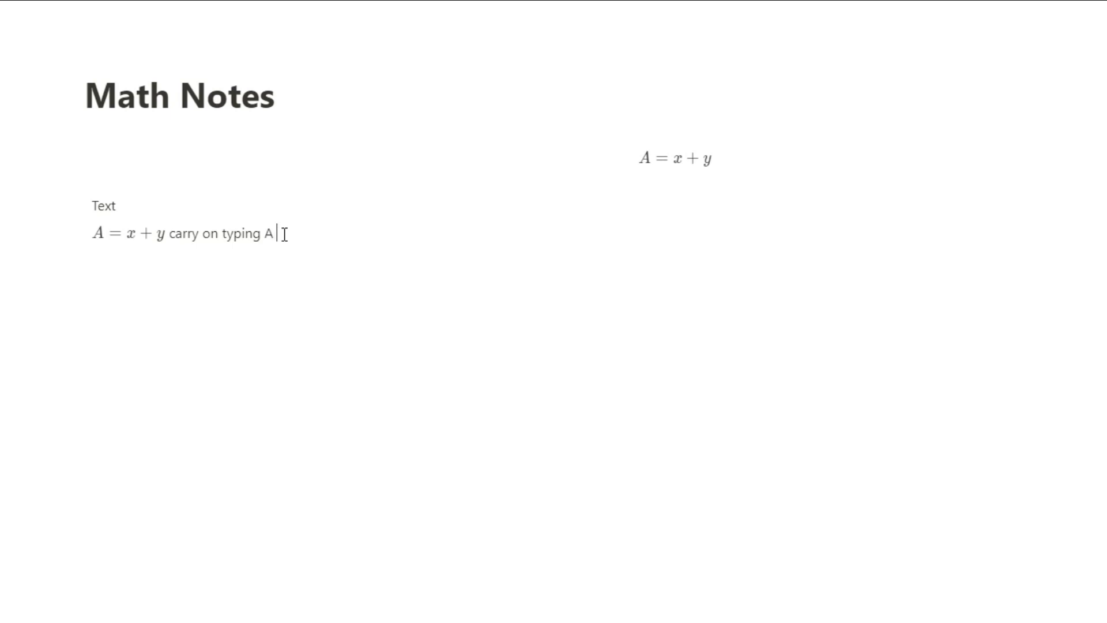
{"action": "type", "text": "= X + Y"}
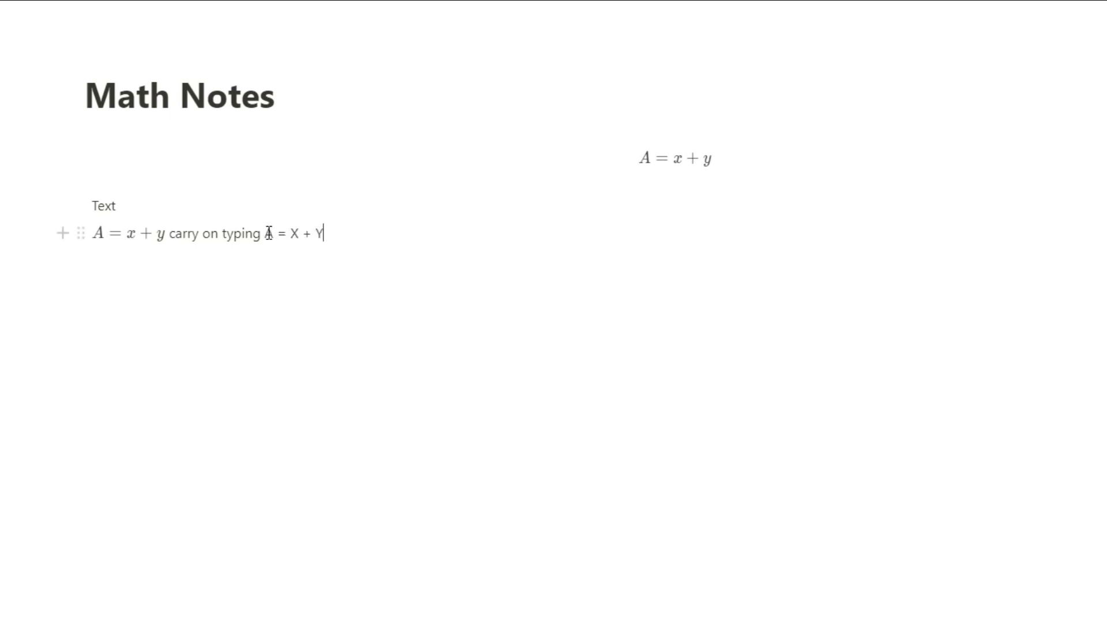
{"action": "left_click", "coordinate": [367, 232]}
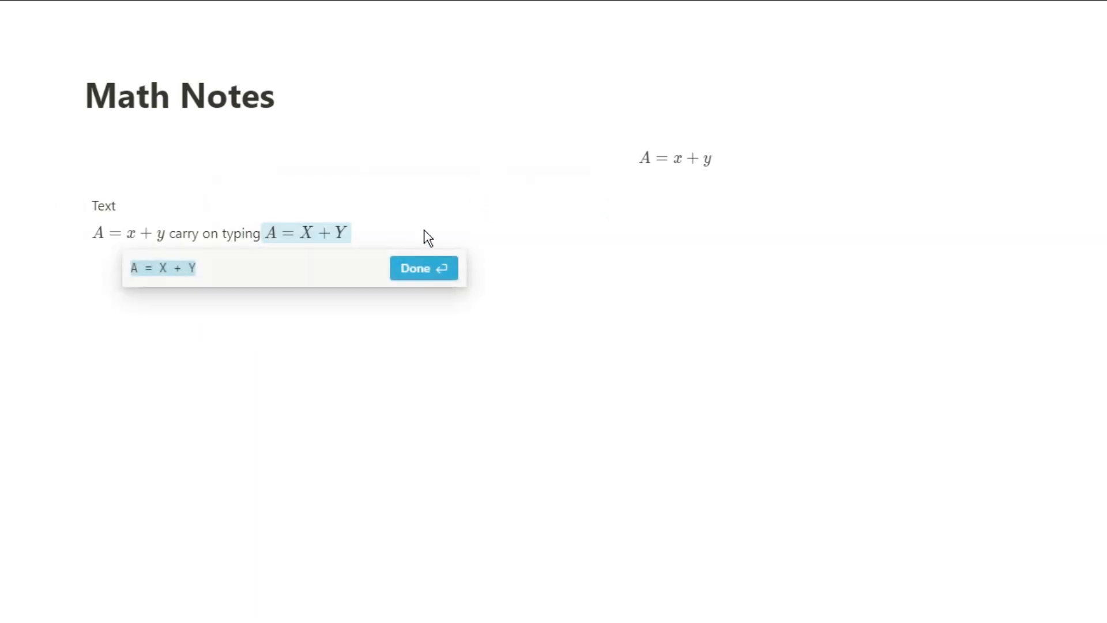
{"action": "left_click", "coordinate": [423, 269]}
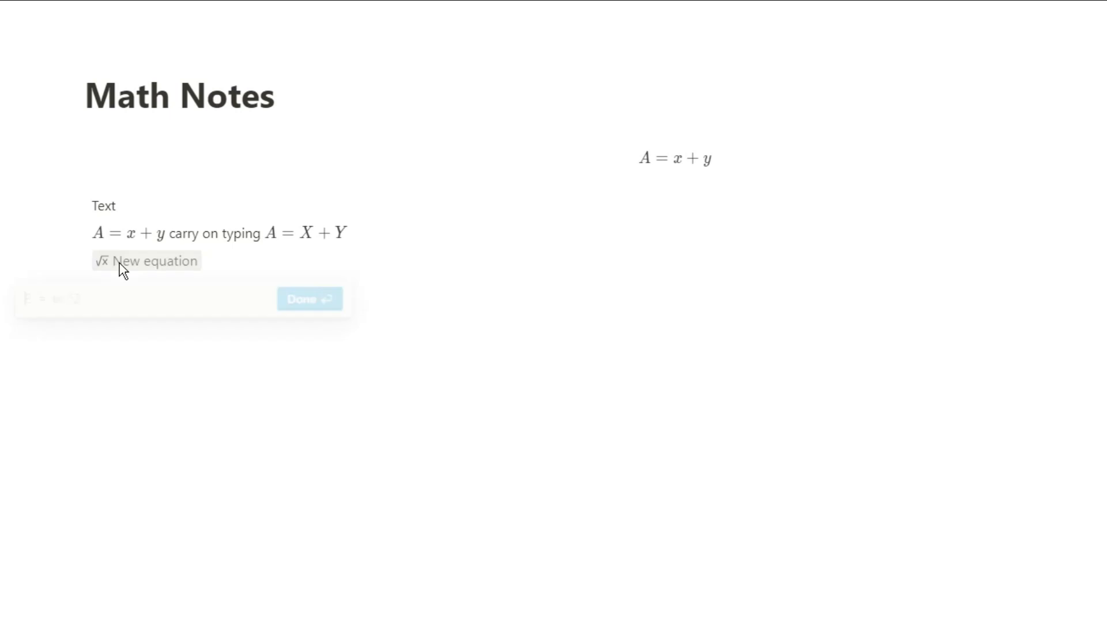
Start the inline equation as \sum with the subscript i=1
{"action": "type", "text": "\\"}
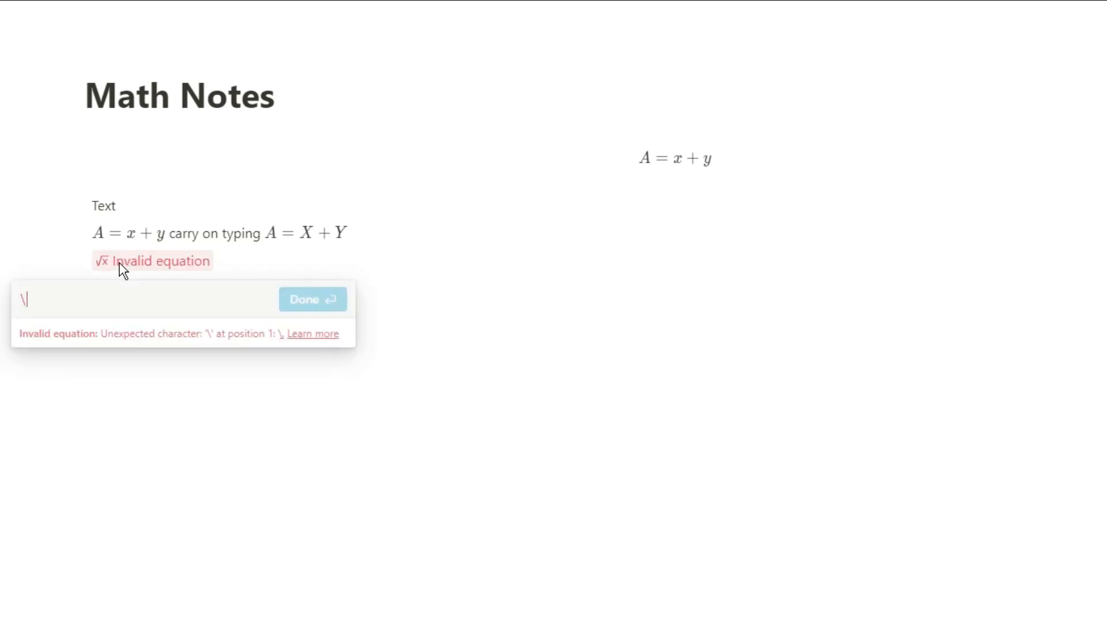
{"action": "type", "text": "sum"}
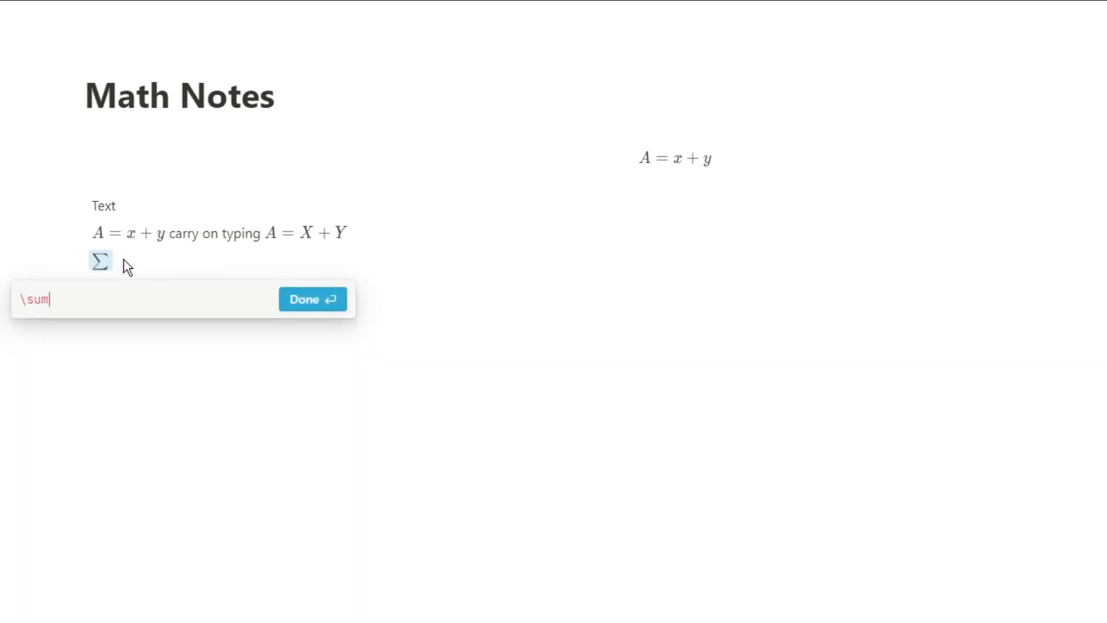
{"action": "mouse_move", "coordinate": [120, 267]}
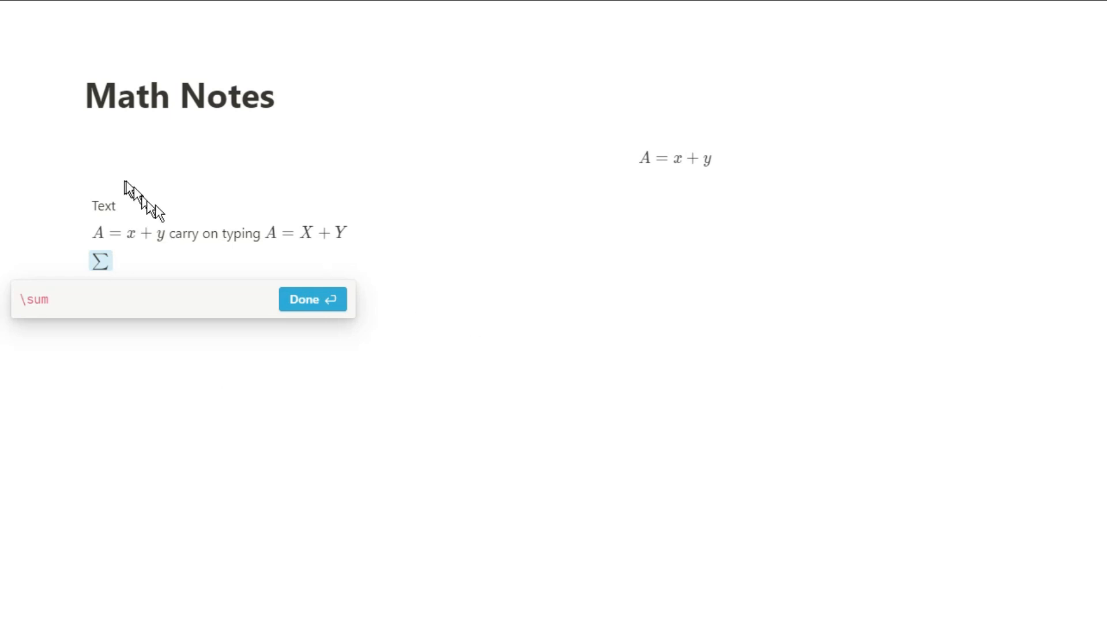
{"action": "left_click", "coordinate": [70, 299]}
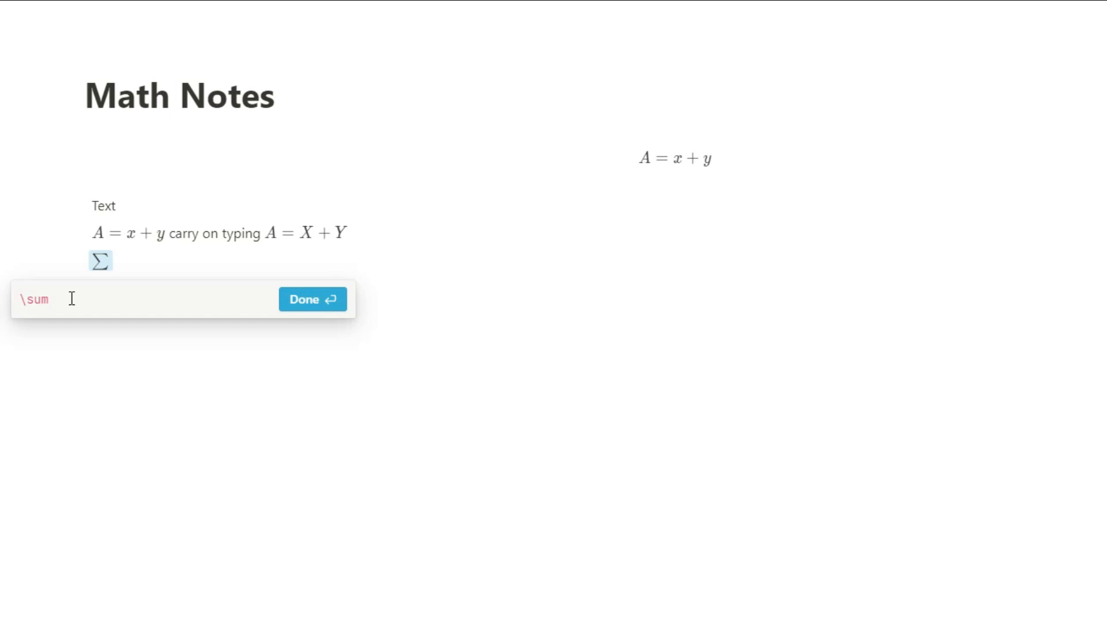
{"action": "type", "text": "_"}
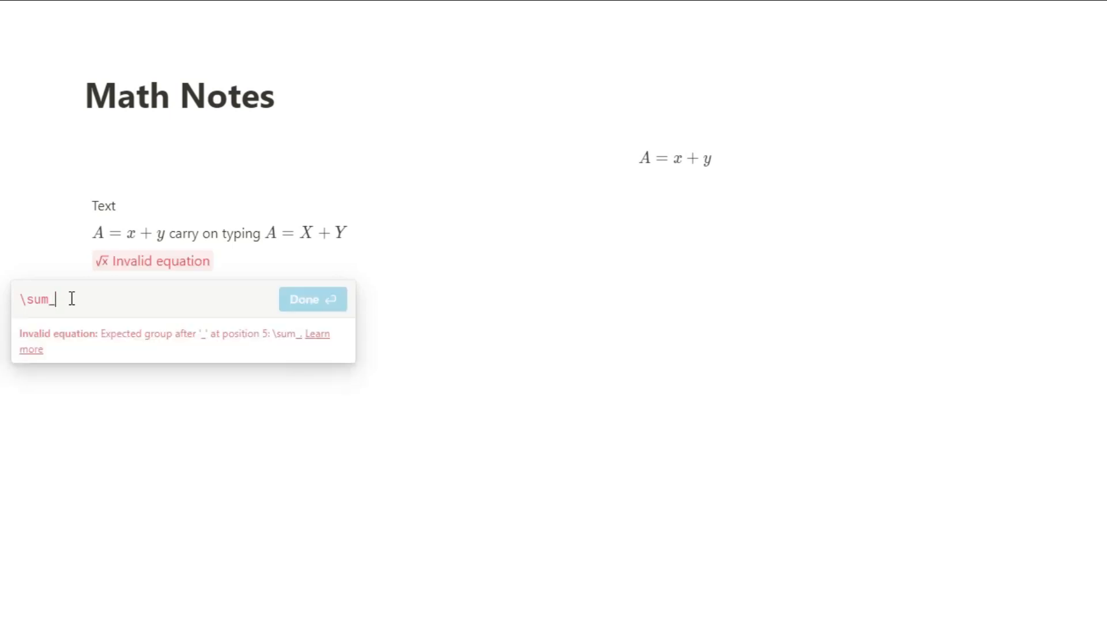
{"action": "type", "text": "{"}
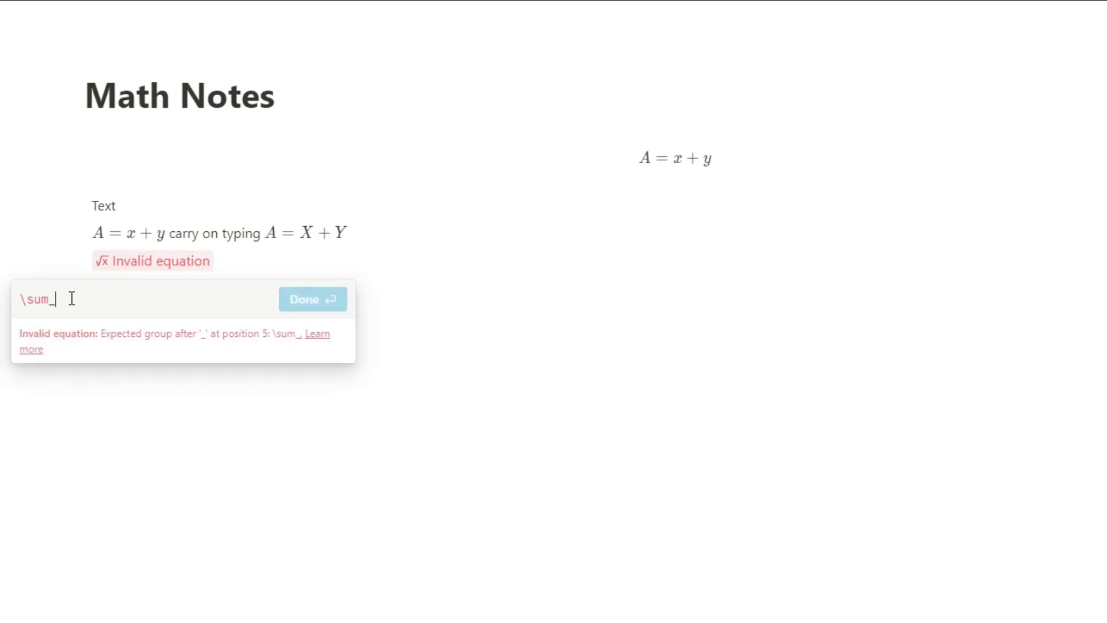
{"action": "type", "text": "{i"}
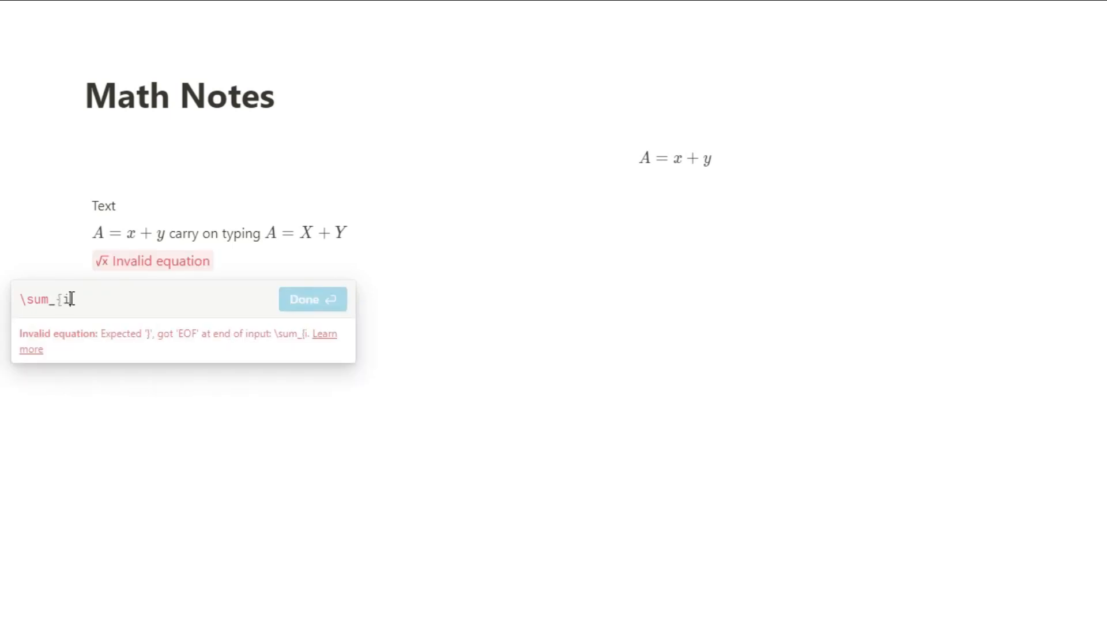
{"action": "type", "text": "=1"}
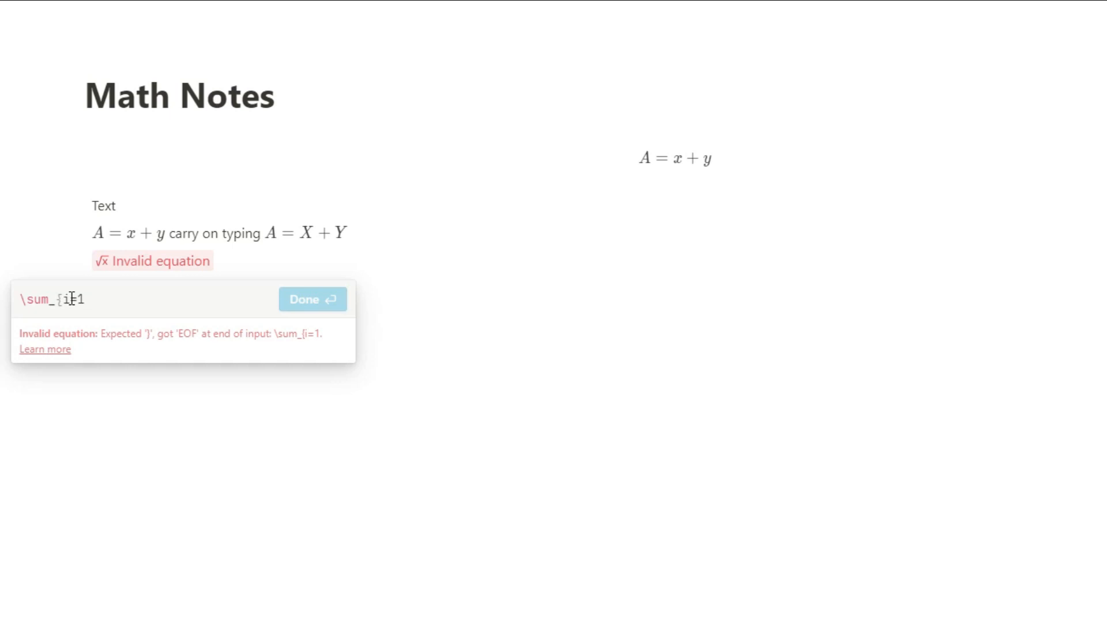
{"action": "type", "text": "}"}
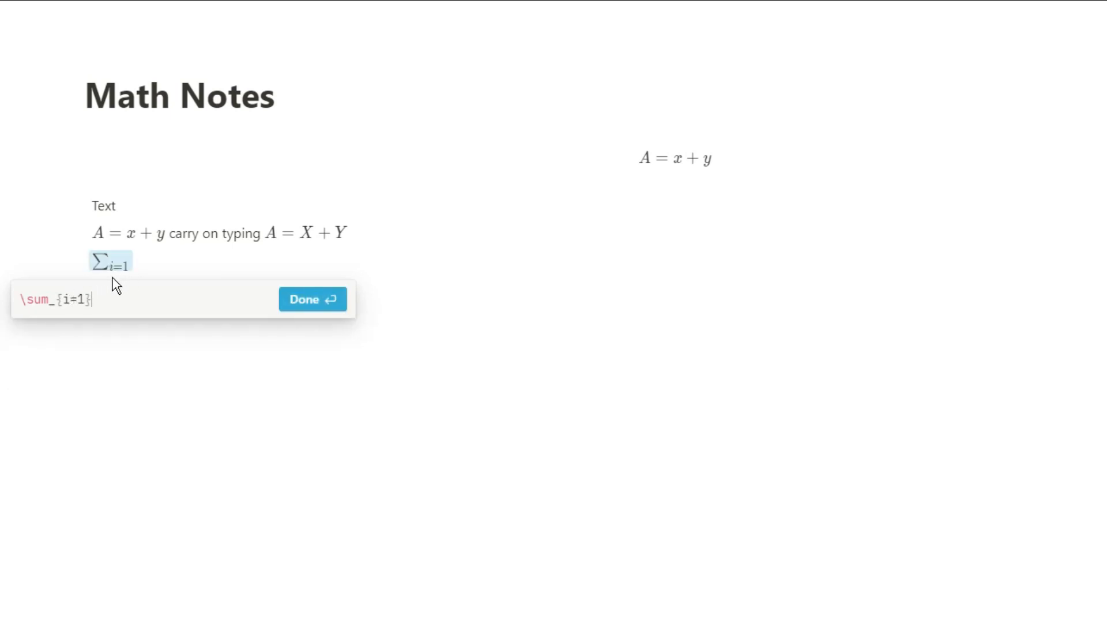
Add the ^{\infty} superscript to the sum and confirm the equation
{"action": "type", "text": "^"}
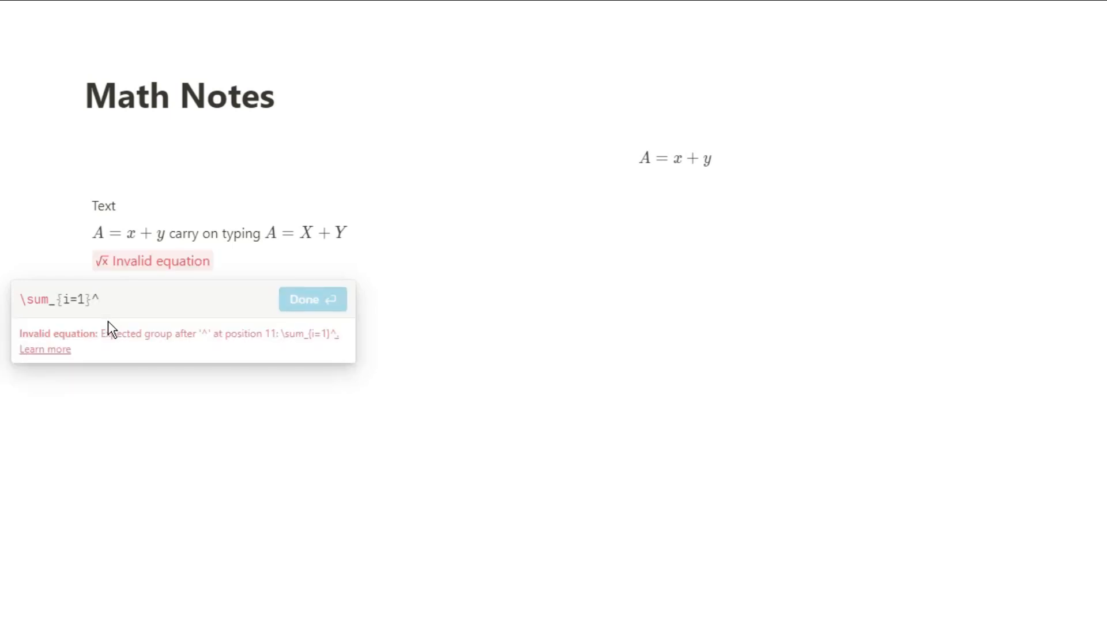
{"action": "type", "text": "{"}
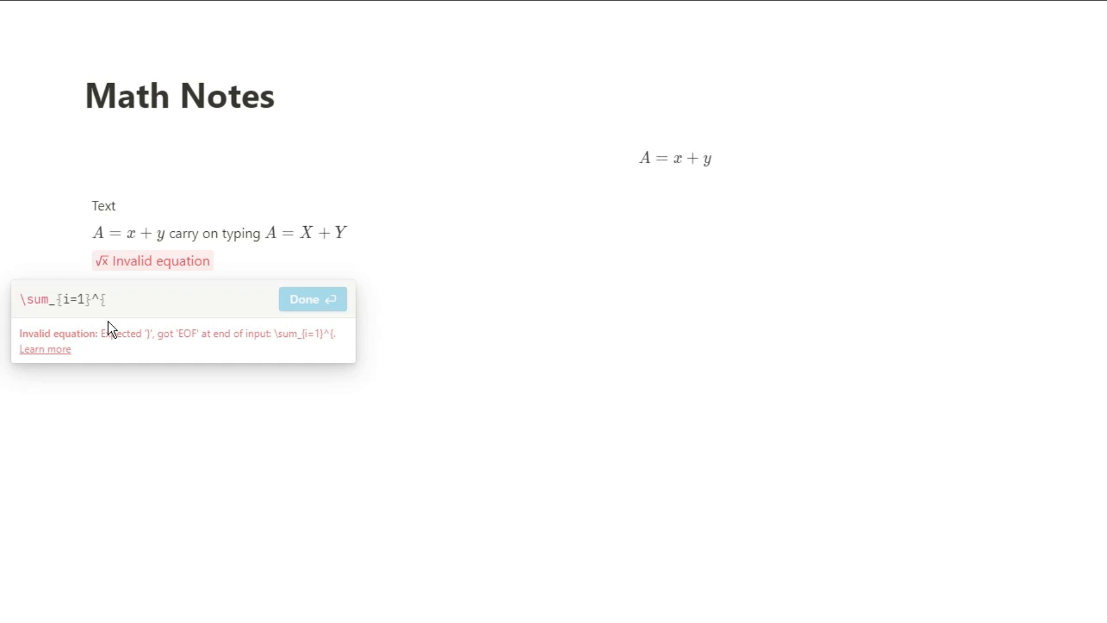
{"action": "type", "text": "\\inf"}
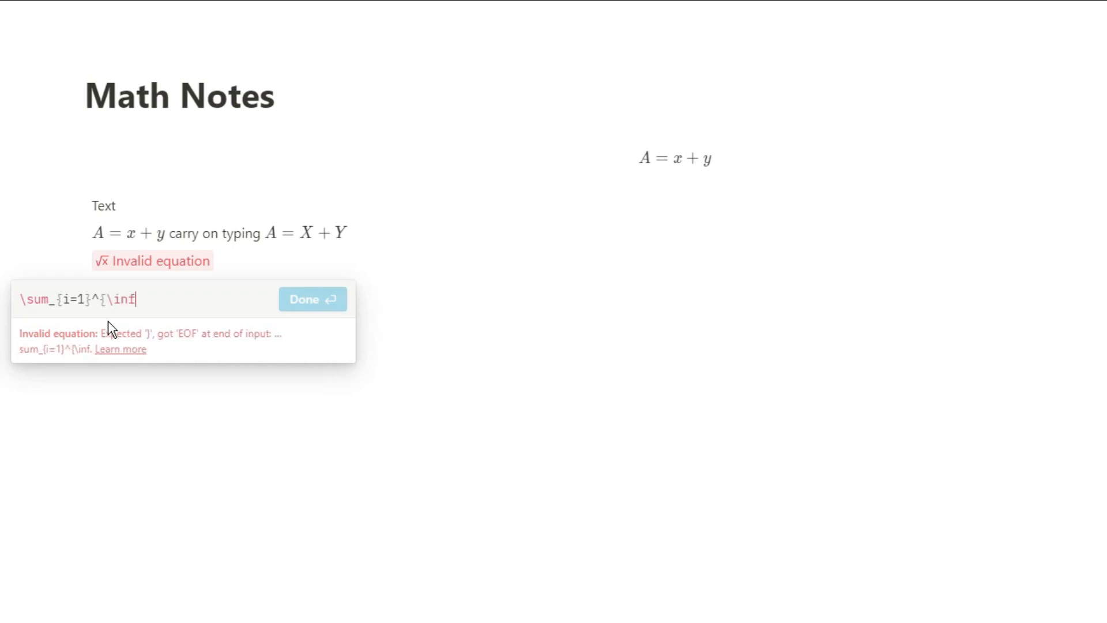
{"action": "type", "text": "ty"}
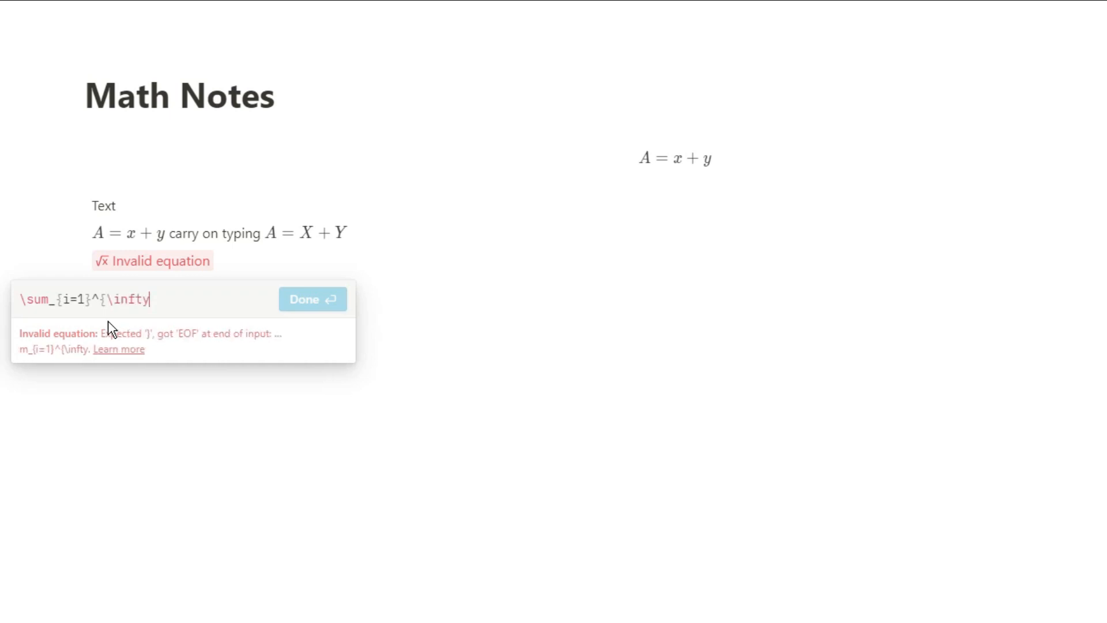
{"action": "type", "text": "}"}
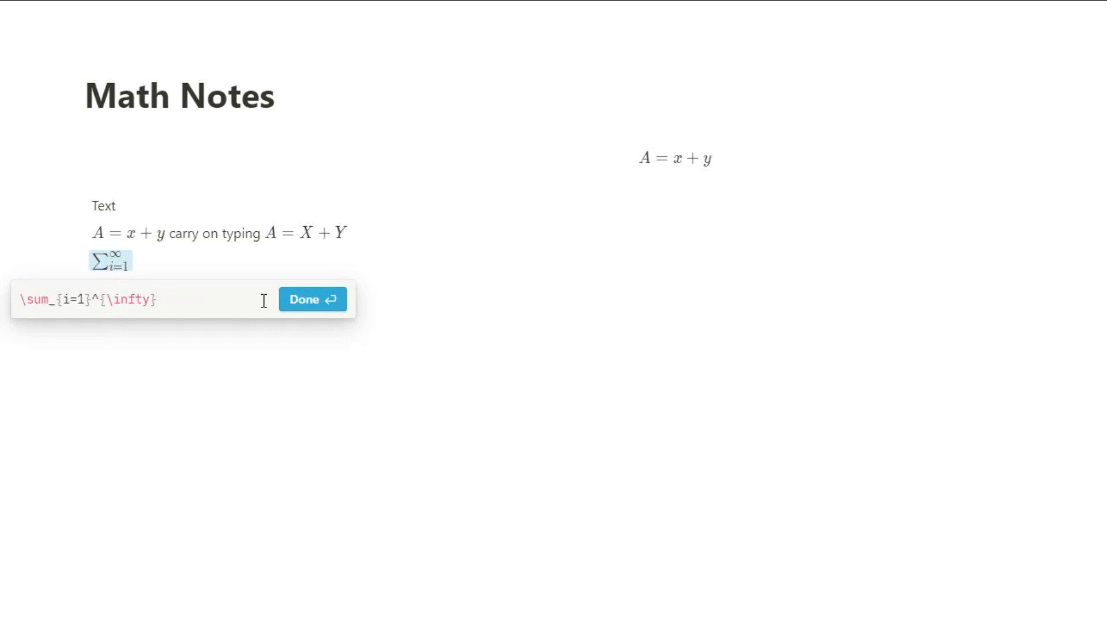
{"action": "left_click", "coordinate": [312, 298]}
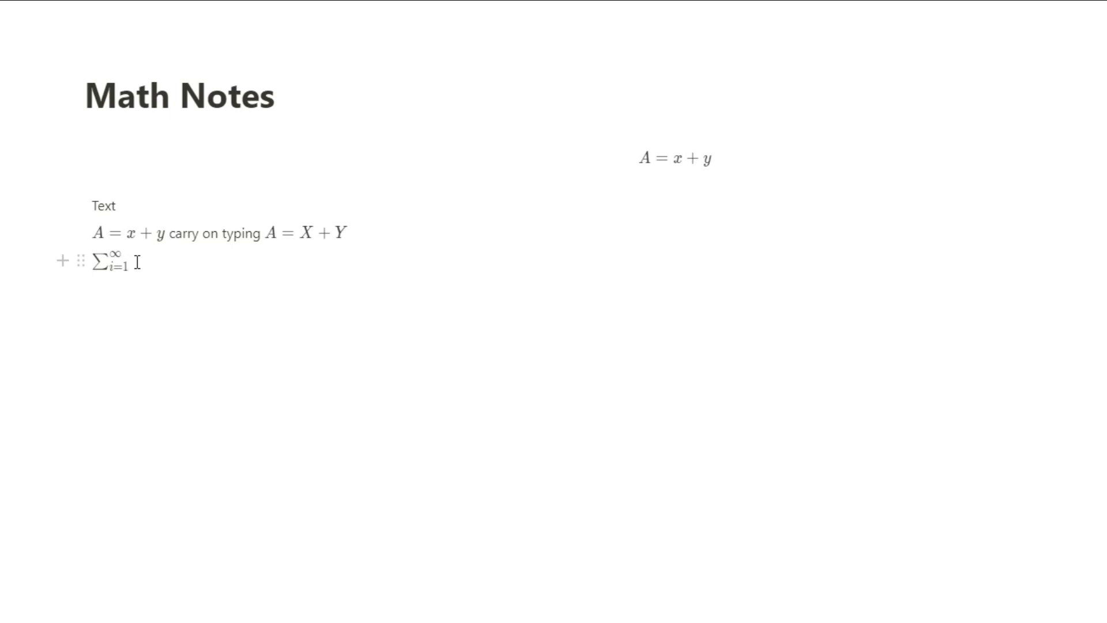
Prefix the sum equation with \displaystyle and confirm it
{"action": "left_click", "coordinate": [79, 261]}
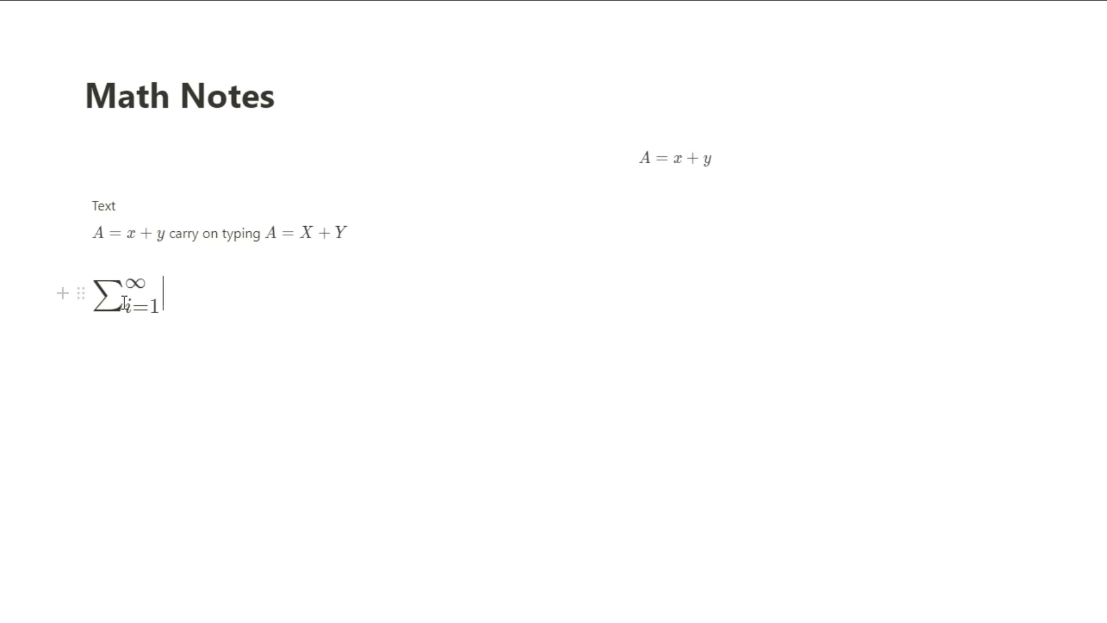
{"action": "left_click", "coordinate": [127, 293]}
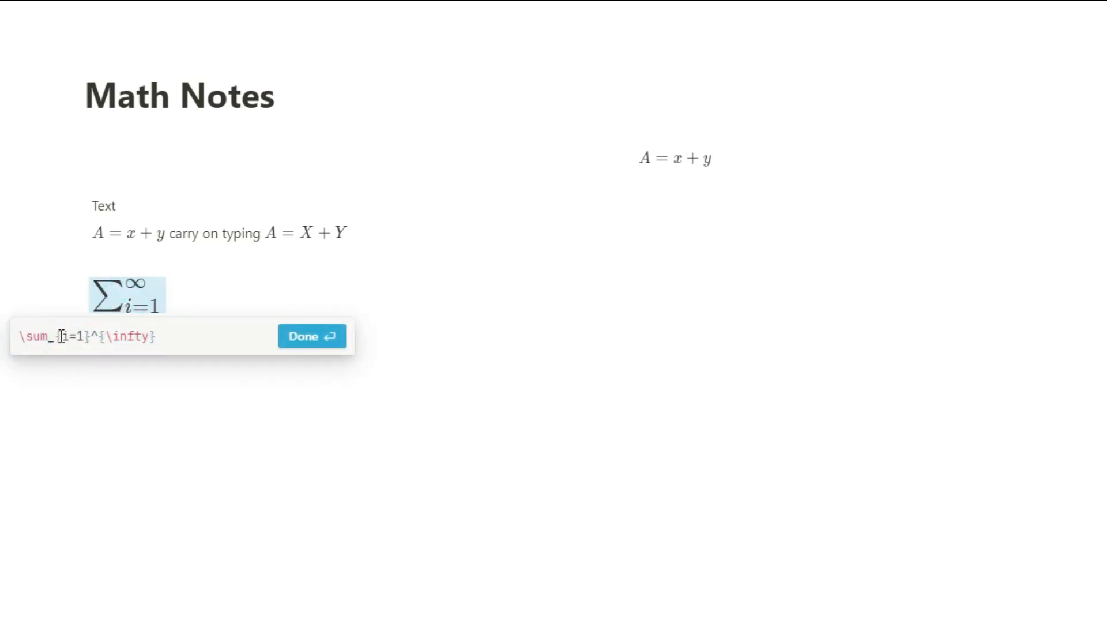
{"action": "type", "text": "\\displaystyle"}
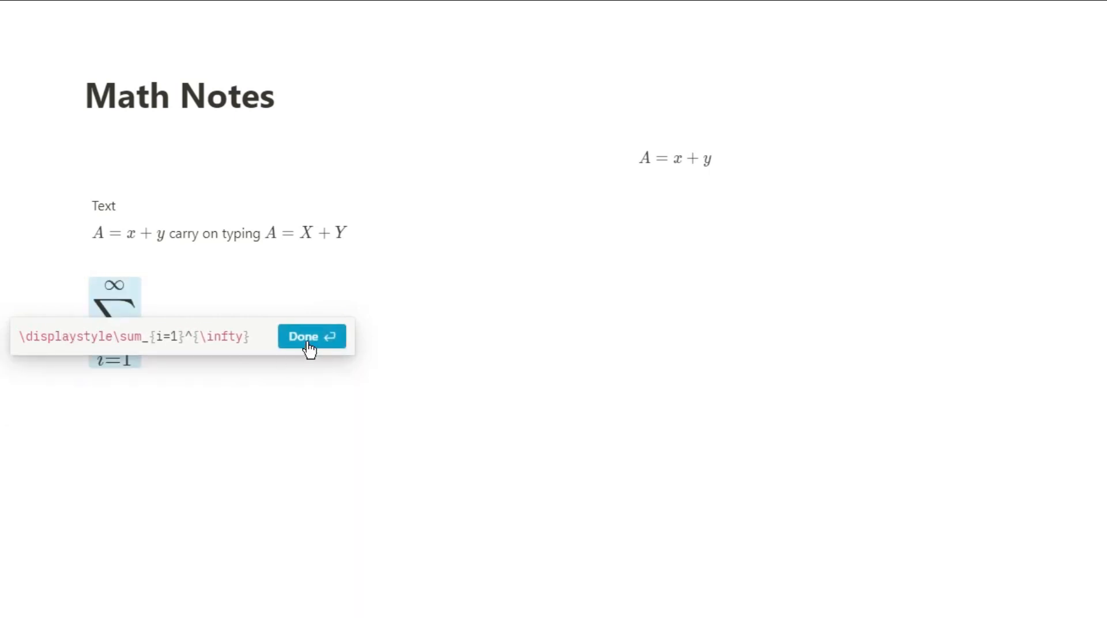
{"action": "left_click", "coordinate": [312, 336]}
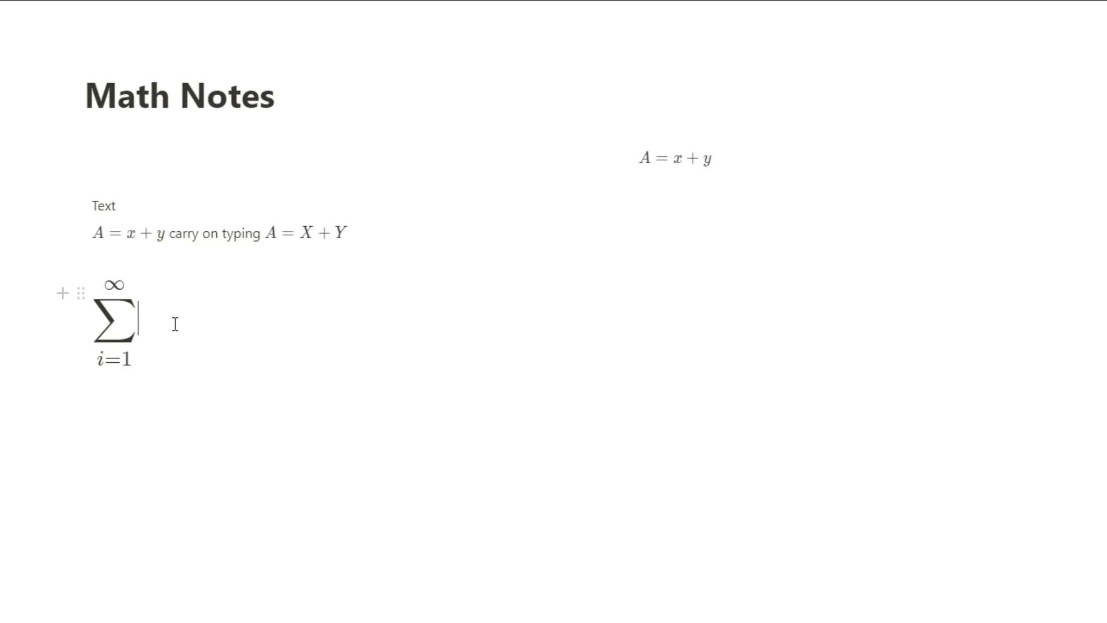
Append \frac{1}{n^s} to the sum and confirm
{"action": "left_click", "coordinate": [113, 318]}
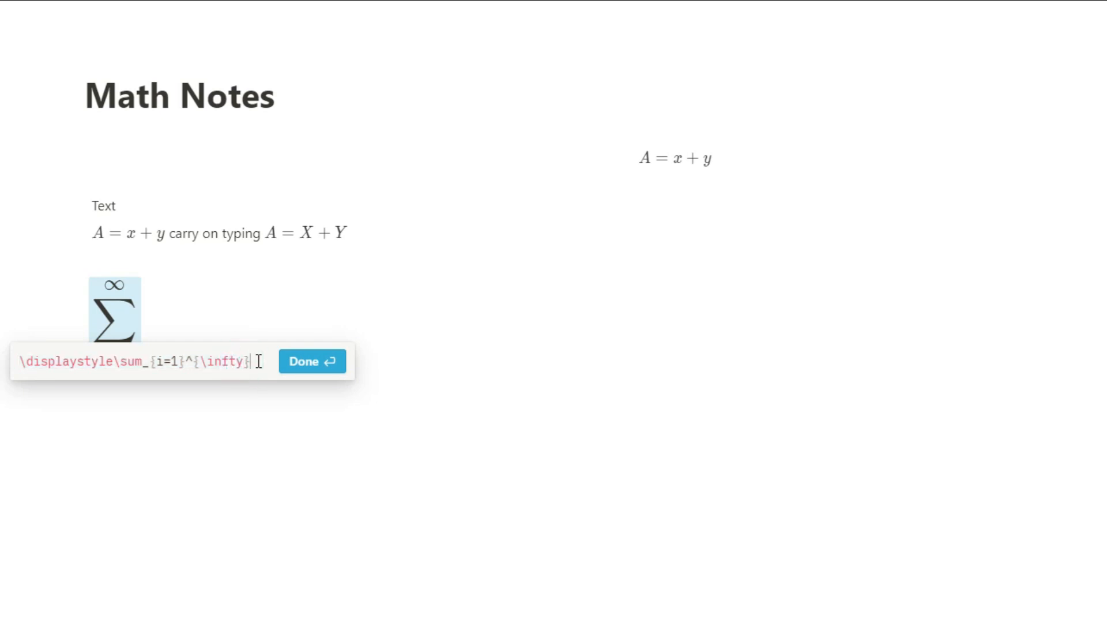
{"action": "type", "text": "\\frac"}
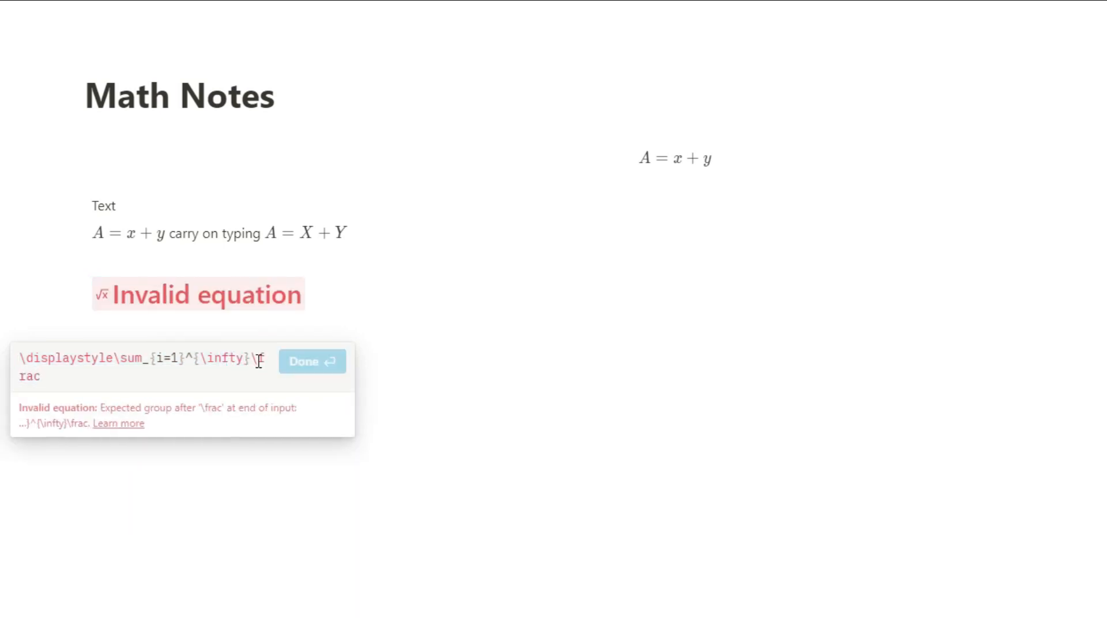
{"action": "type", "text": "{1"}
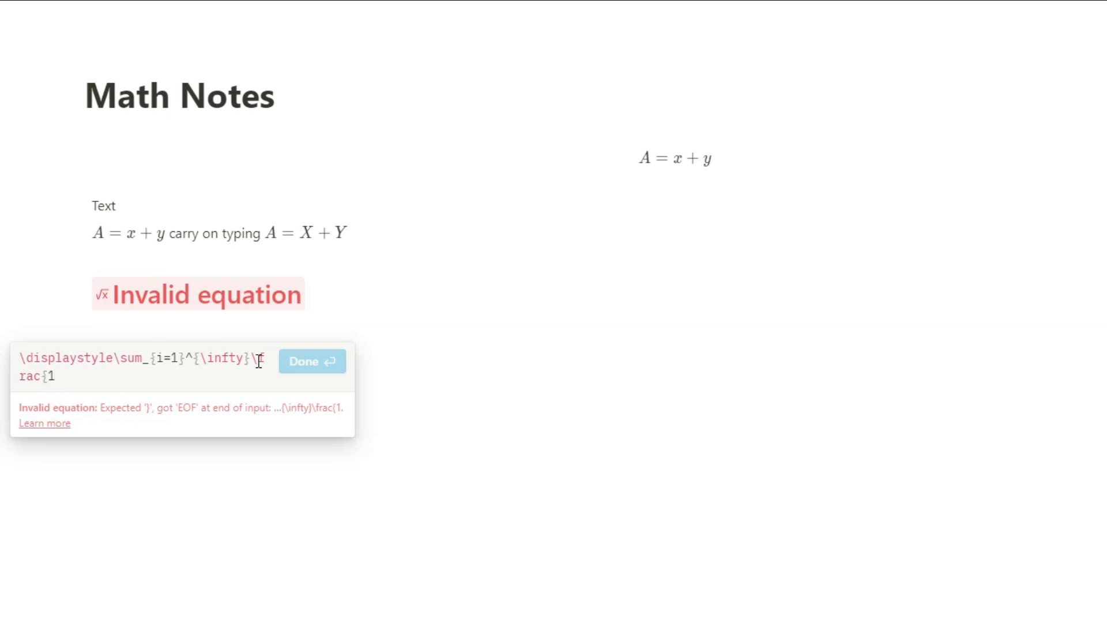
{"action": "type", "text": "}{n"}
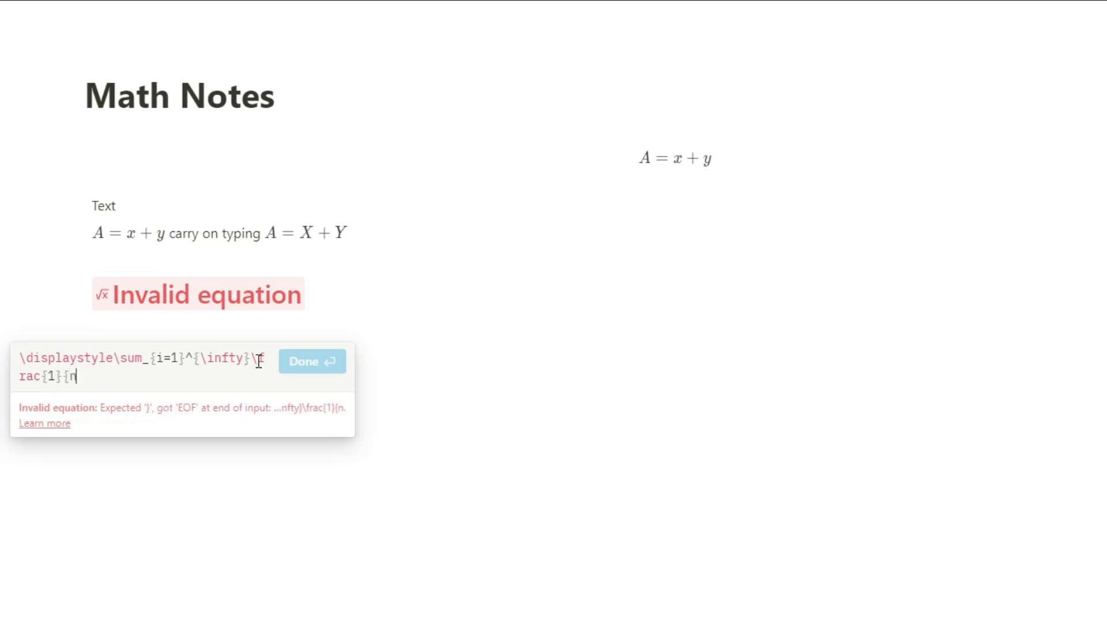
{"action": "type", "text": "^s}"}
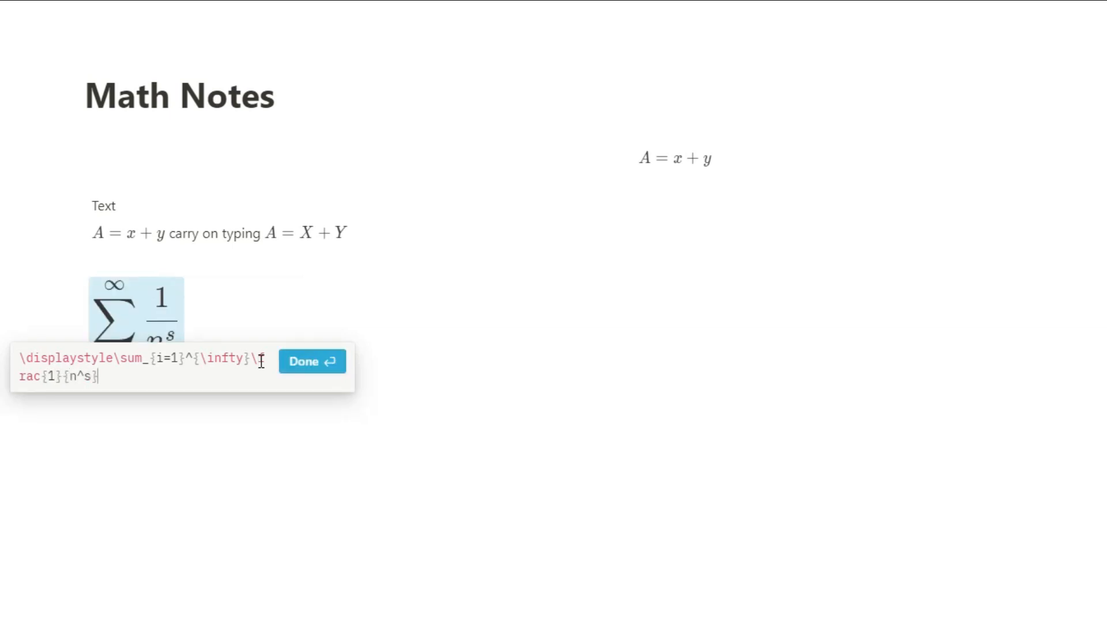
{"action": "left_click", "coordinate": [312, 361]}
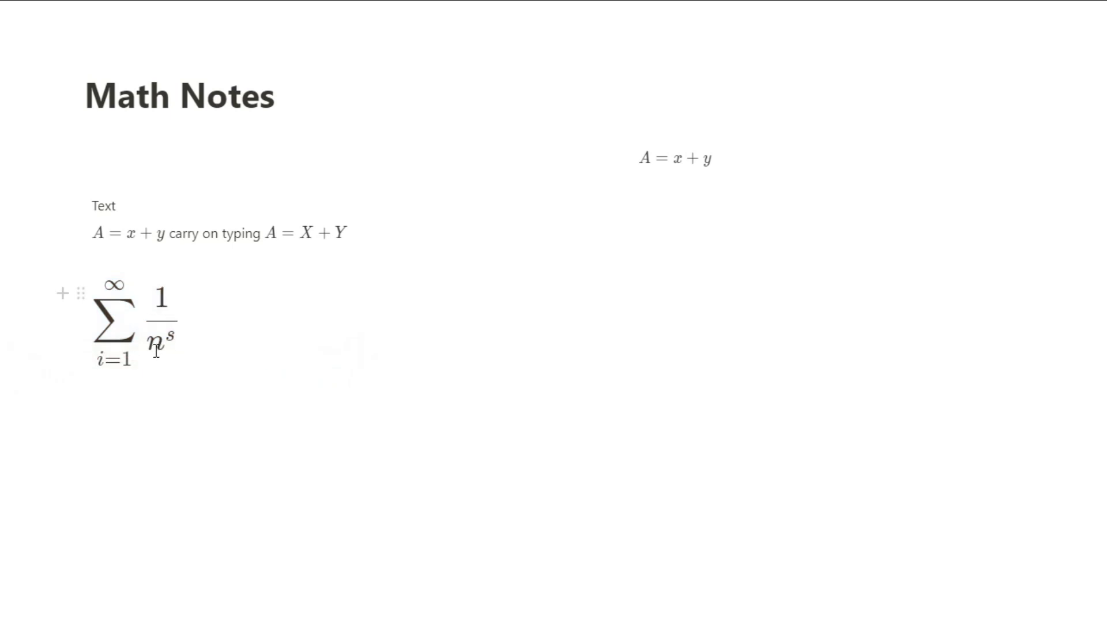
Add the product side =\prod_p \frac{1}{1-p^{-s}} and confirm the formula
{"action": "left_click", "coordinate": [134, 318]}
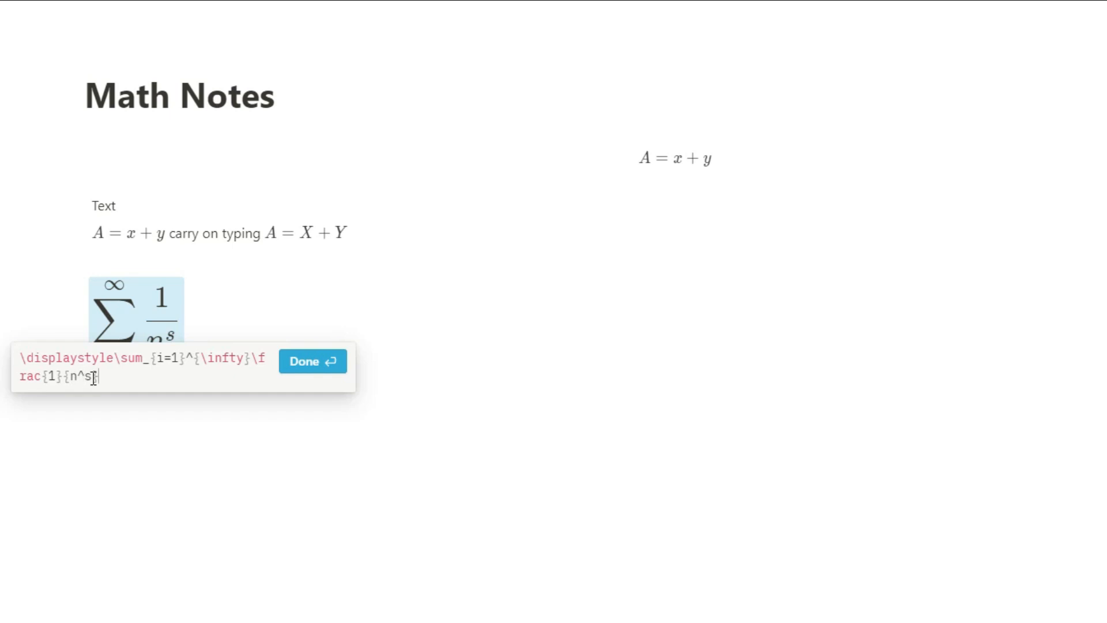
{"action": "type", "text": "="}
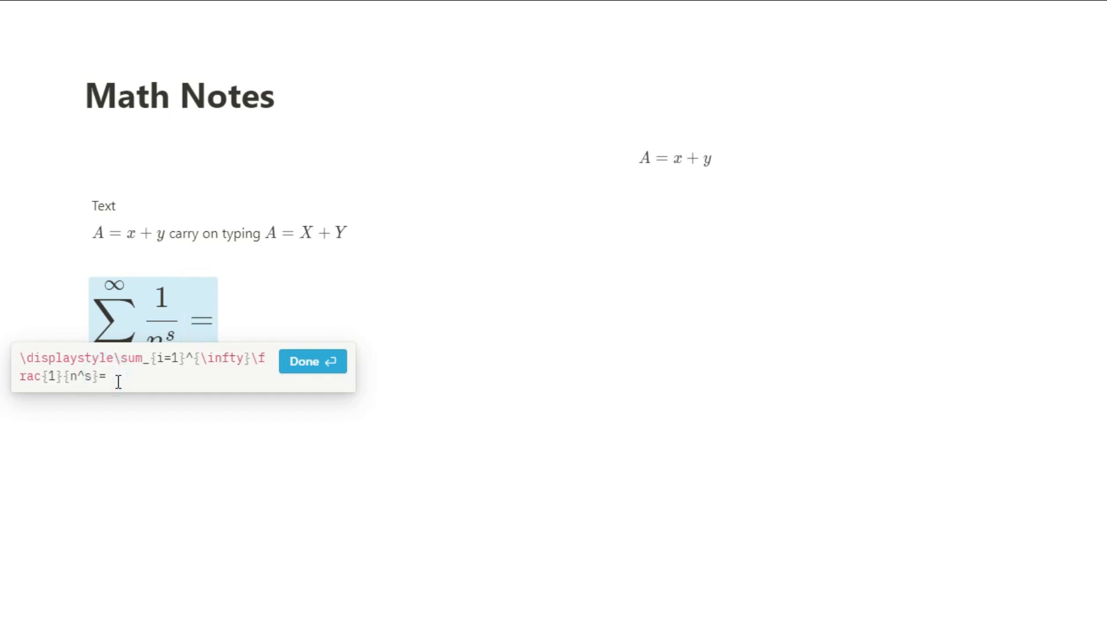
{"action": "type", "text": "\\prod"}
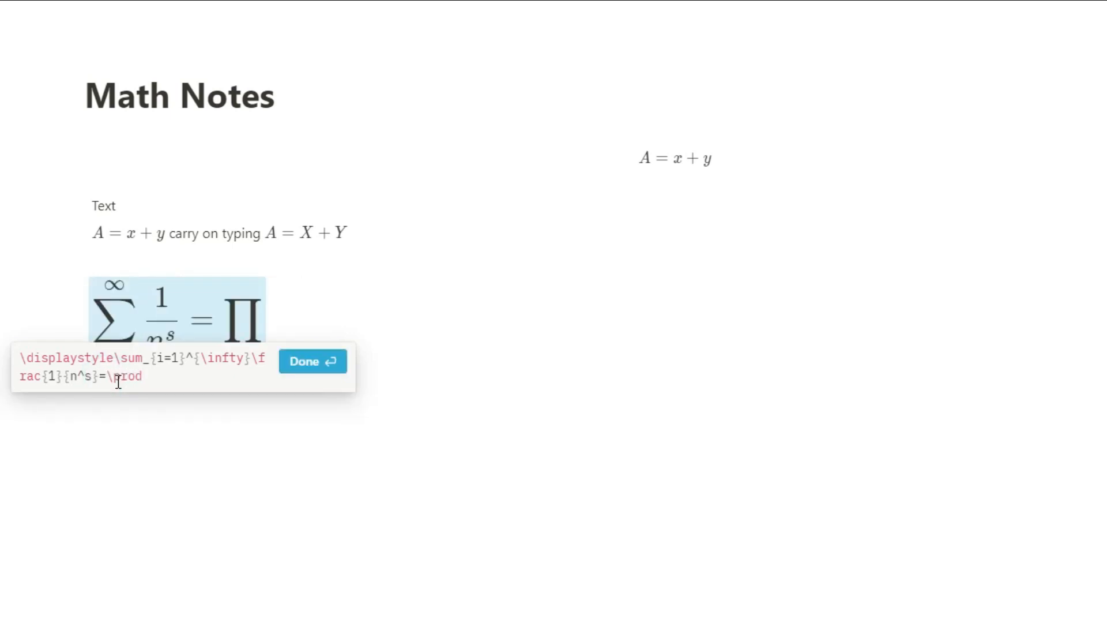
{"action": "type", "text": "_p"}
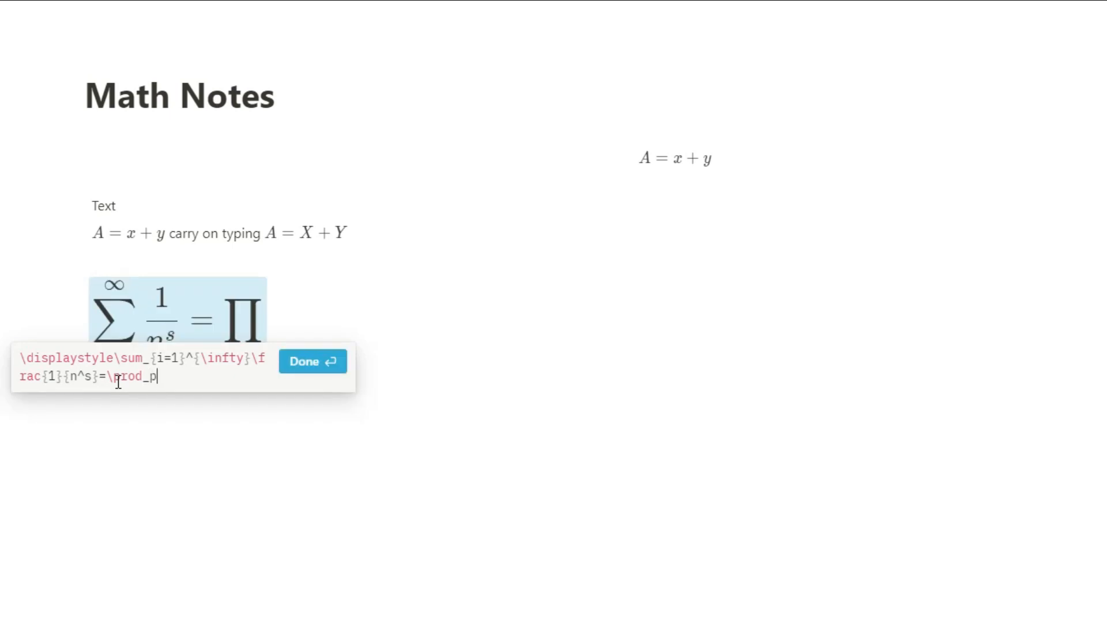
{"action": "type", "text": "\\frac{1"}
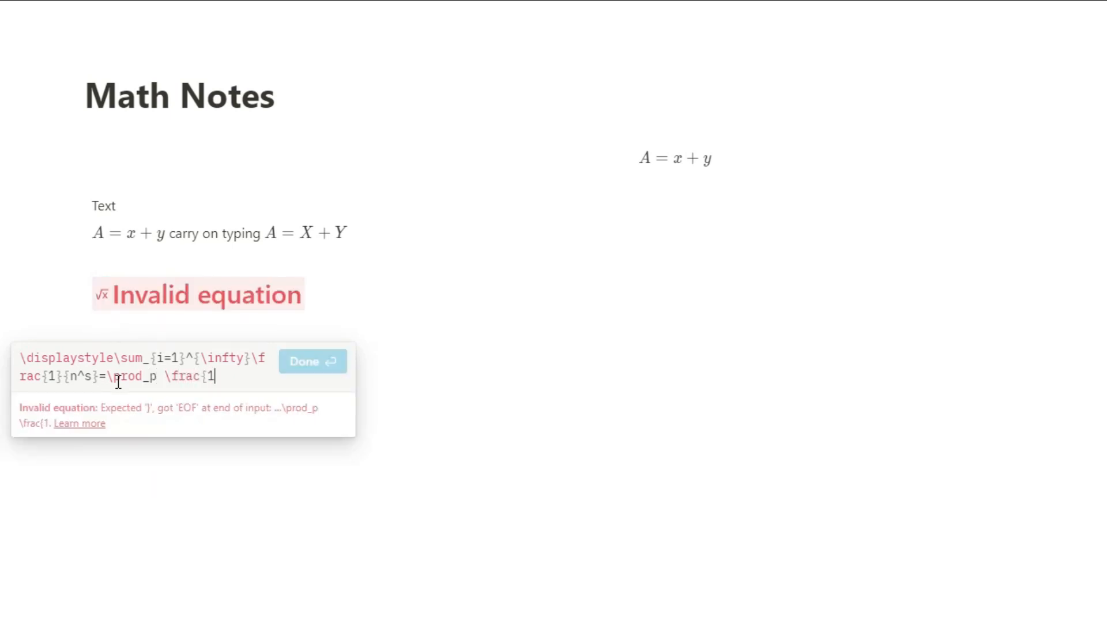
{"action": "type", "text": "}{1"}
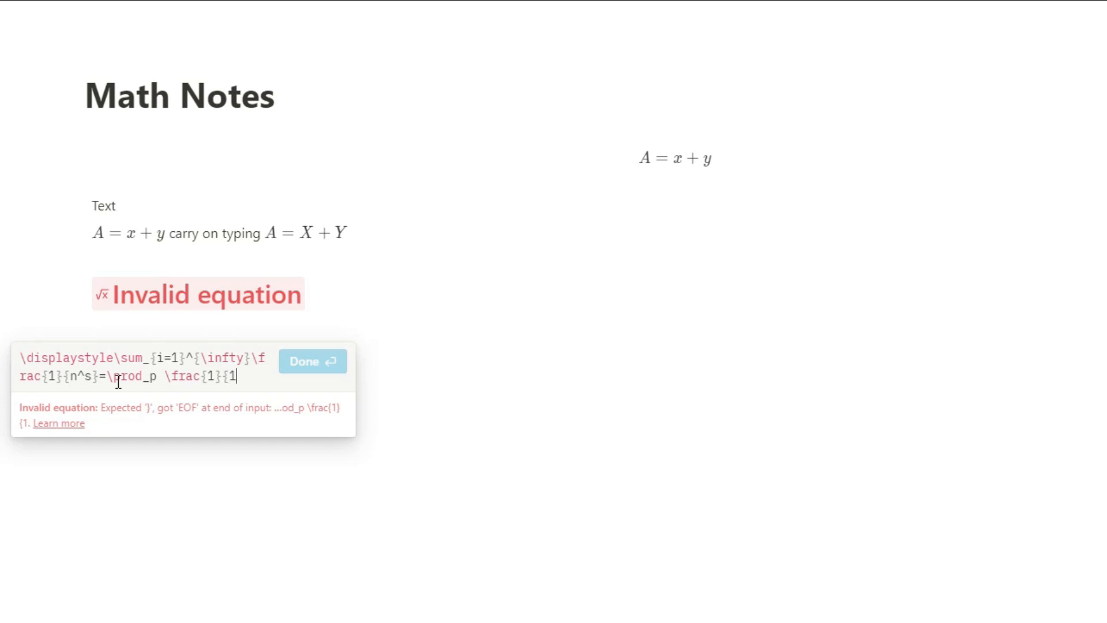
{"action": "type", "text": "-p^{-s}}"}
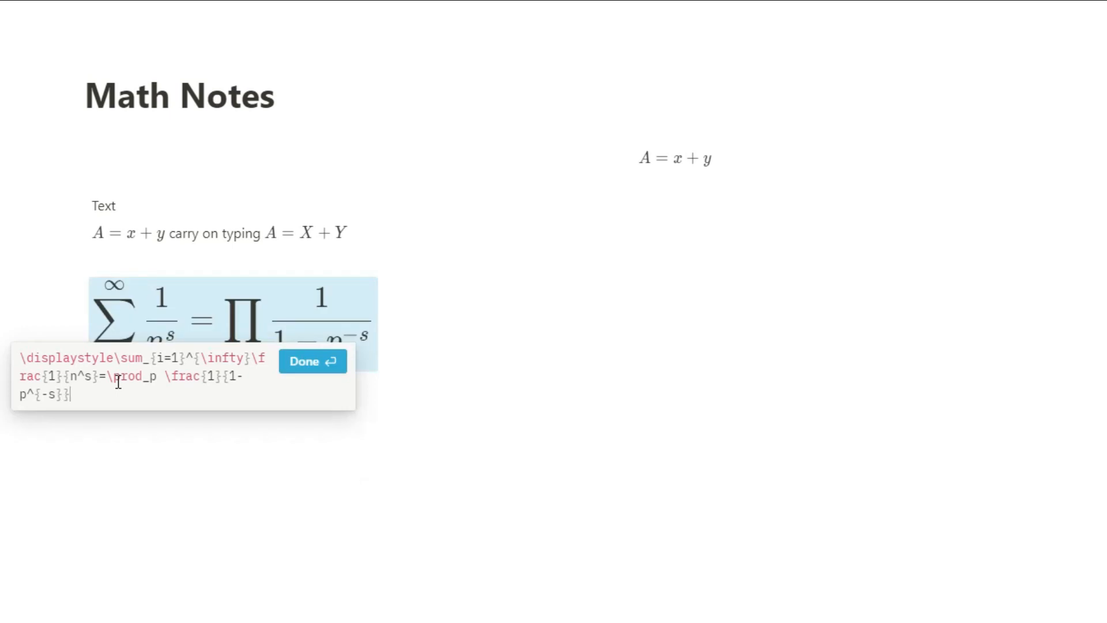
{"action": "left_click", "coordinate": [312, 361]}
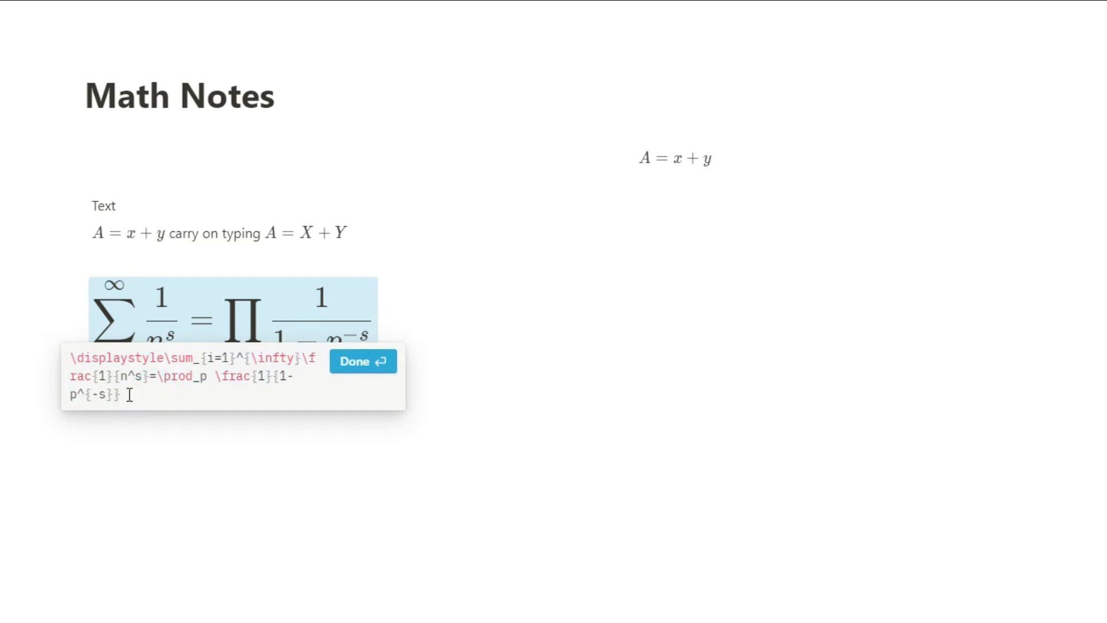
{"action": "left_click", "coordinate": [362, 361]}
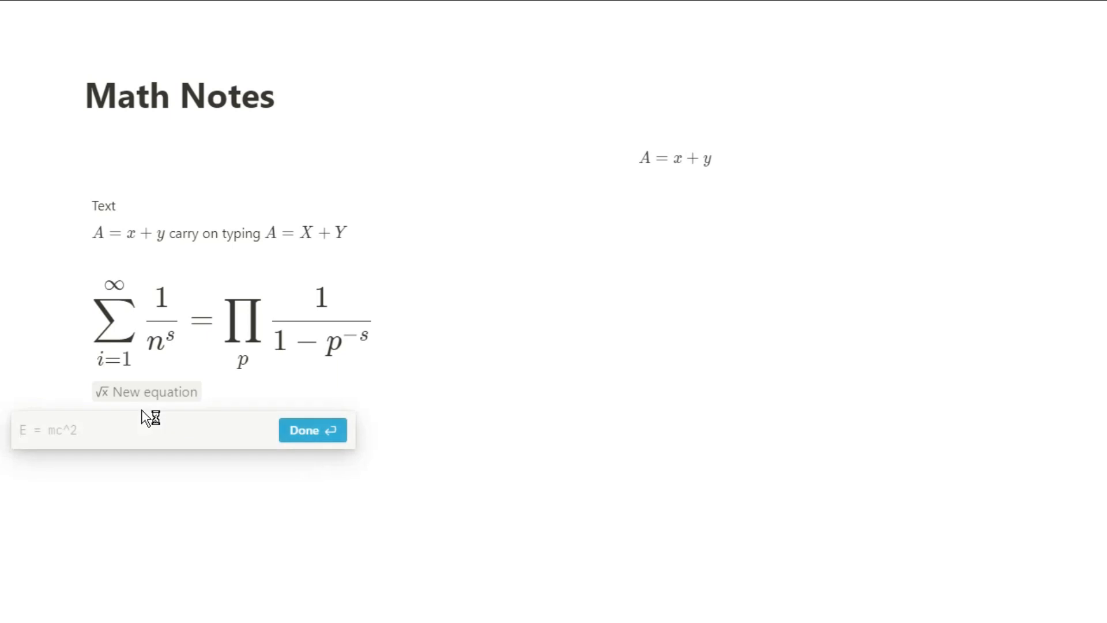
Type \binom{dx}{dy}= followed by the numerator \frac{1+\frac{a}{b}}
{"action": "type", "text": "\\binom {"}
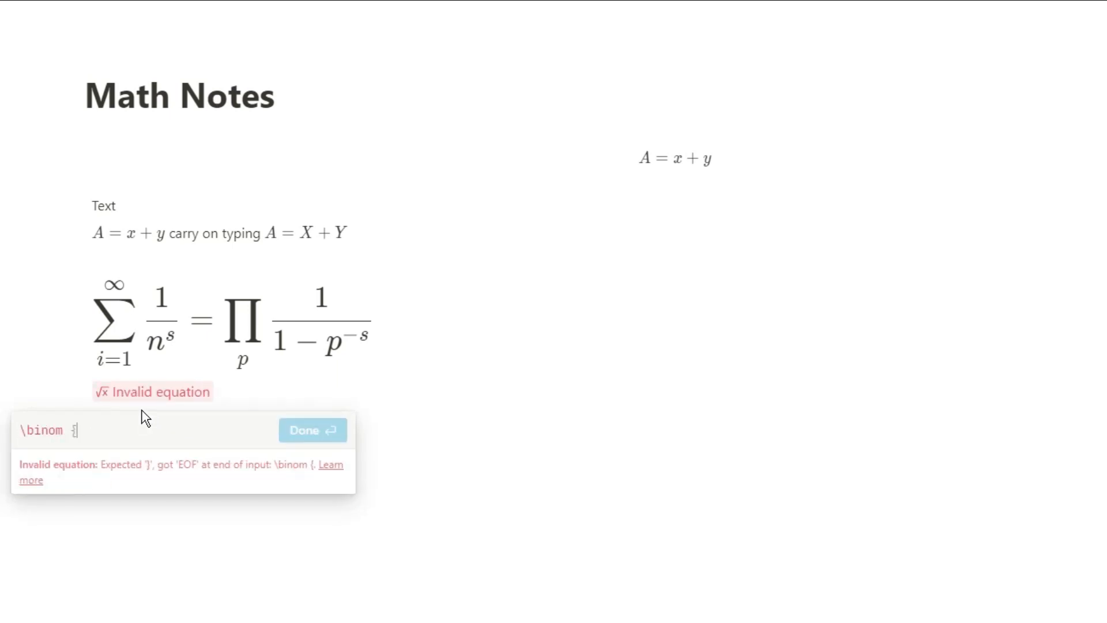
{"action": "type", "text": "{dx"}
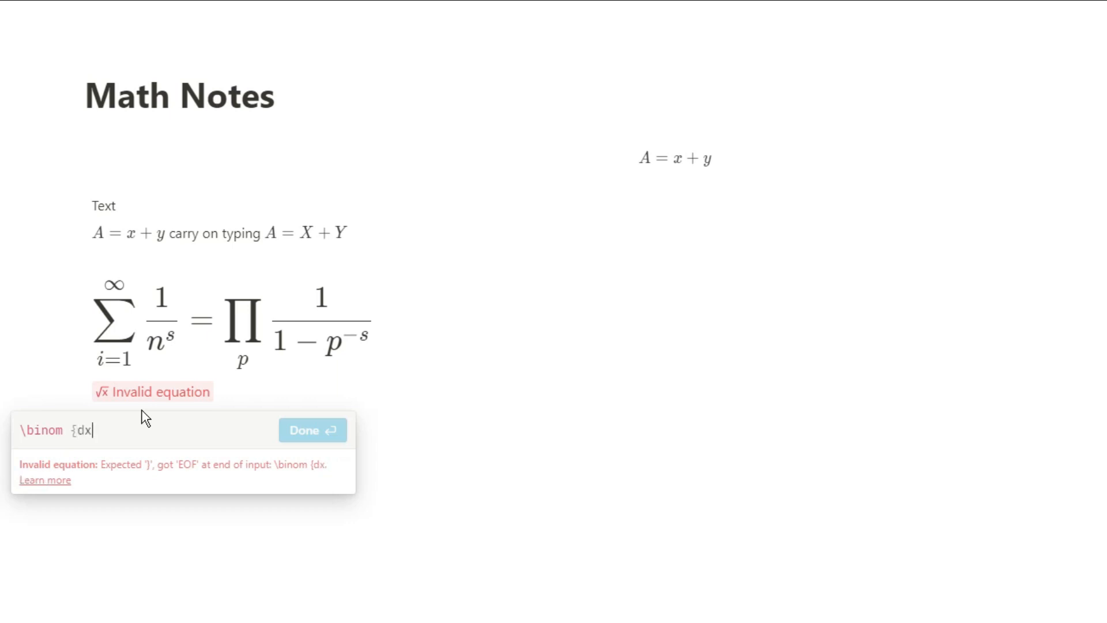
{"action": "type", "text": "}{dy}"}
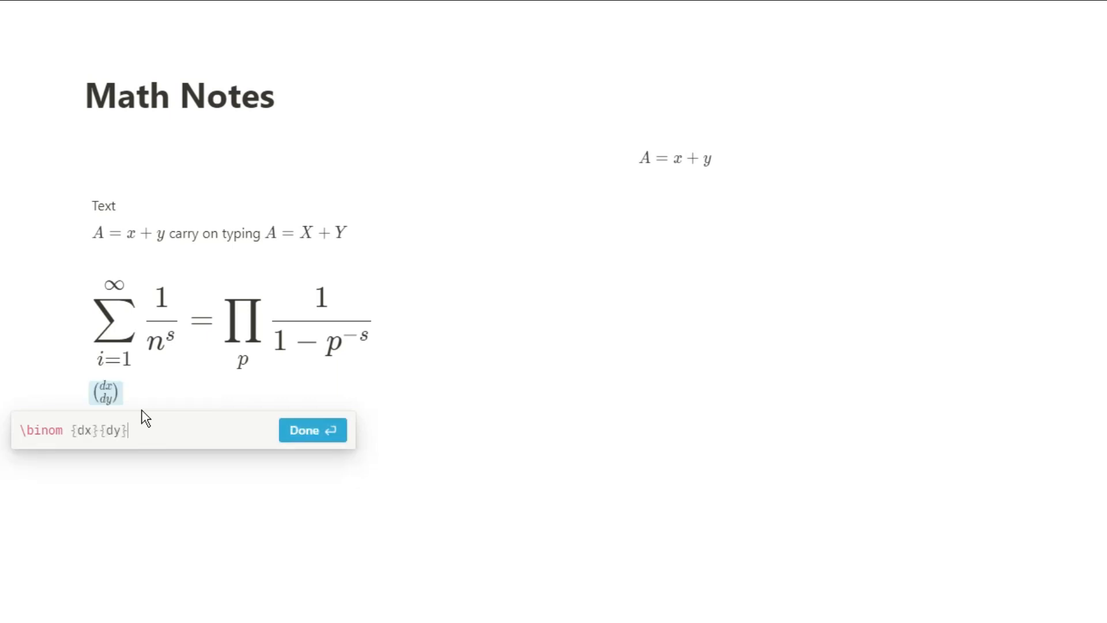
{"action": "type", "text": "="}
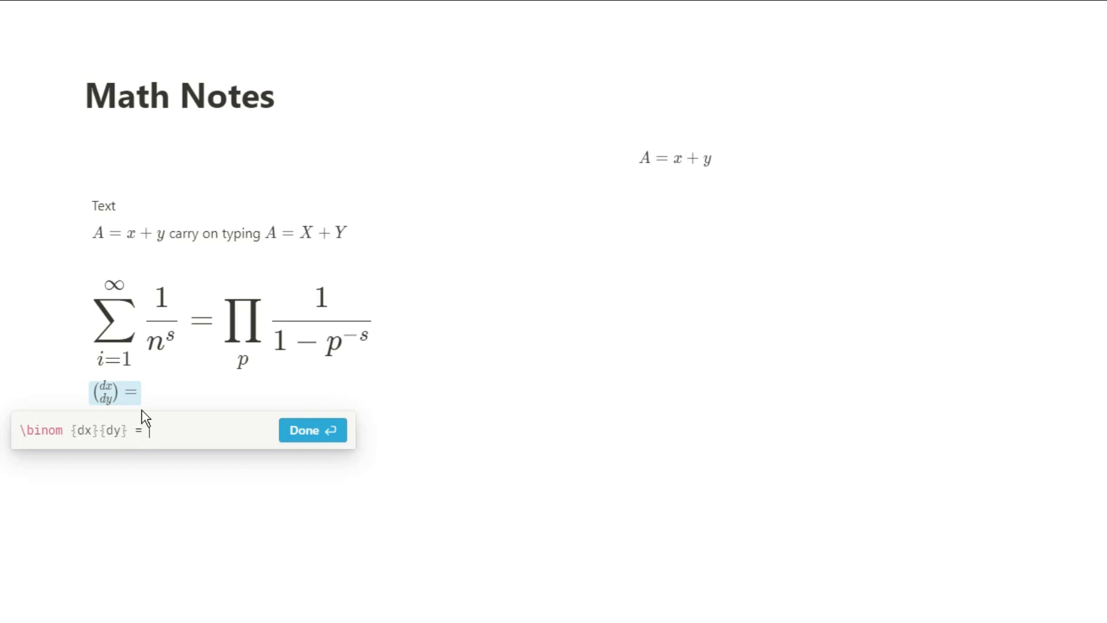
{"action": "type", "text": "\\frac{"}
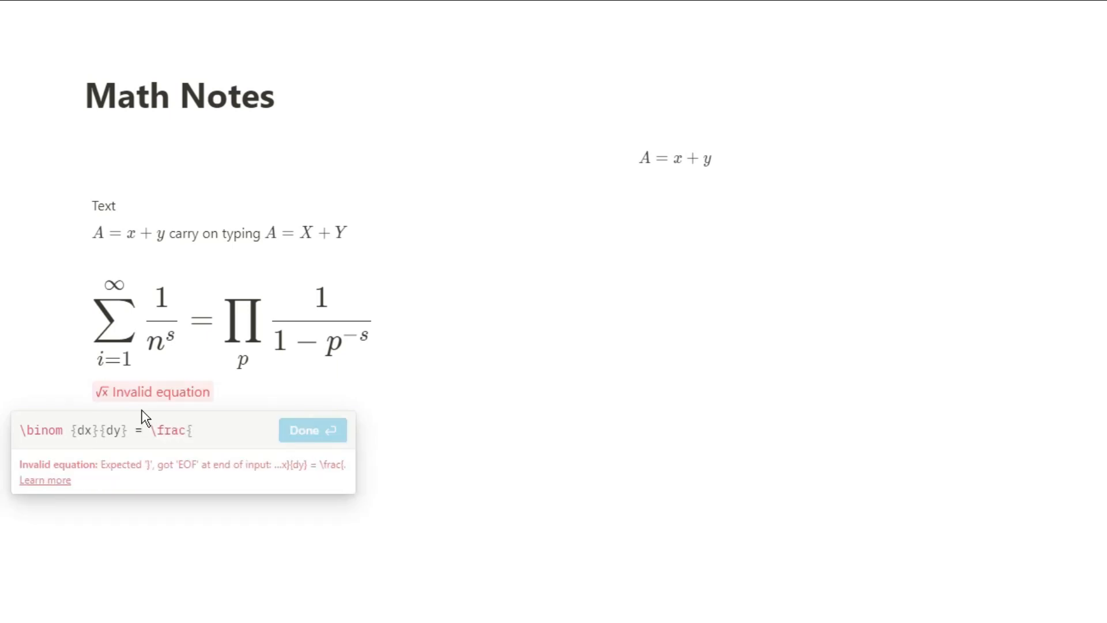
{"action": "type", "text": "1"}
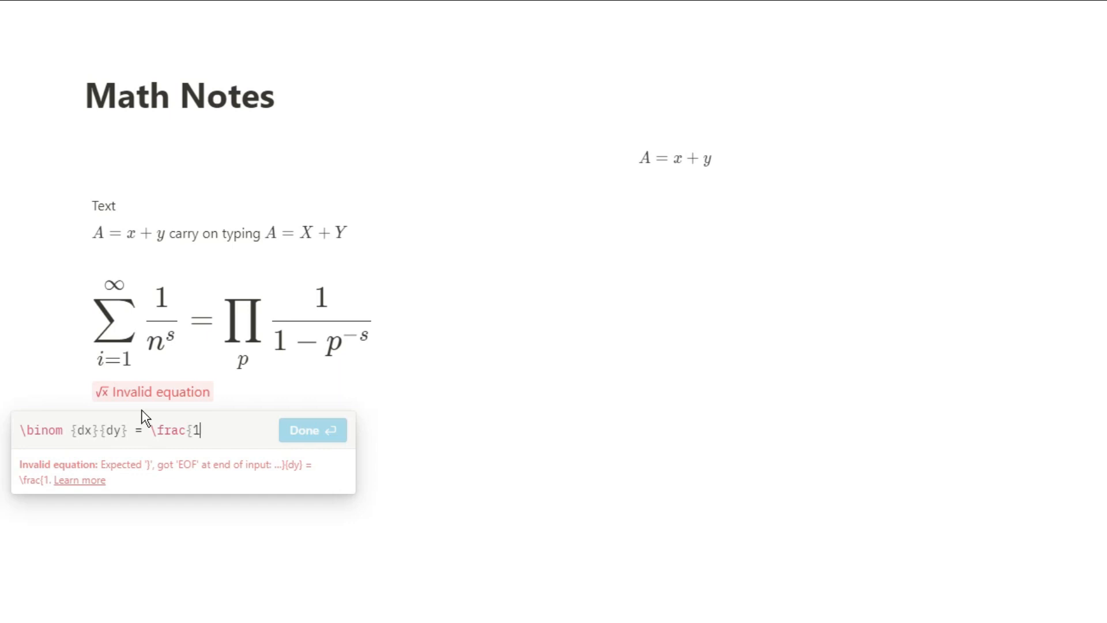
{"action": "type", "text": "+"}
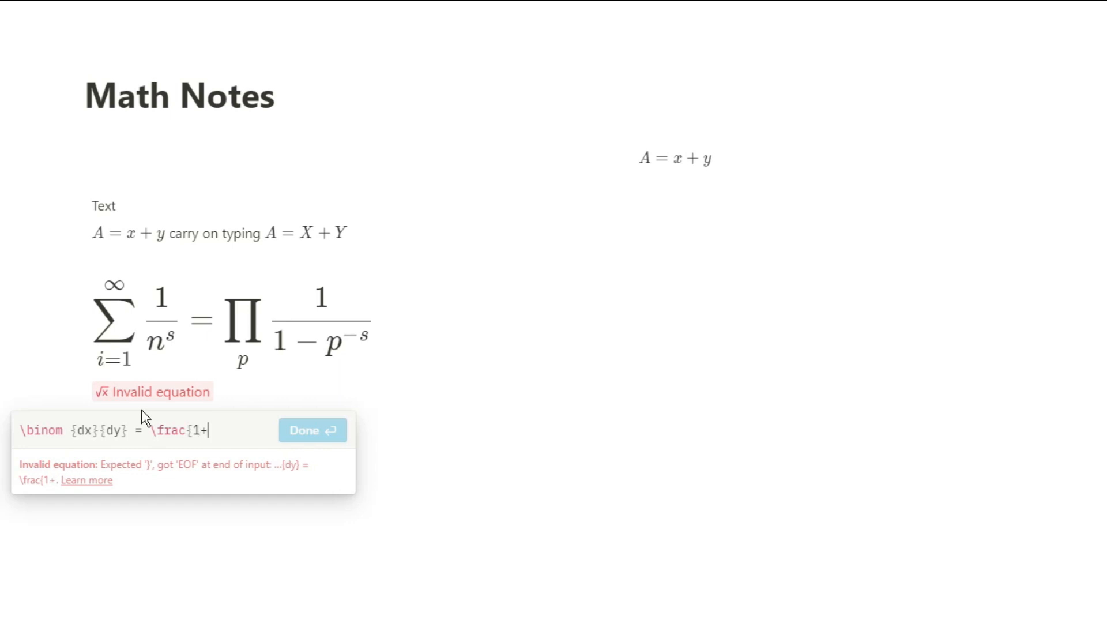
{"action": "type", "text": "\\frac"}
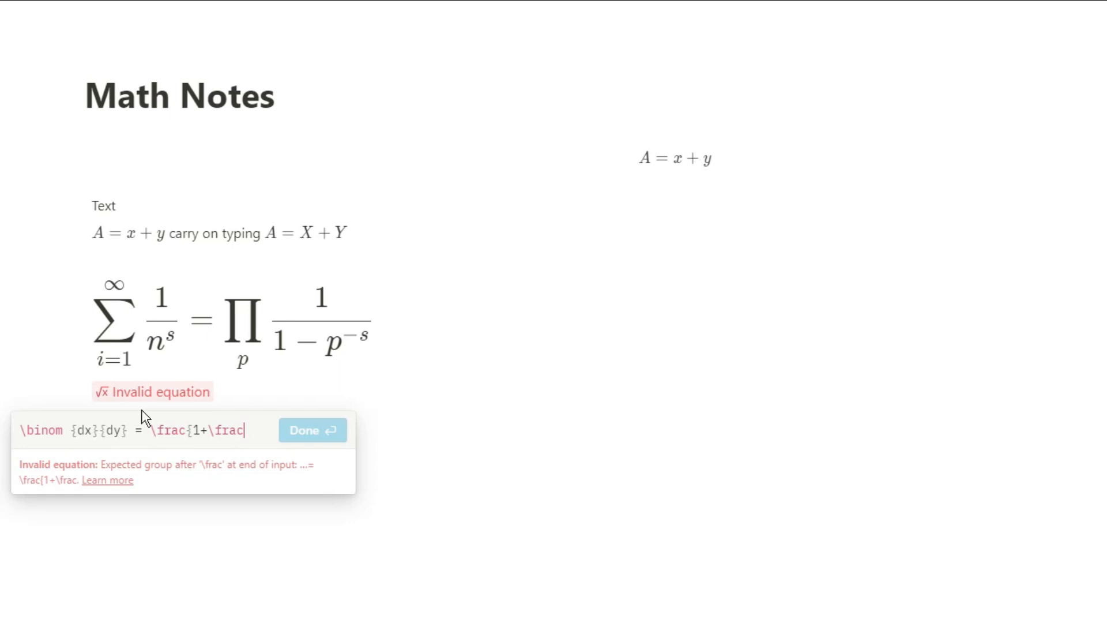
{"action": "type", "text": "{a"}
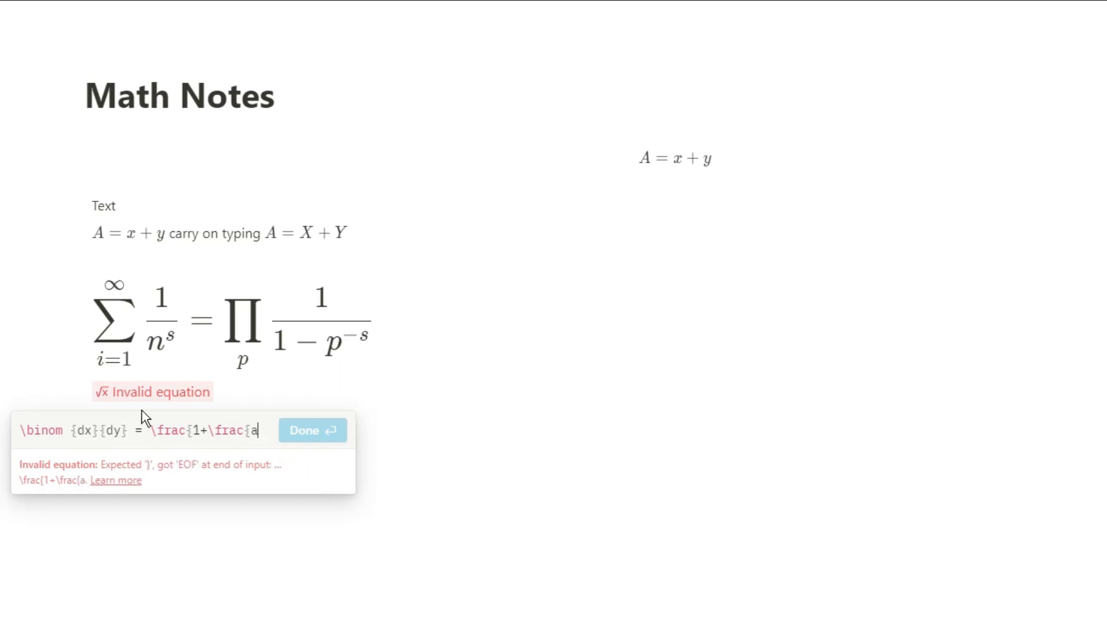
{"action": "type", "text": "}"}
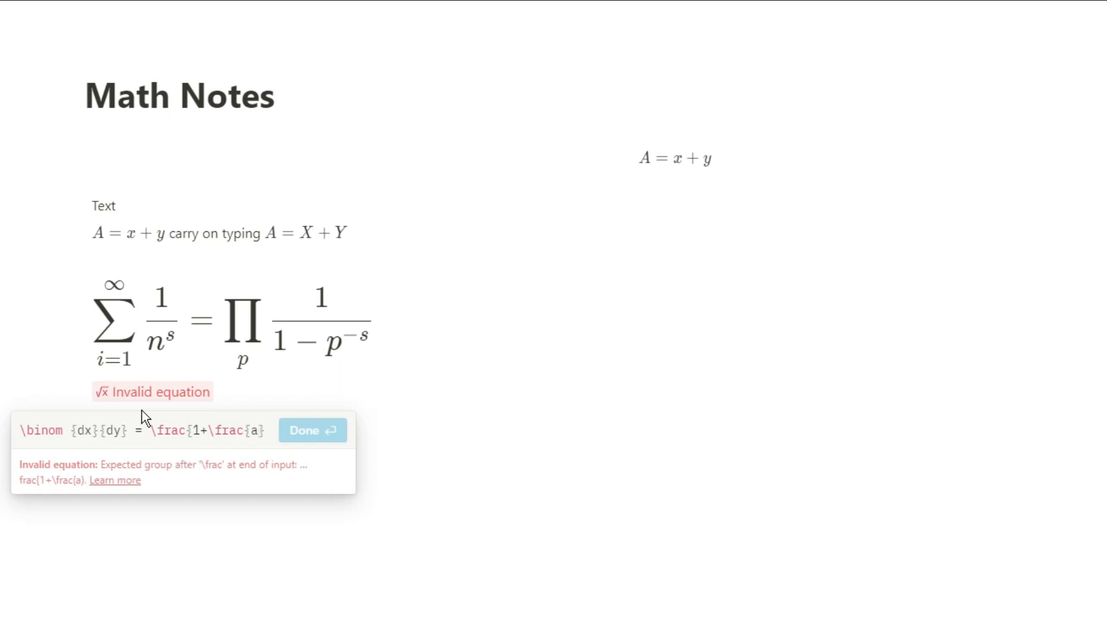
{"action": "type", "text": "{b}"}
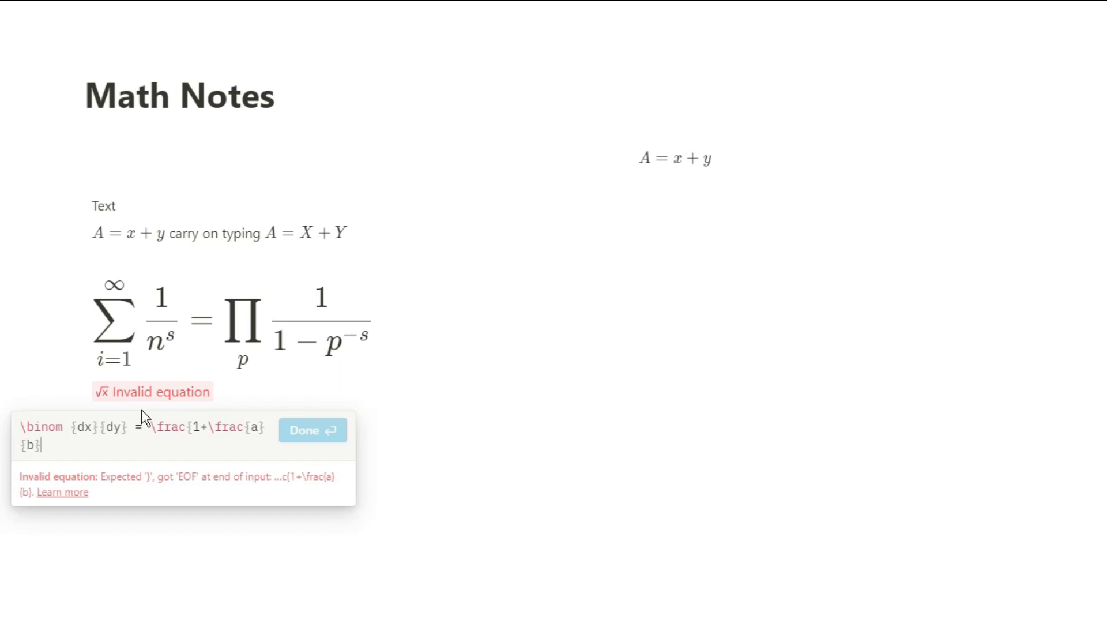
{"action": "type", "text": "}{"}
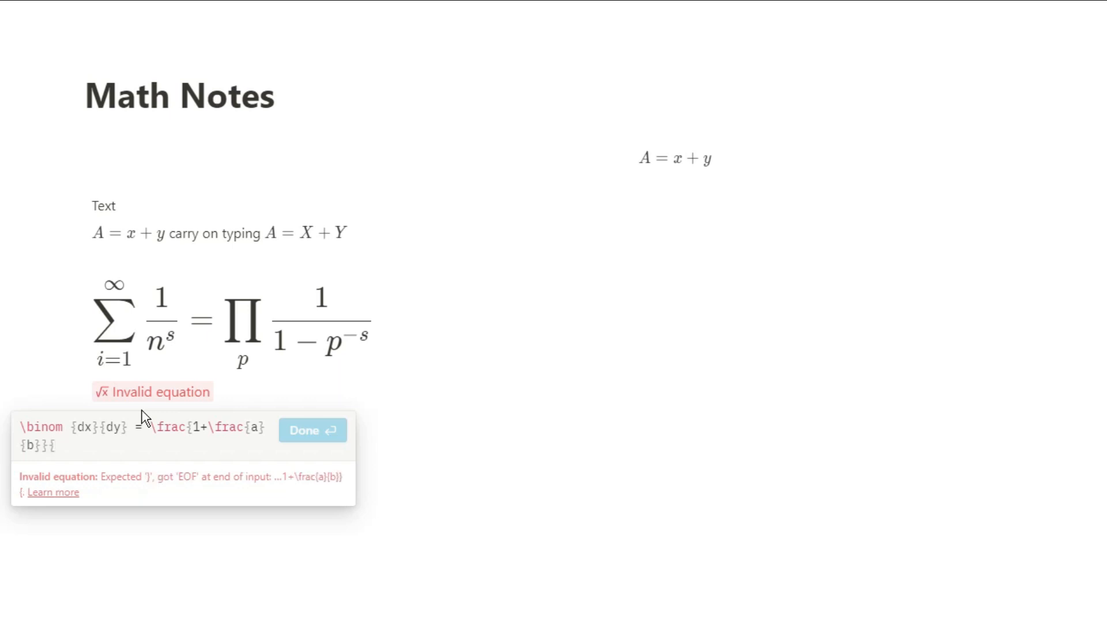
Type the nested denominator 1+\frac{1}{1+\frac{1}{a}}, then return to the source start
{"action": "type", "text": "1"}
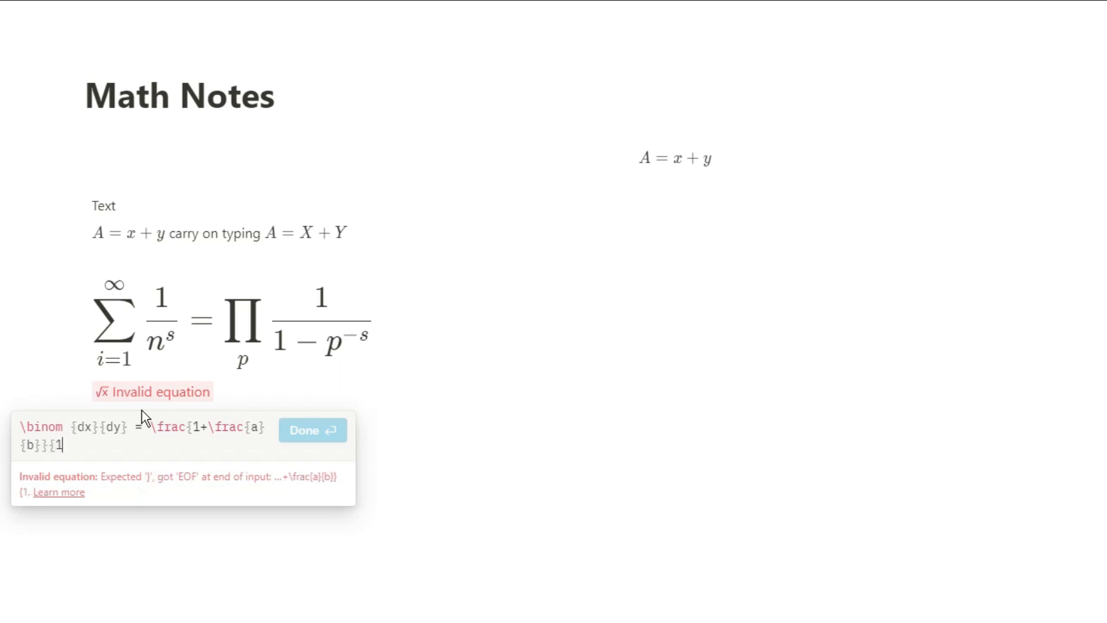
{"action": "type", "text": "+fr"}
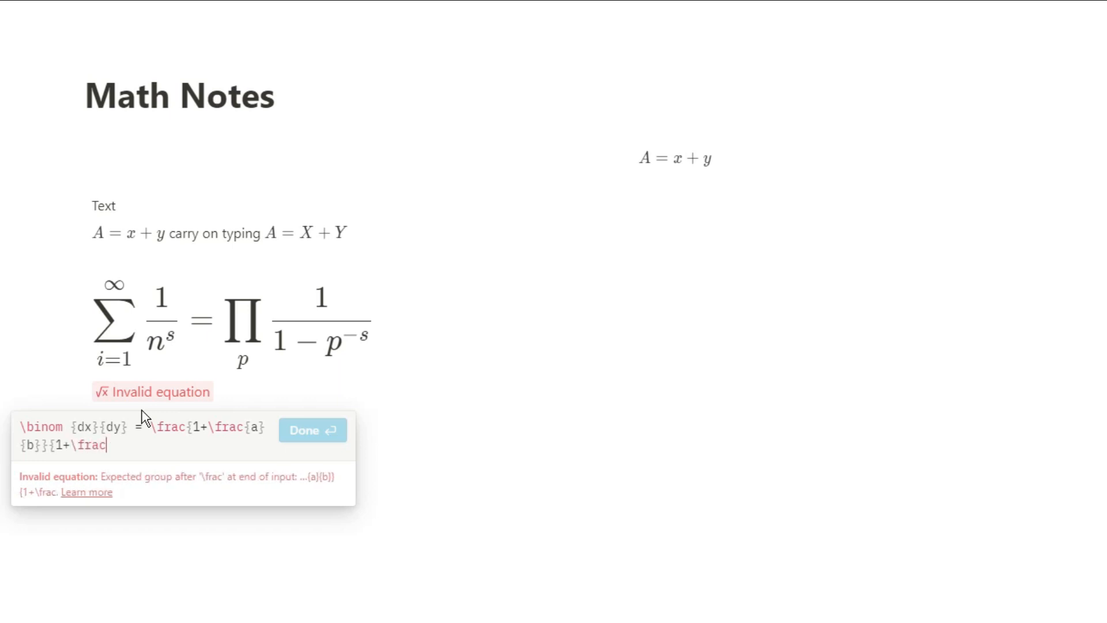
{"action": "type", "text": "{1}"}
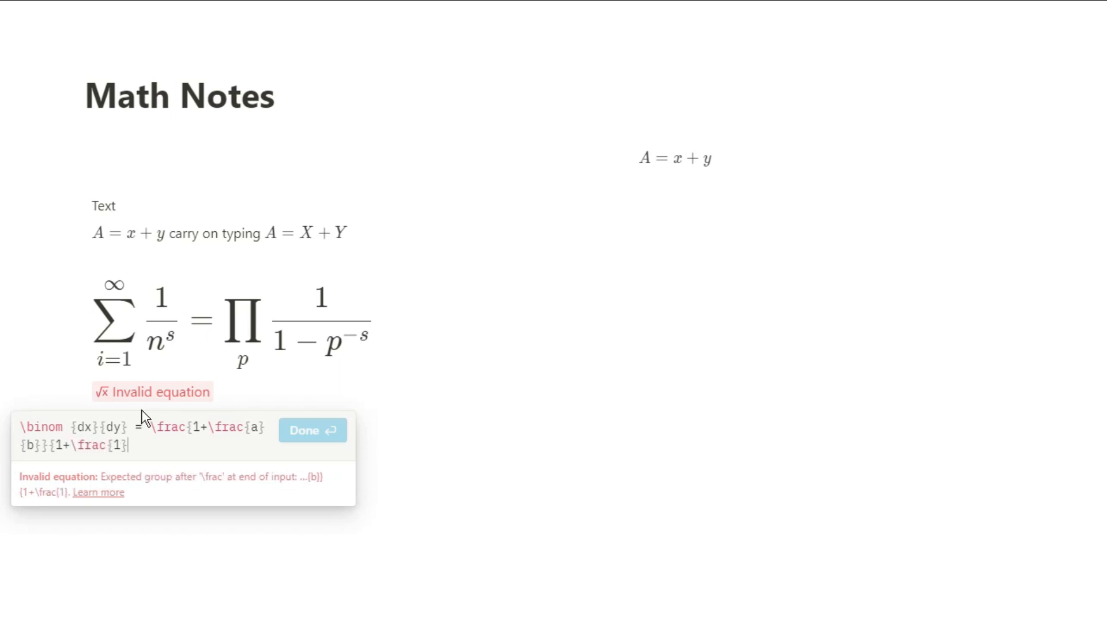
{"action": "type", "text": "{1+\\frac{1"}
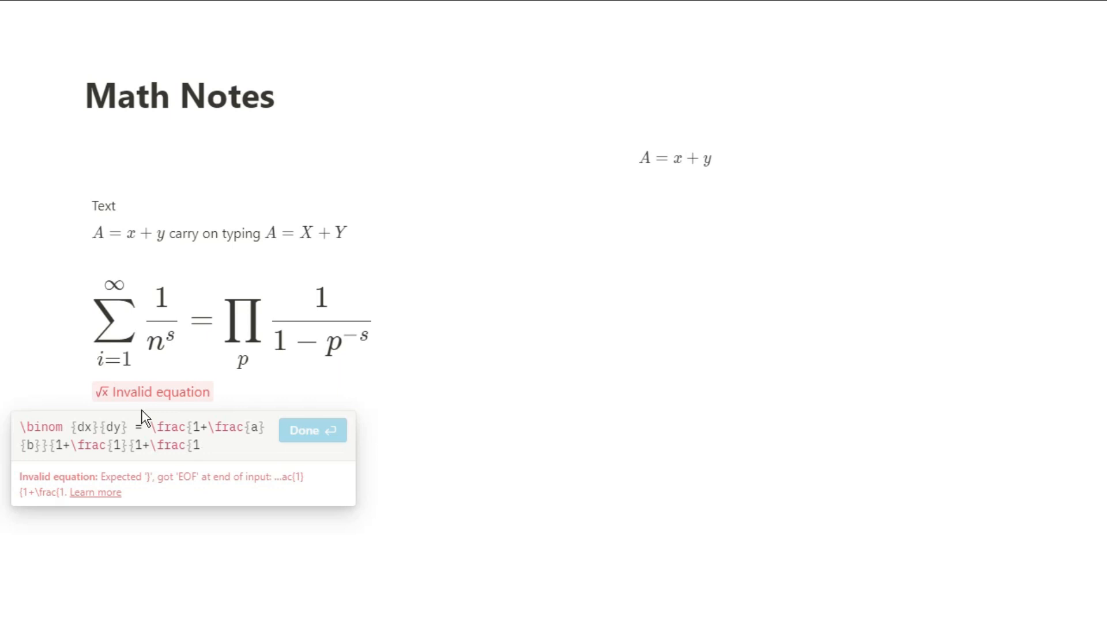
{"action": "type", "text": "{a"}
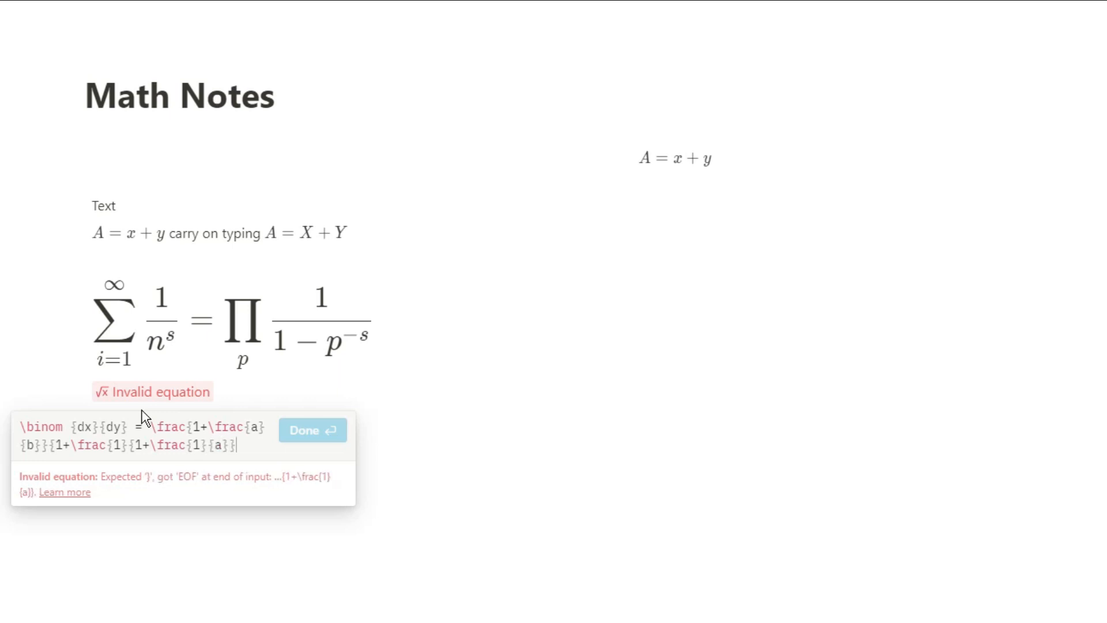
{"action": "left_click", "coordinate": [312, 429]}
{"action": "type", "text": "}"}
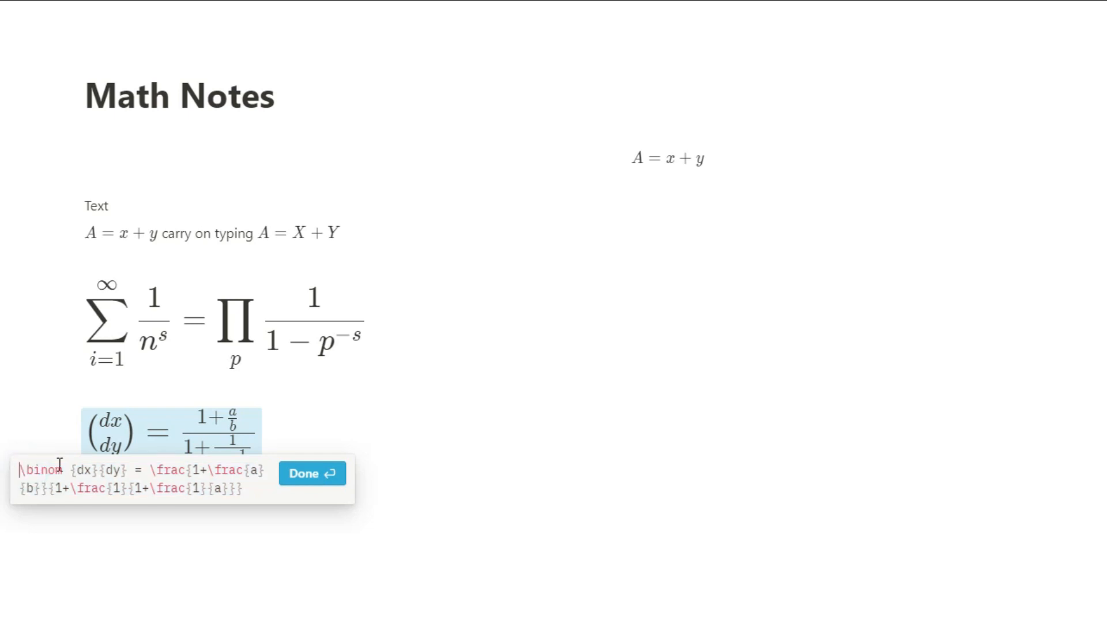
Prefix the binomial fraction equation with \displaystyle and confirm it
{"action": "type", "text": "\\displaystyle"}
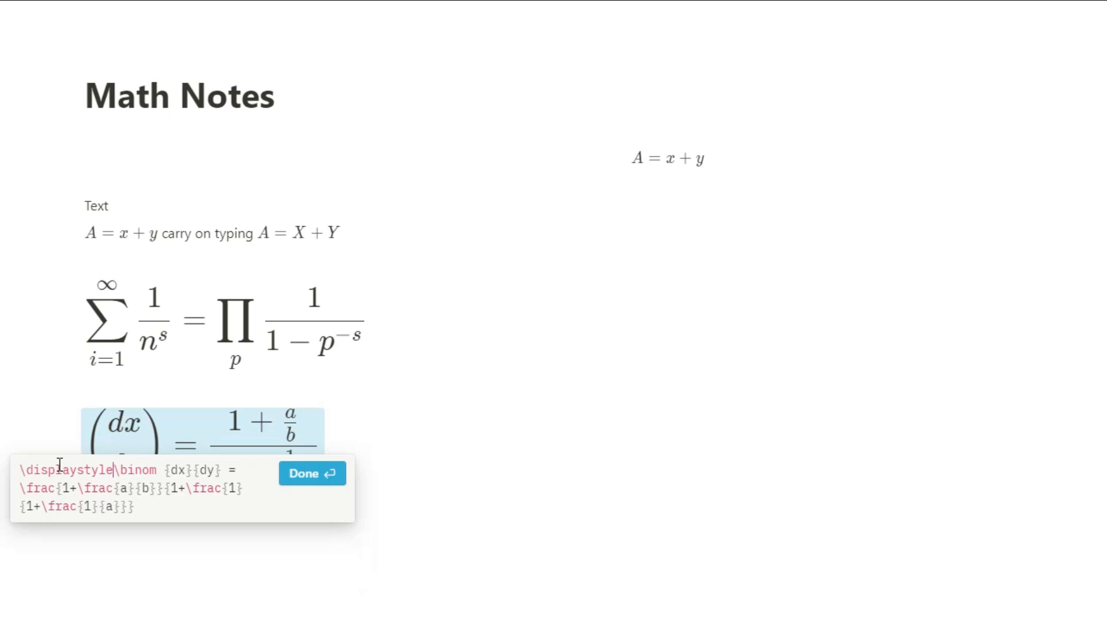
{"action": "left_click", "coordinate": [311, 473]}
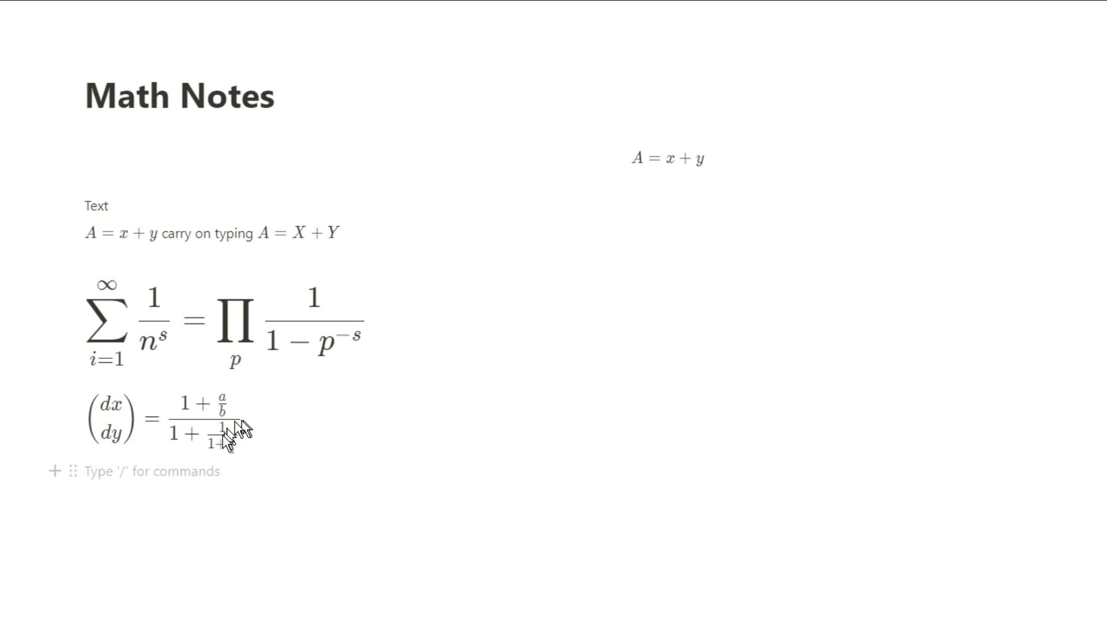
Enter \displaystyle \frac{1}{b-a}\int_2^1 f(x)=d(x) and confirm the equation
{"action": "type", "text": "\\d"}
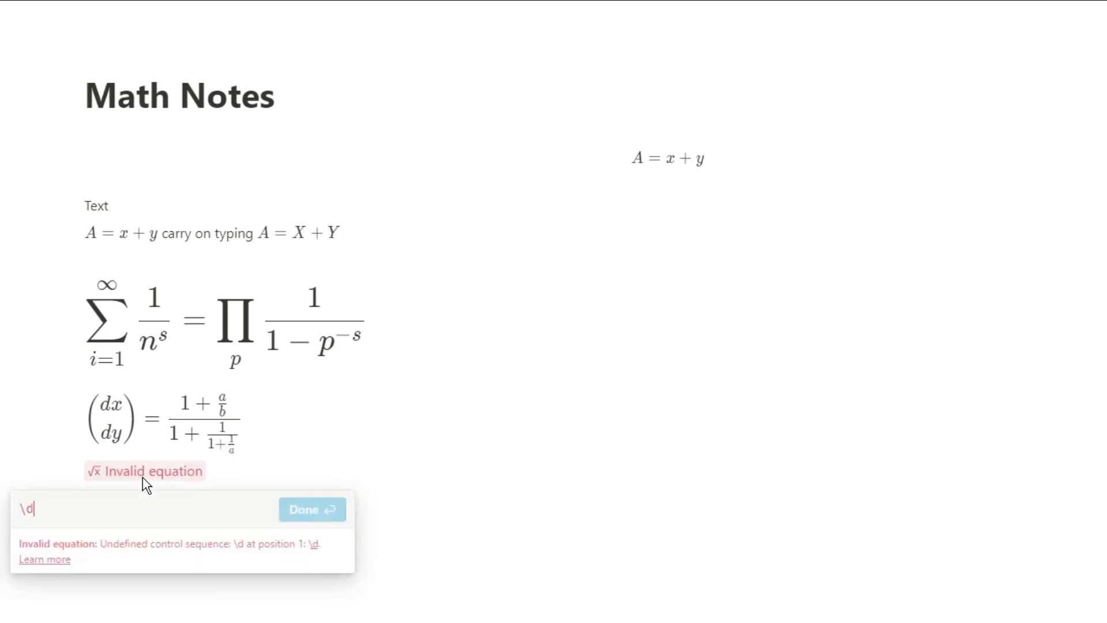
{"action": "type", "text": "\\displaystyle \\frac{1}{"}
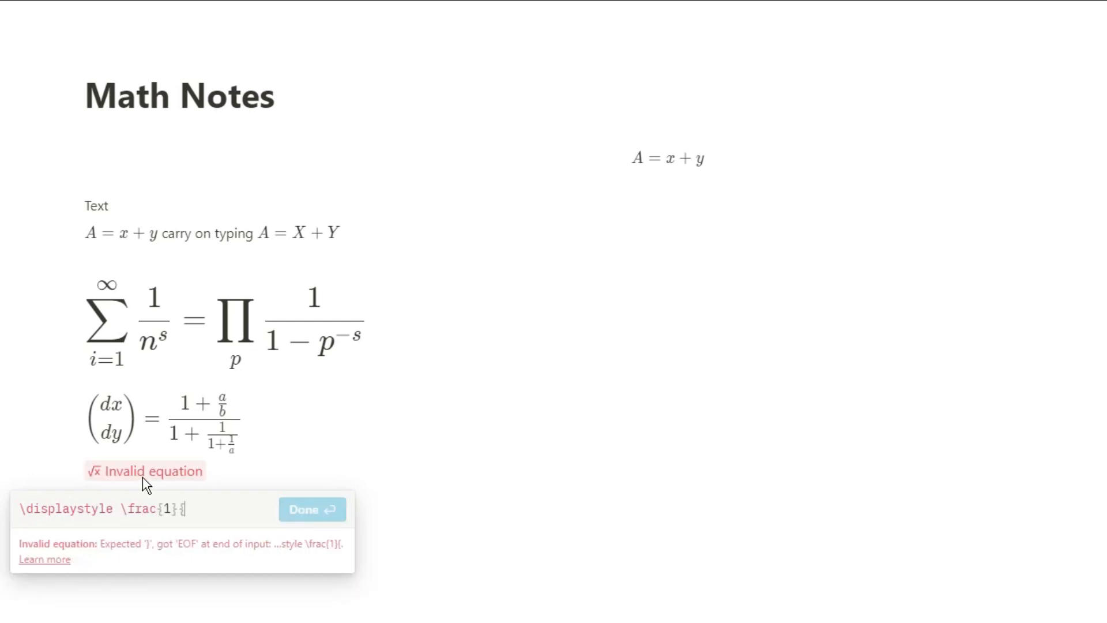
{"action": "type", "text": "b-a}"}
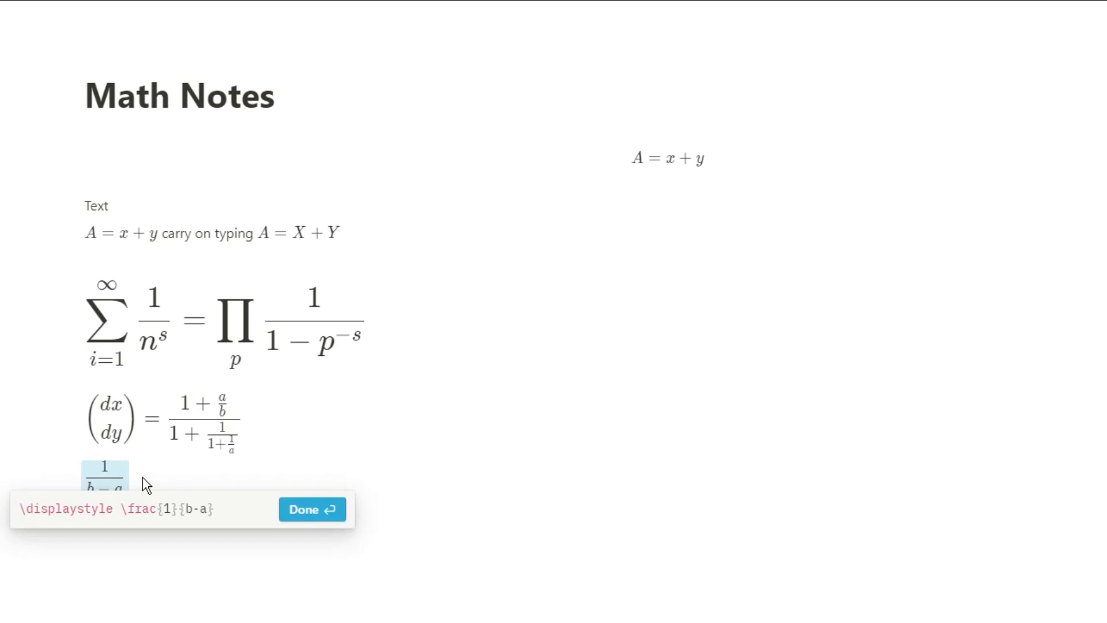
{"action": "type", "text": "\\i"}
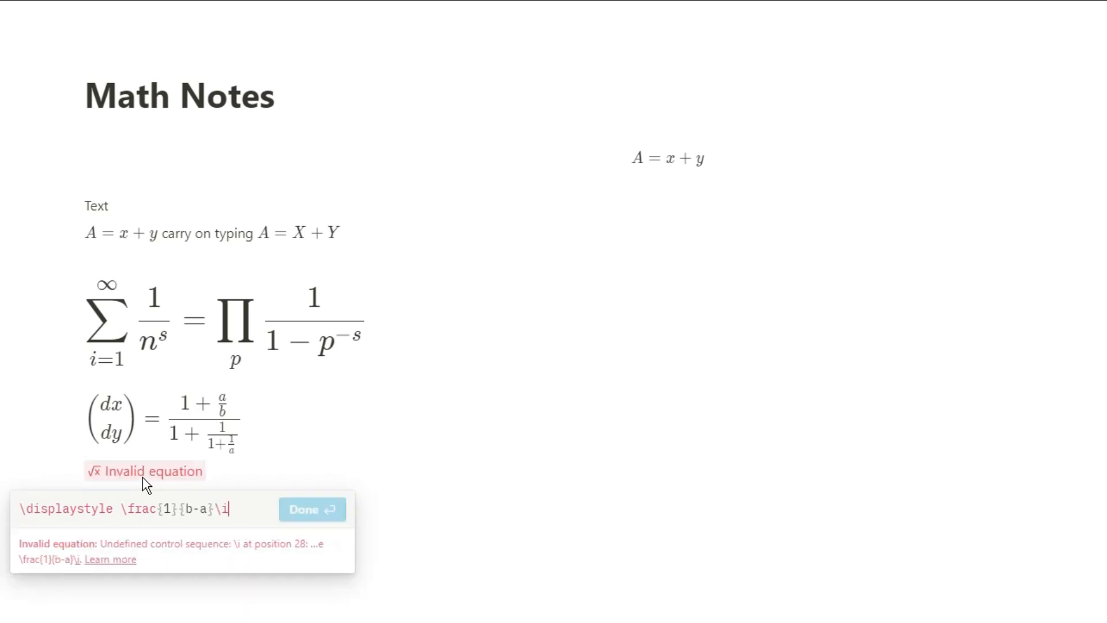
{"action": "type", "text": "nt_"}
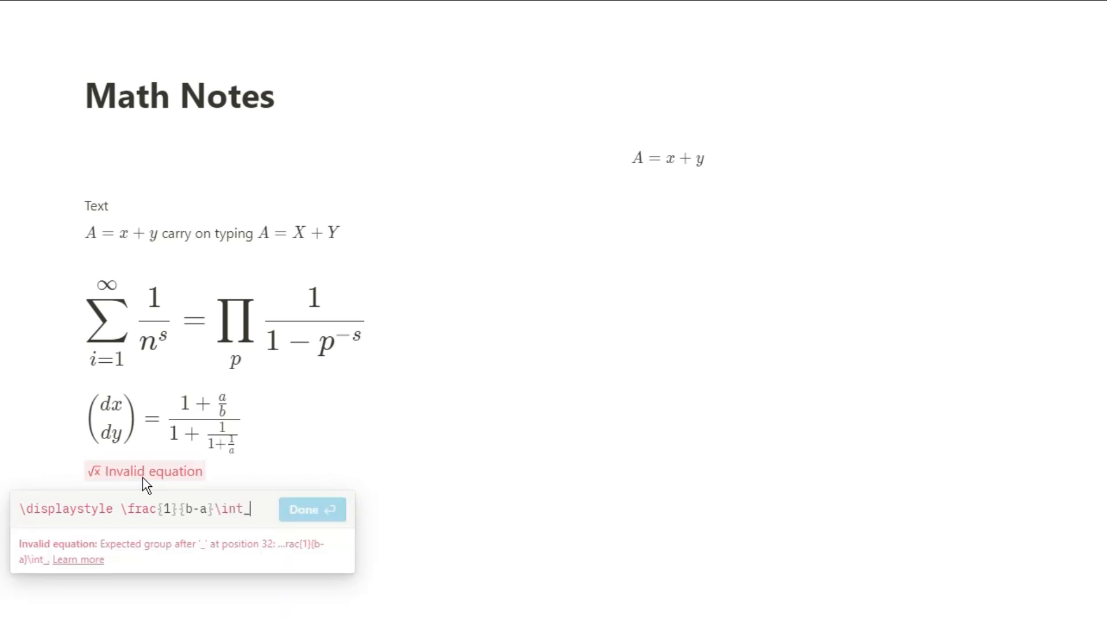
{"action": "type", "text": "2^1"}
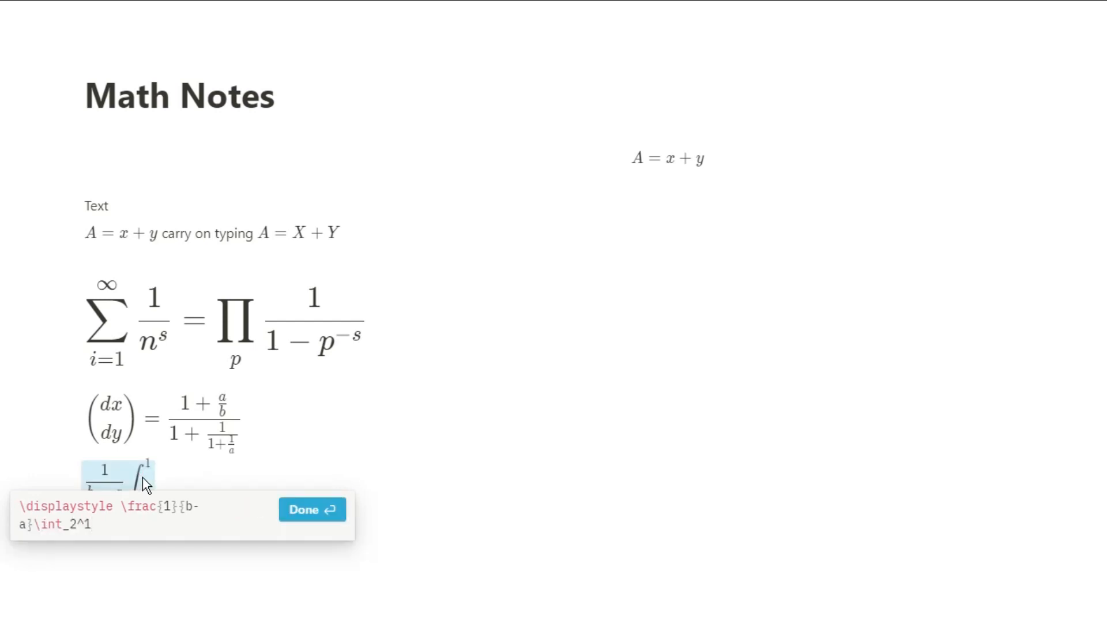
{"action": "type", "text": "f("}
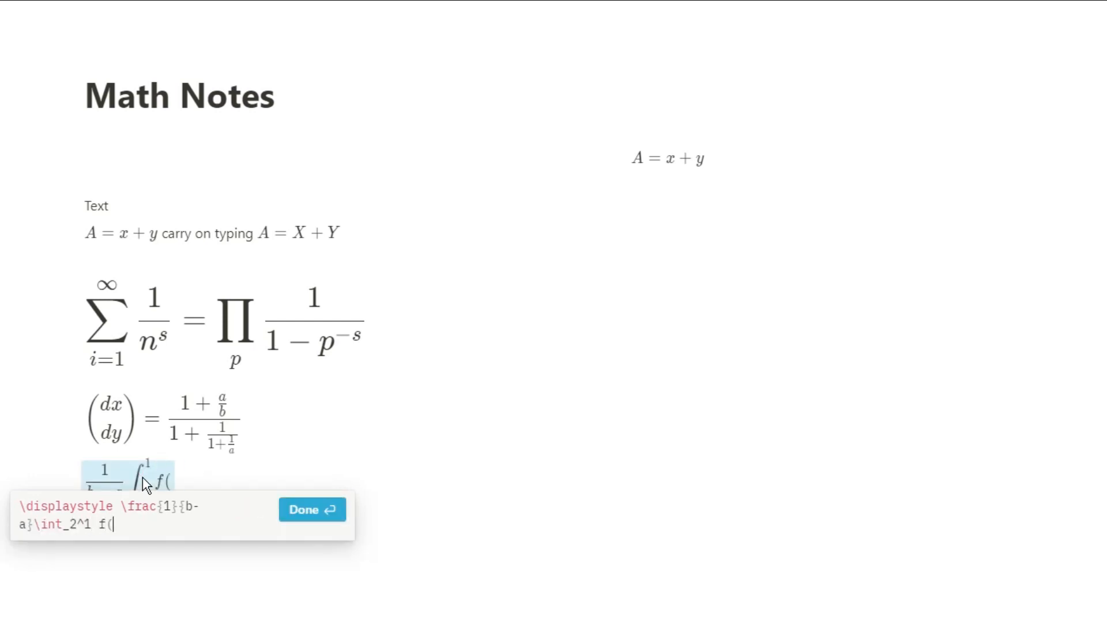
{"action": "type", "text": "x)=d("}
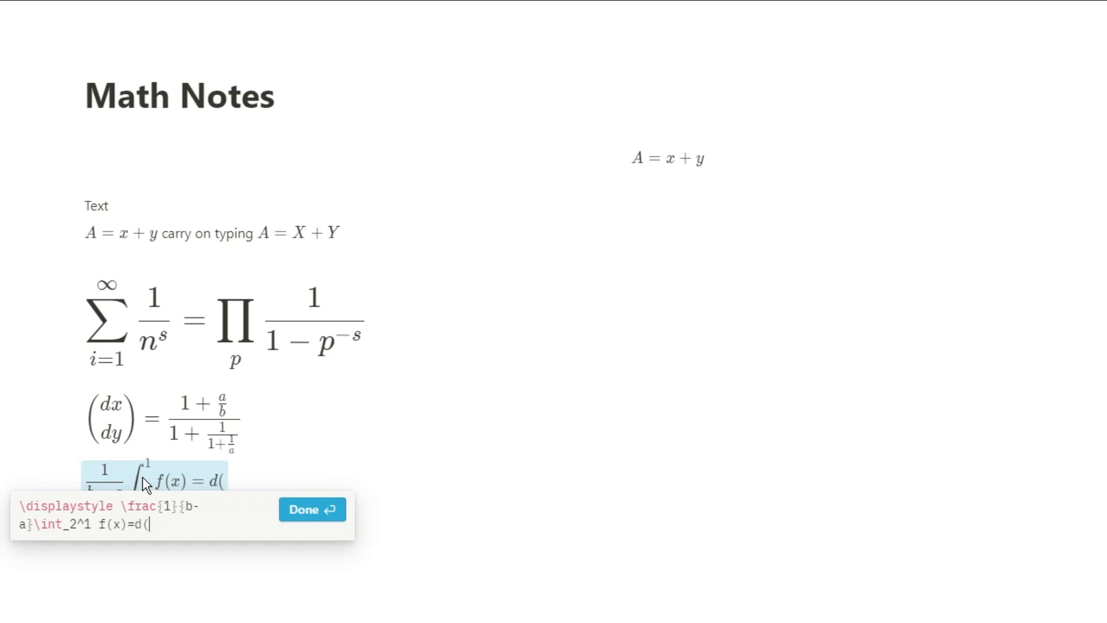
{"action": "left_click", "coordinate": [312, 509]}
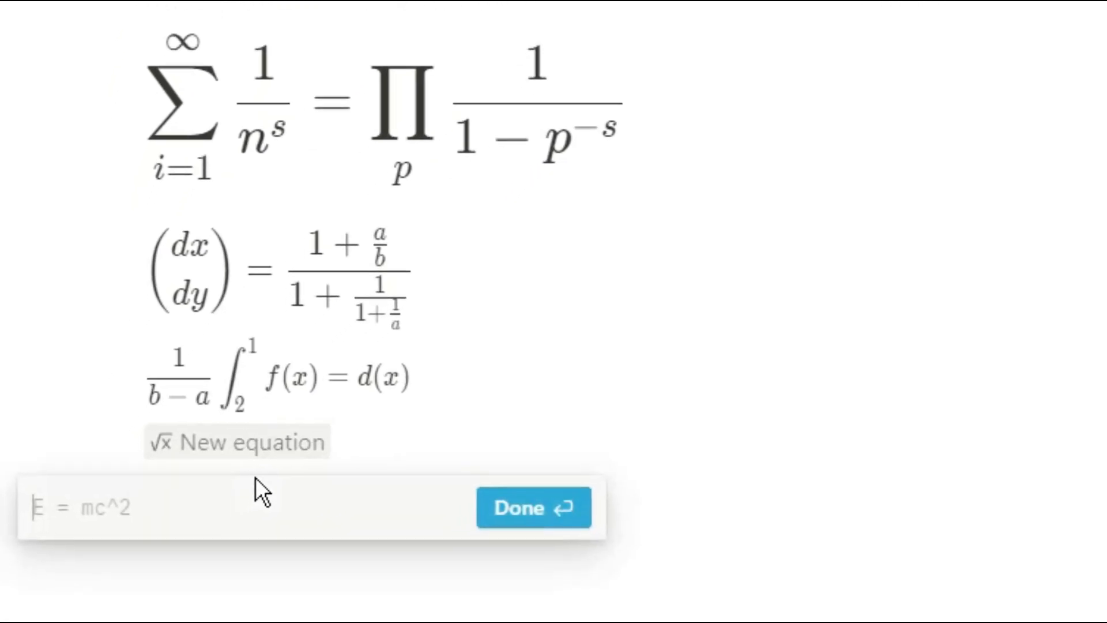
Write \displaystyle \bigg[\frac{N}{L}\bigg] in the equation source
{"action": "type", "text": "\\displaystyle"}
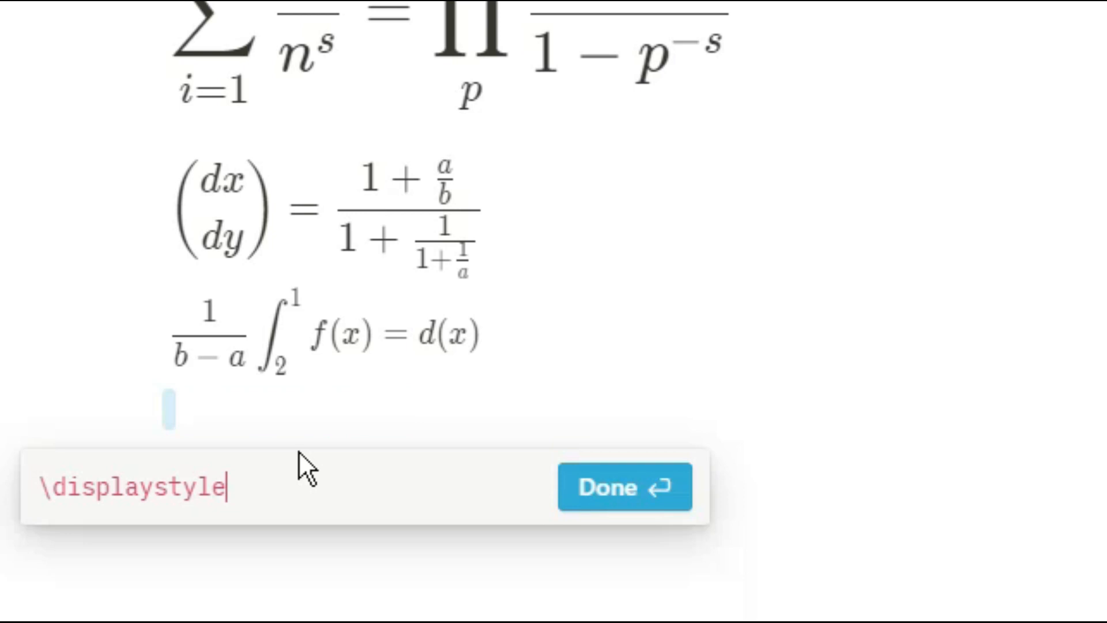
{"action": "type", "text": "["}
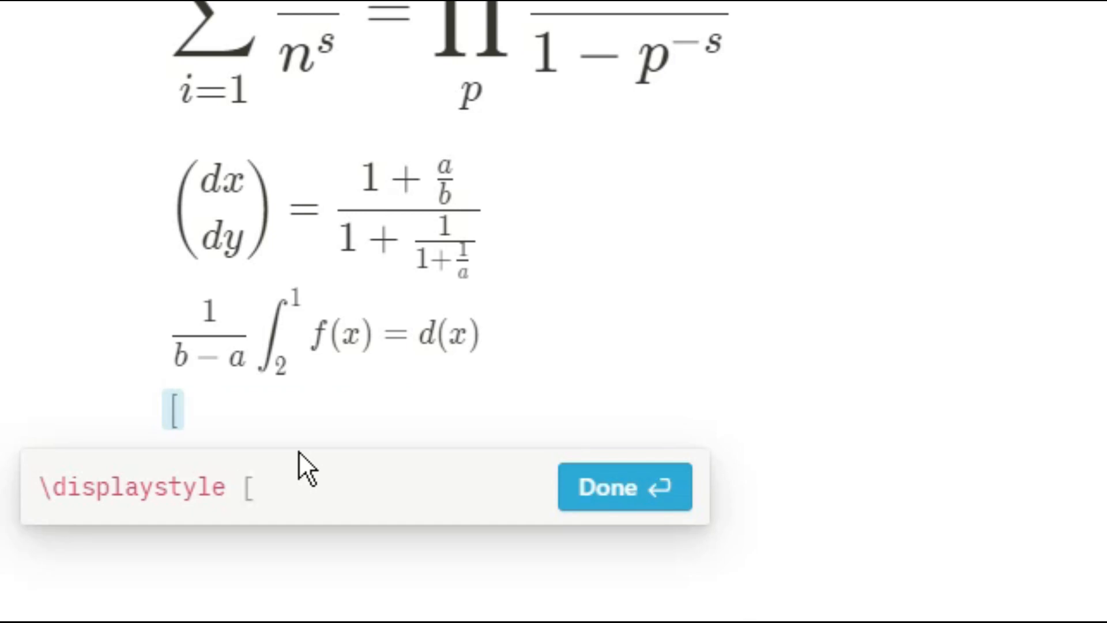
{"action": "type", "text": "\\frac"}
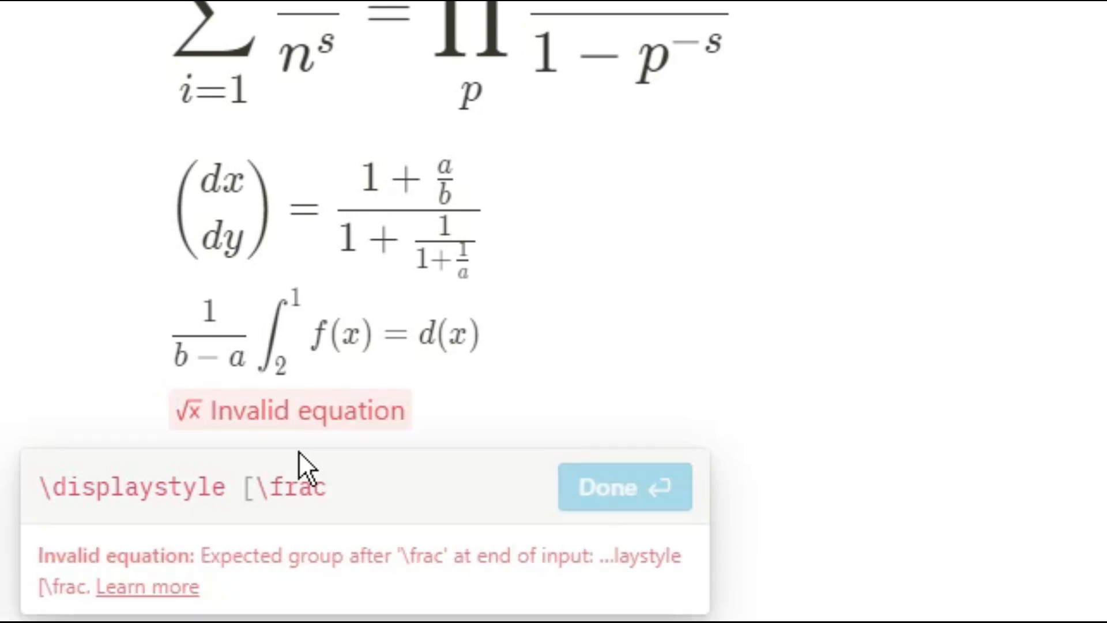
{"action": "type", "text": "{N}"}
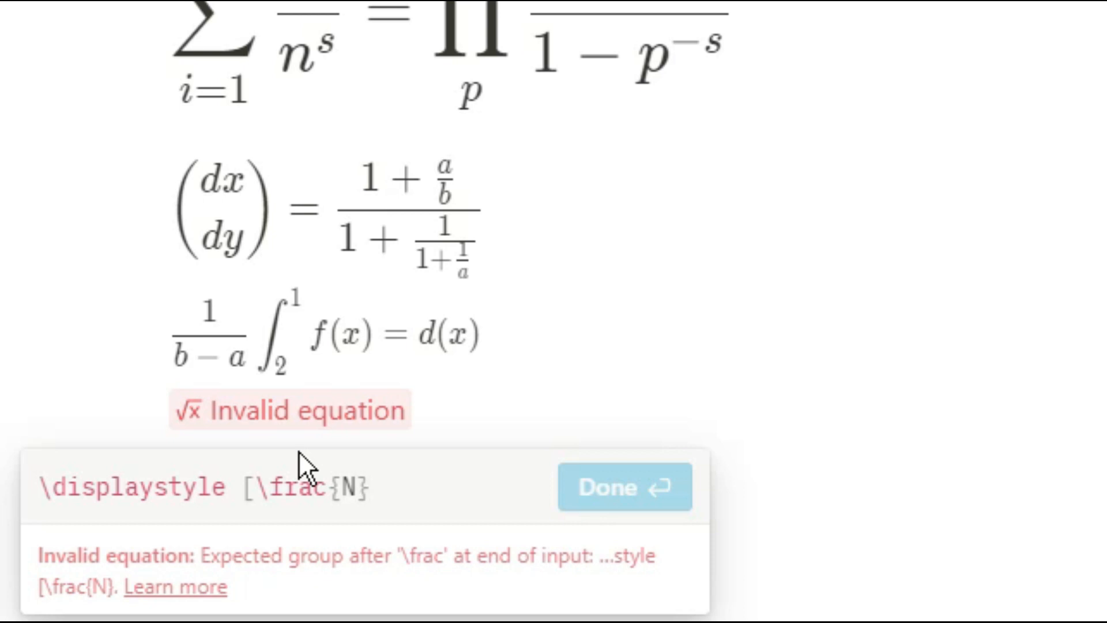
{"action": "left_click", "coordinate": [367, 488]}
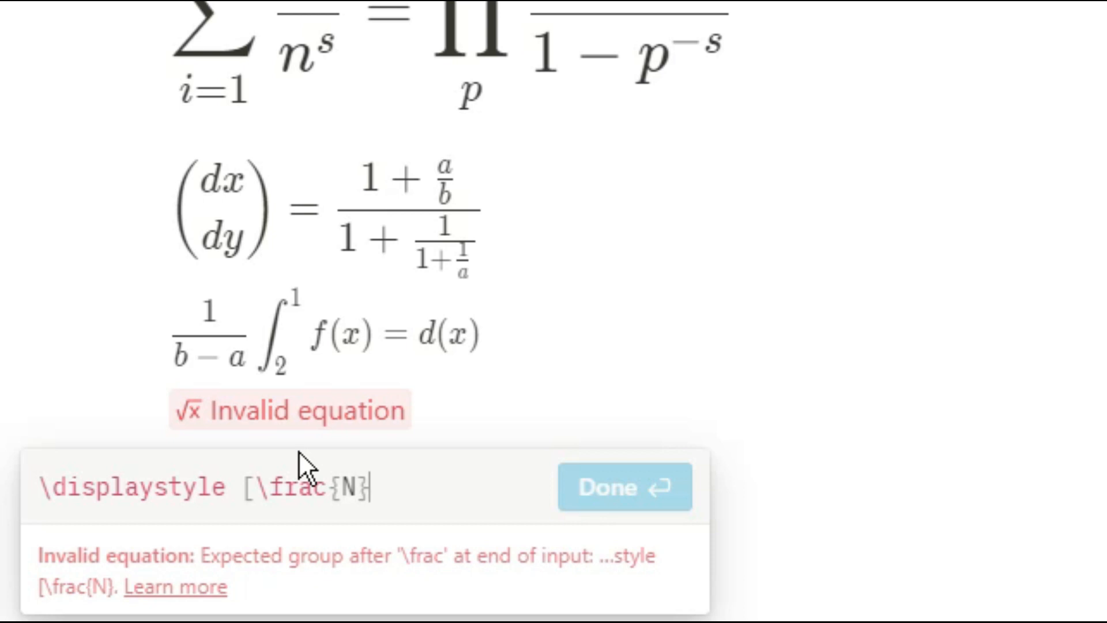
{"action": "type", "text": "{L}"}
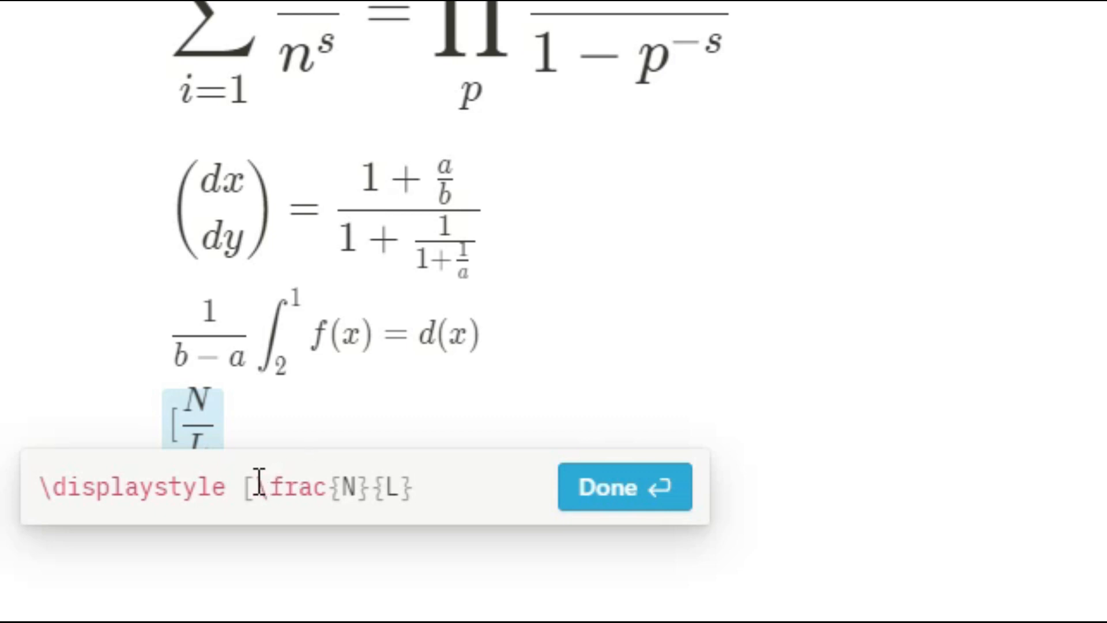
{"action": "type", "text": "\\bigg"}
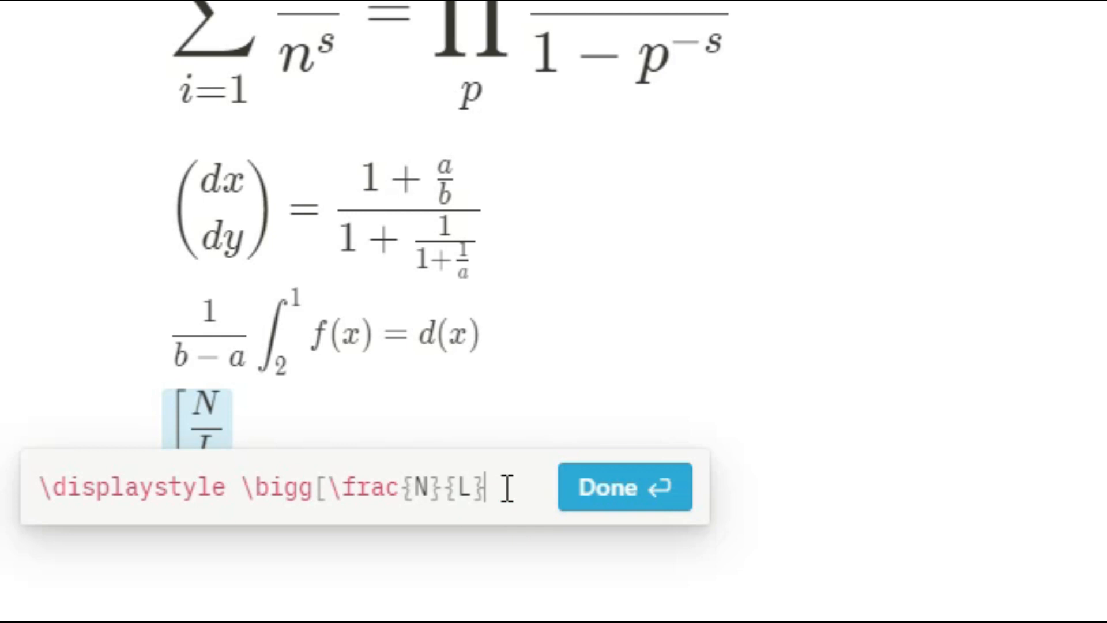
{"action": "left_click", "coordinate": [623, 486]}
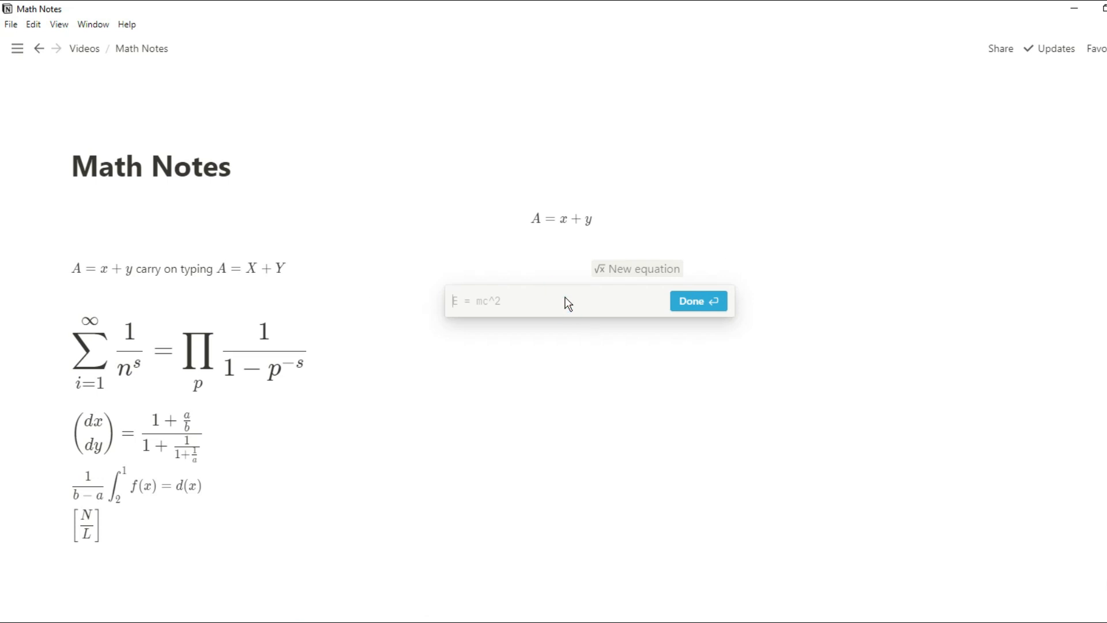
Enter \text{sub}_\text{script}, then move into the second equation's code
{"action": "type", "text": "\\text{sub"}
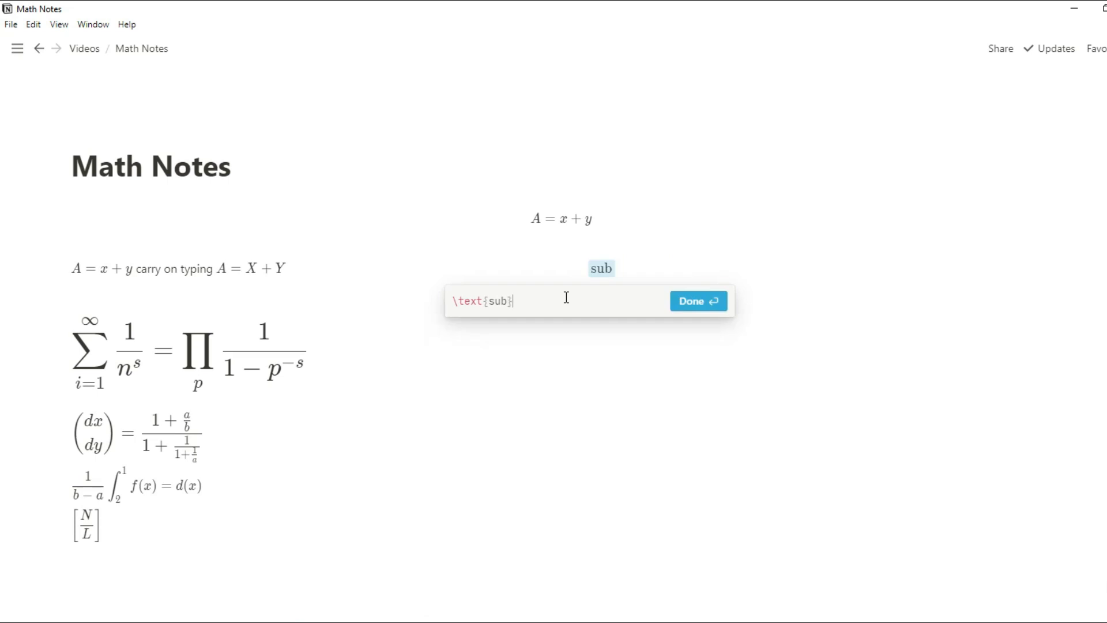
{"action": "type", "text": "_"}
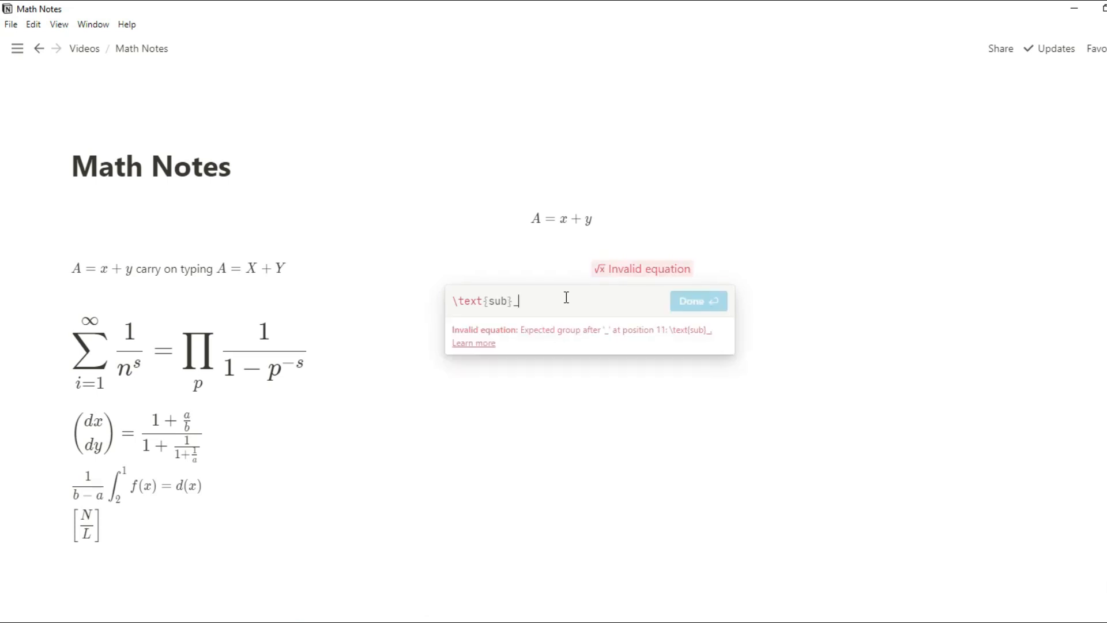
{"action": "type", "text": "{"}
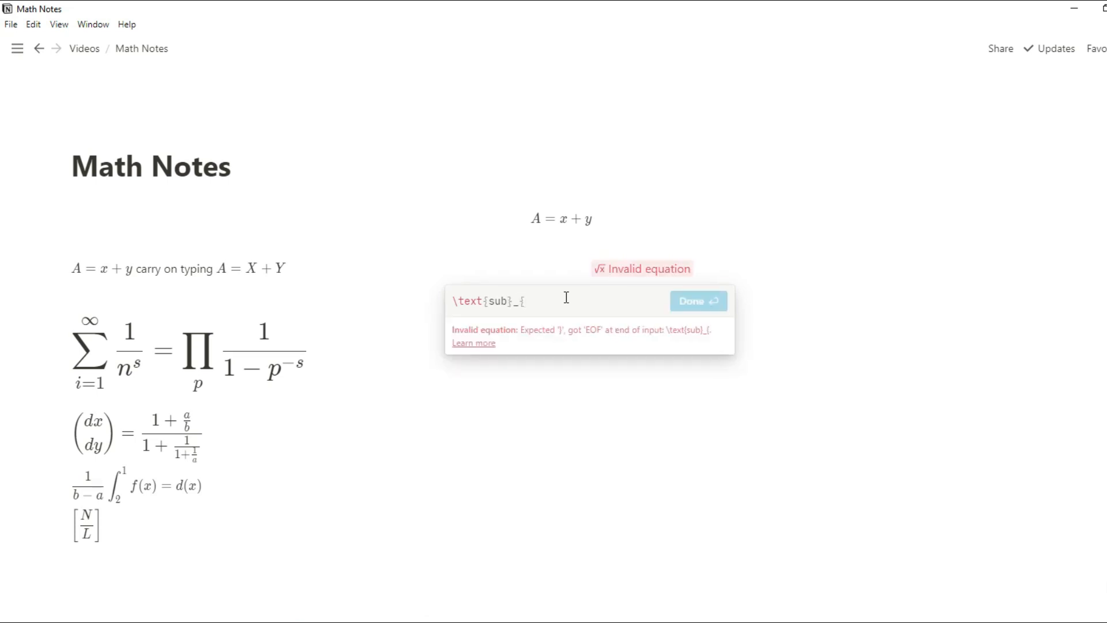
{"action": "type", "text": "scri"}
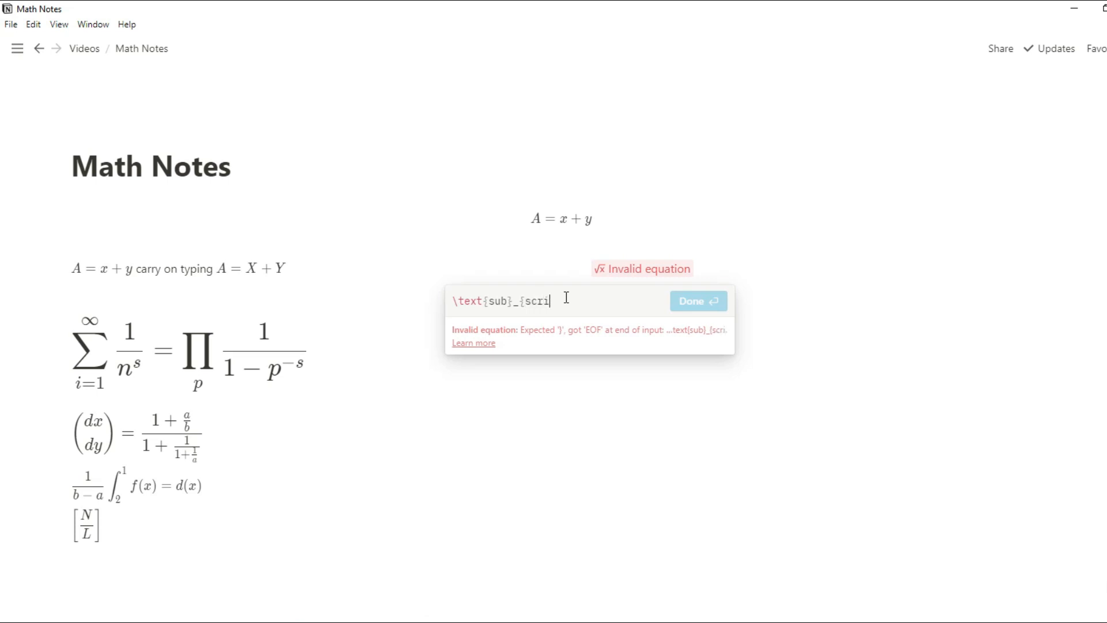
{"action": "type", "text": "pt}"}
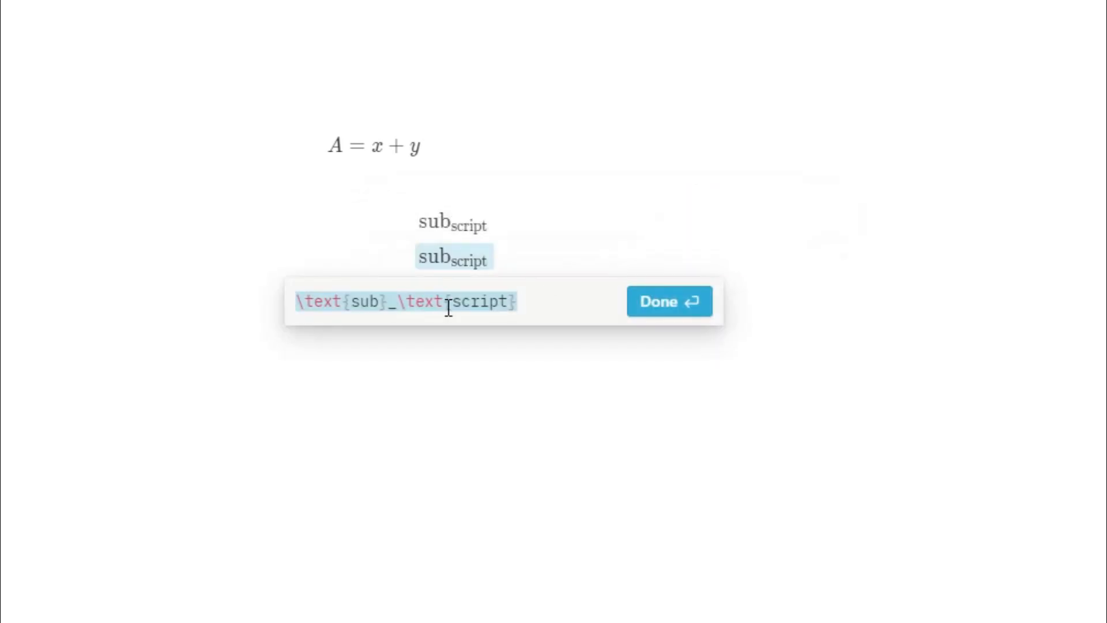
{"action": "left_click", "coordinate": [667, 301]}
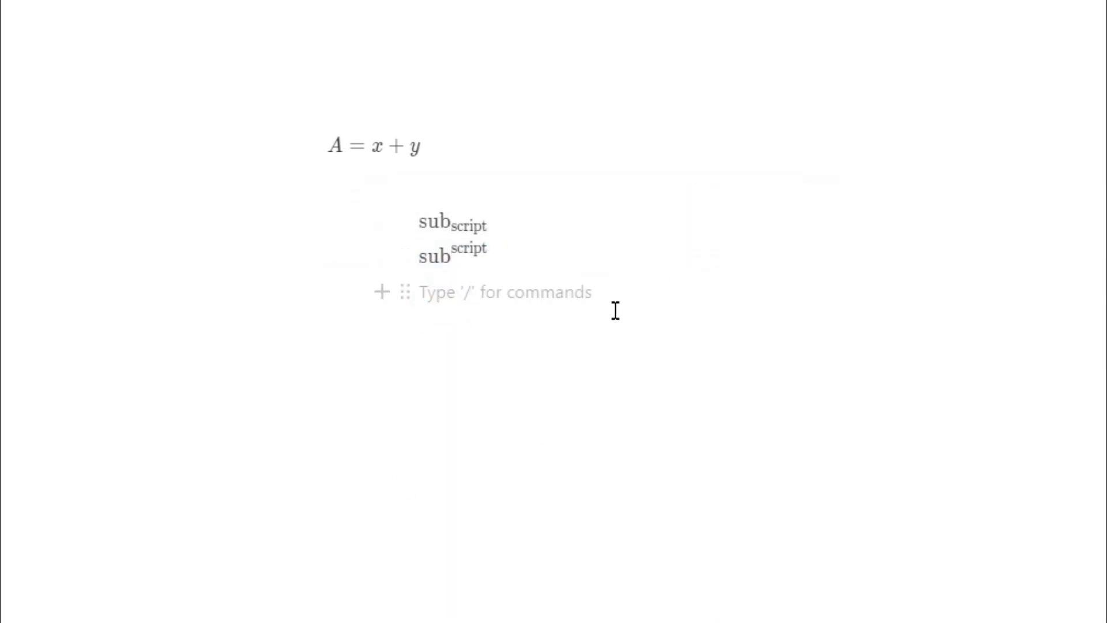
Type \text\color{#228822}{hi}, trying black, yellow and red before the hex green
{"action": "type", "text": "\\text\\col"}
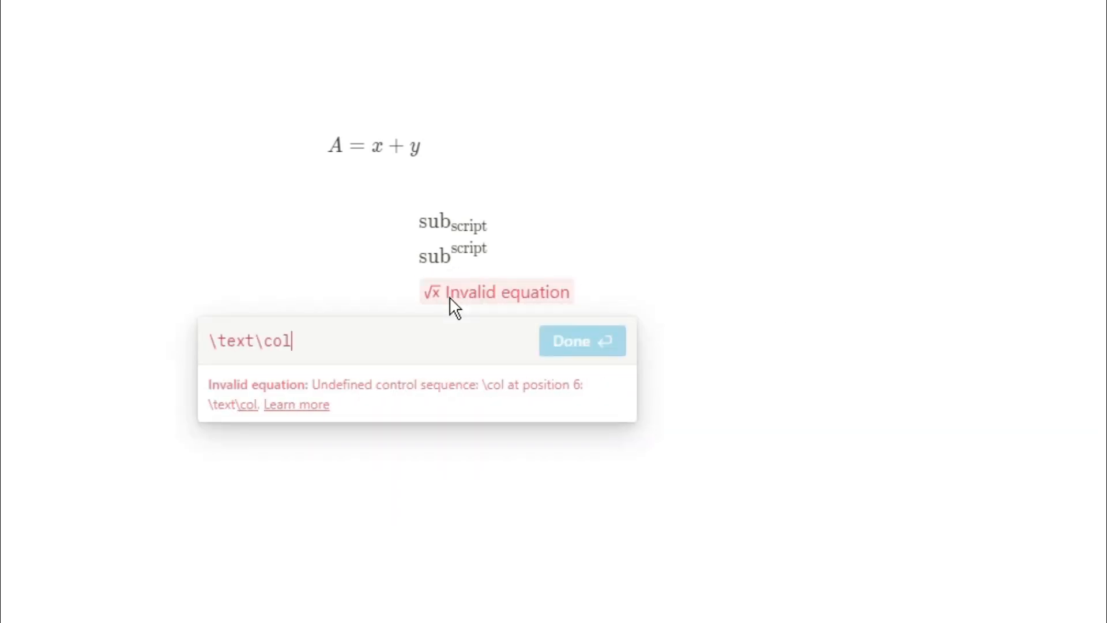
{"action": "type", "text": "or{black"}
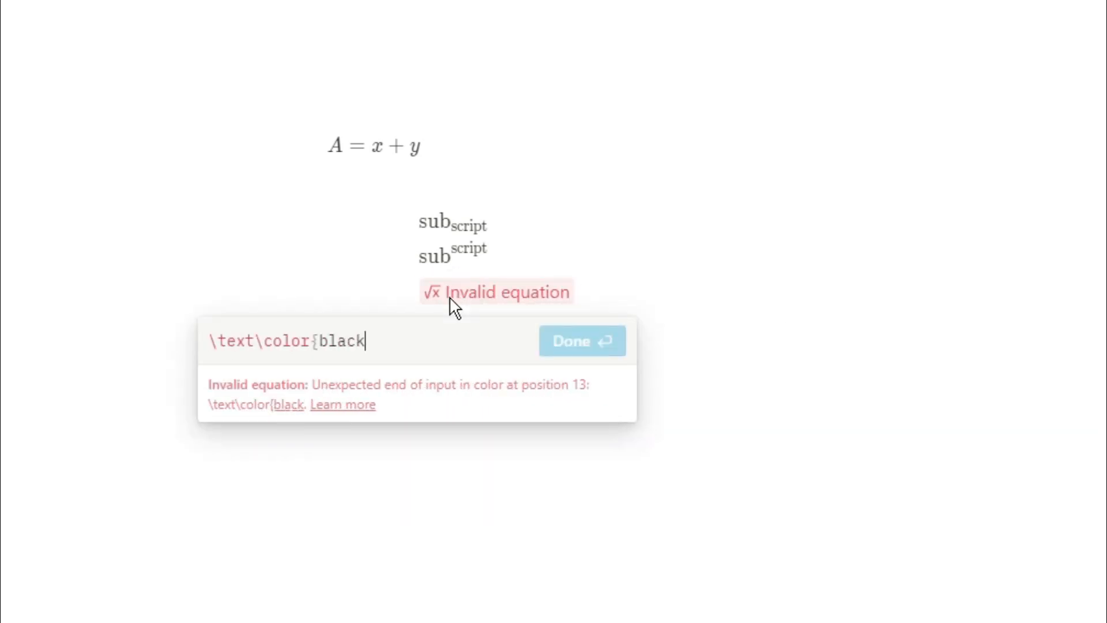
{"action": "type", "text": "}"}
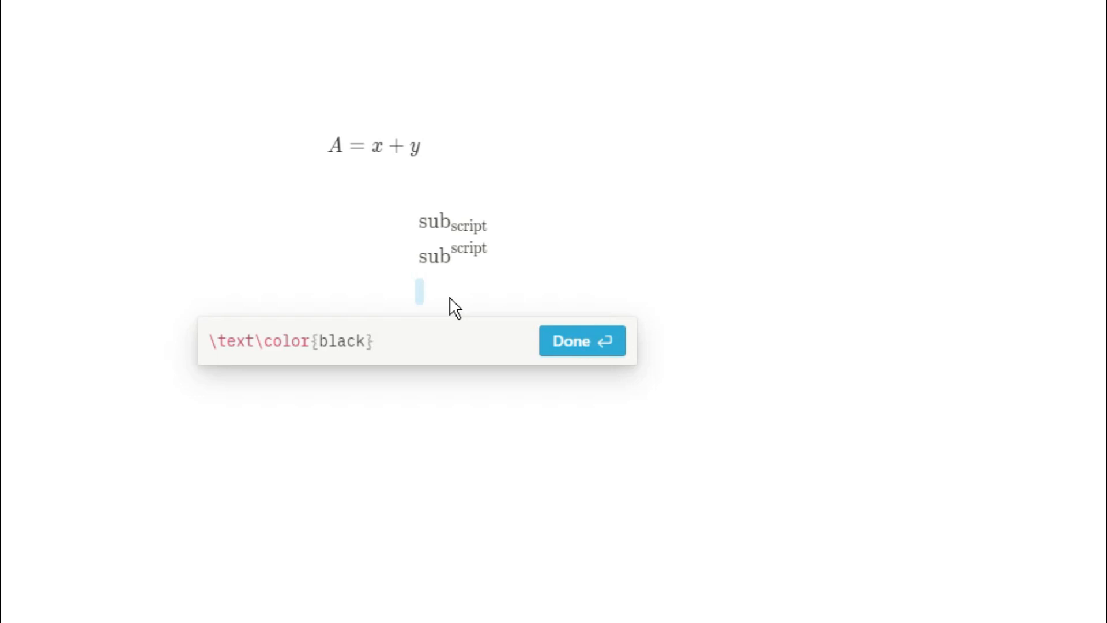
{"action": "type", "text": "{hi"}
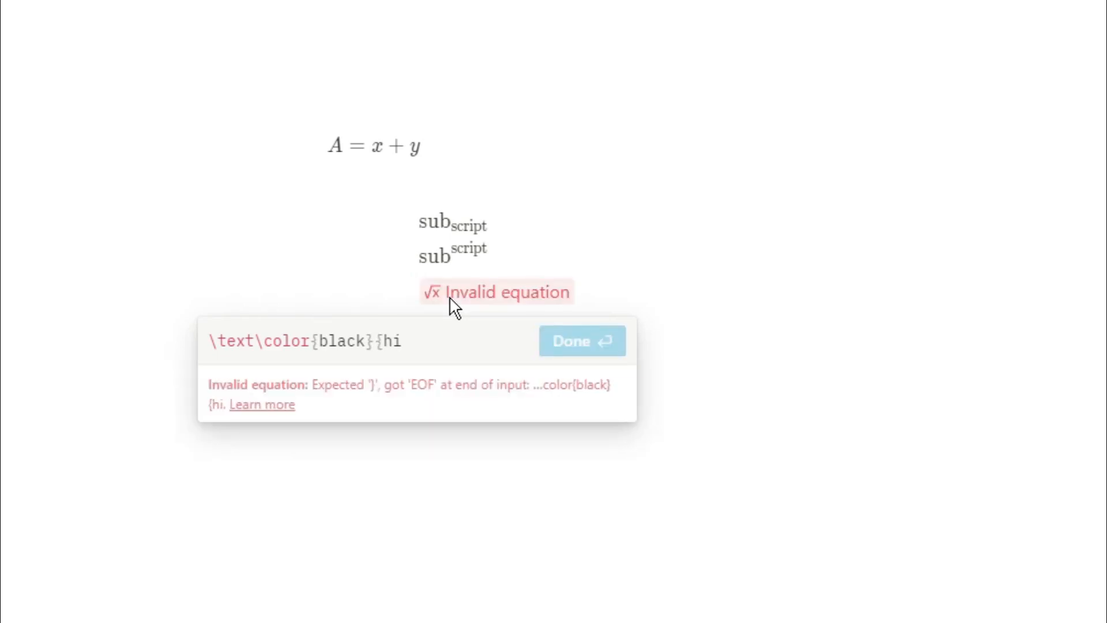
{"action": "type", "text": "}"}
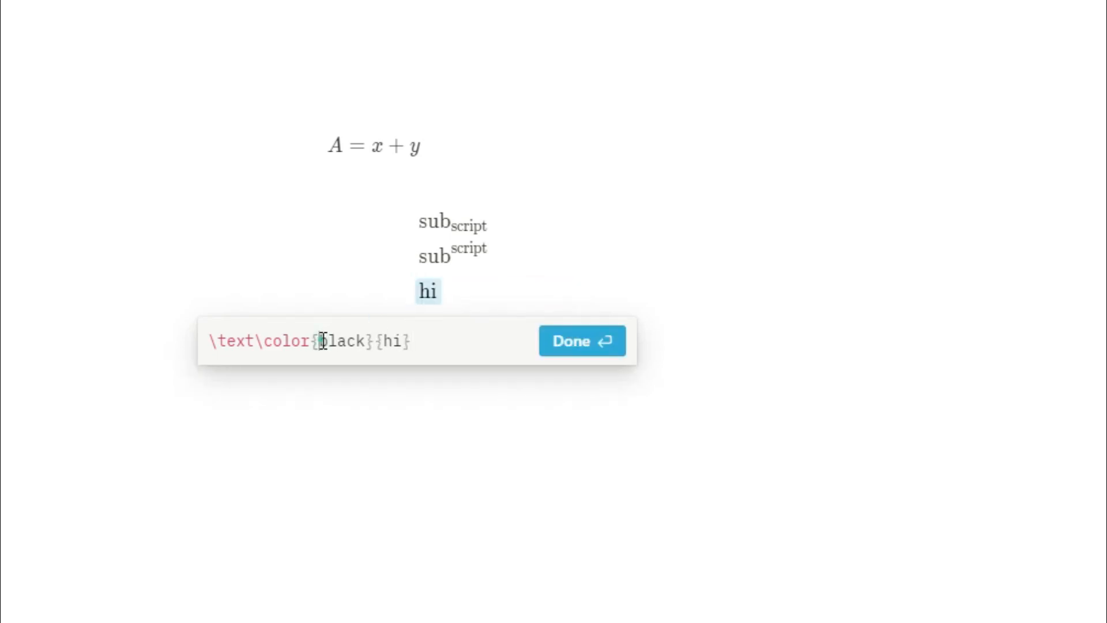
{"action": "type", "text": "yellow"}
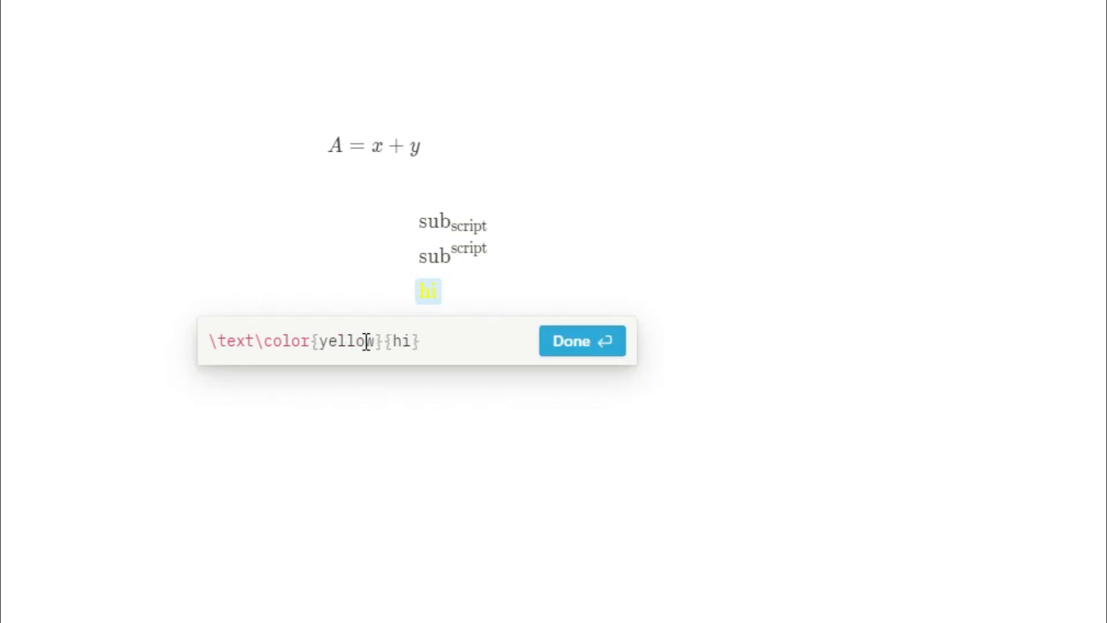
{"action": "type", "text": "red"}
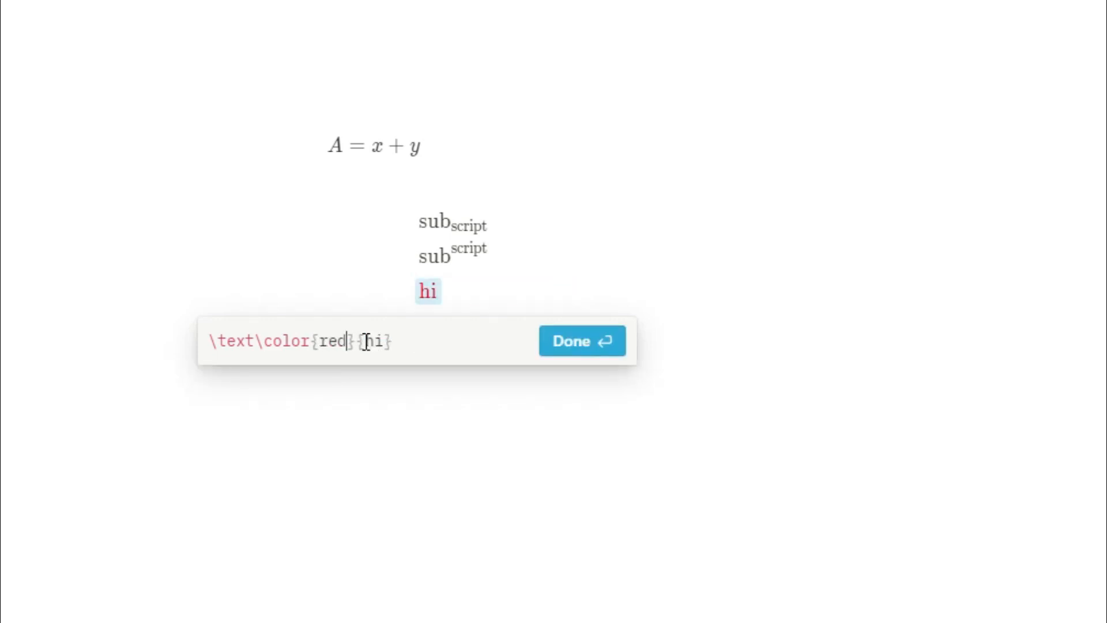
{"action": "key", "text": "BackSpace"}
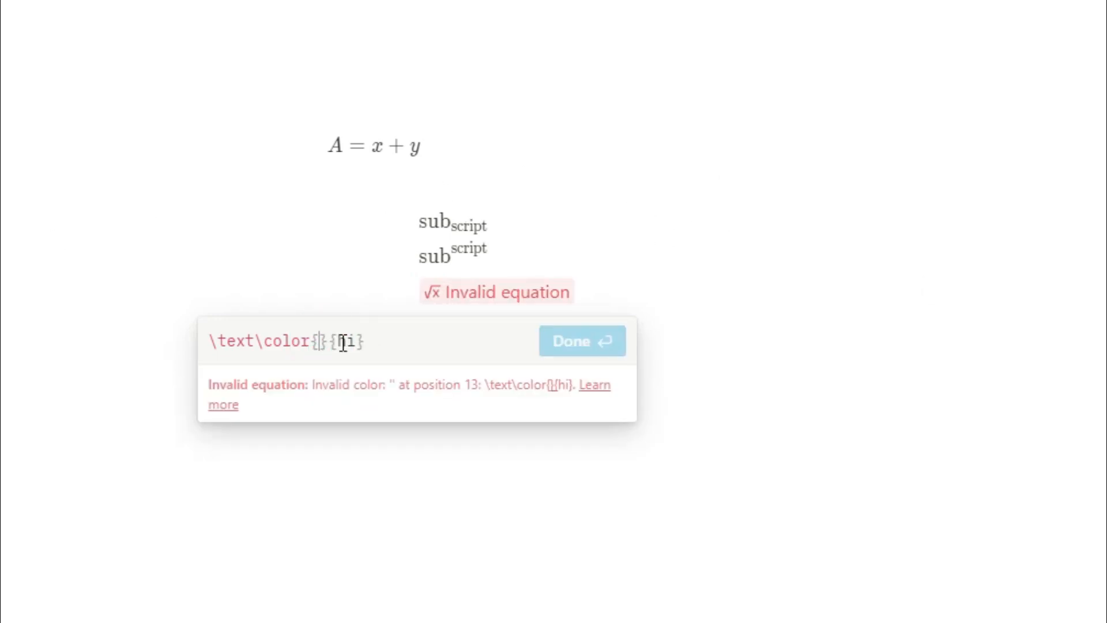
{"action": "type", "text": "#"}
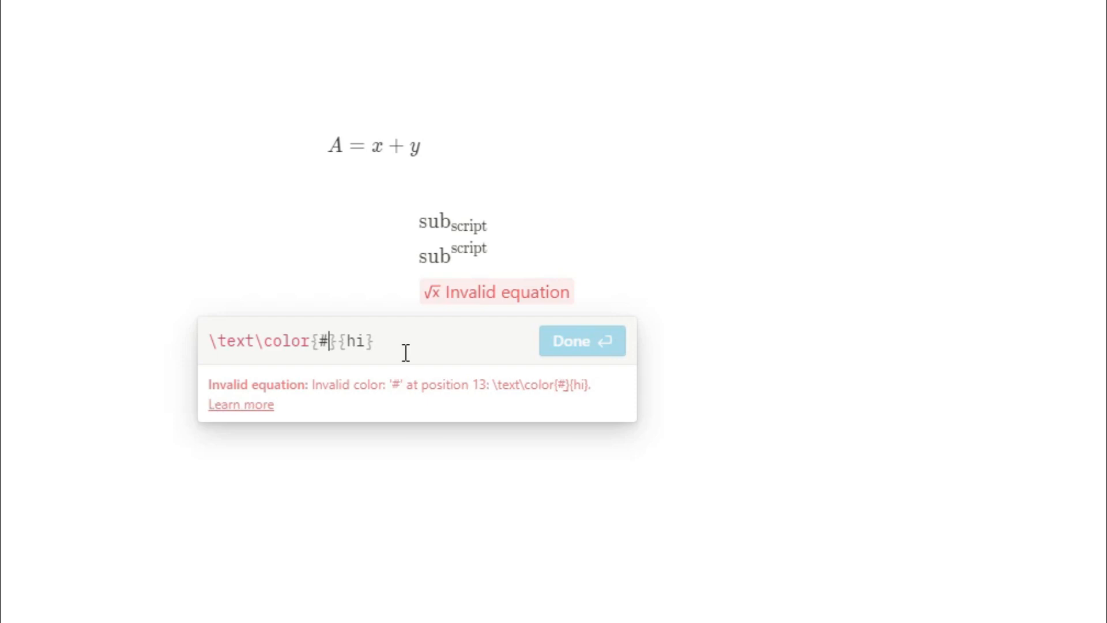
{"action": "type", "text": "228822"}
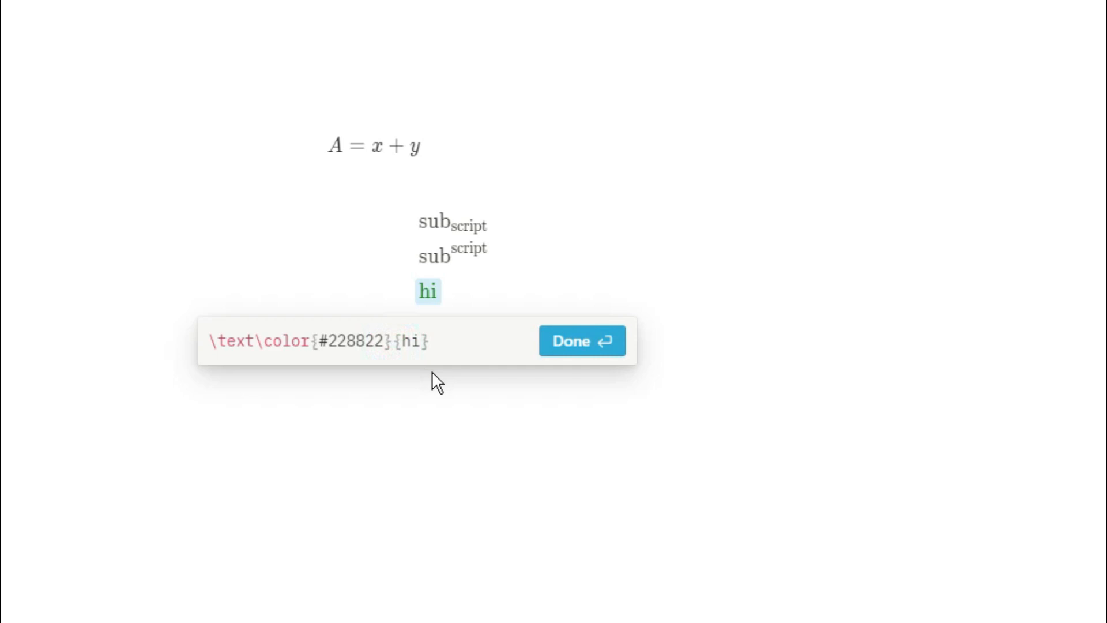
{"action": "mouse_move", "coordinate": [146, 425]}
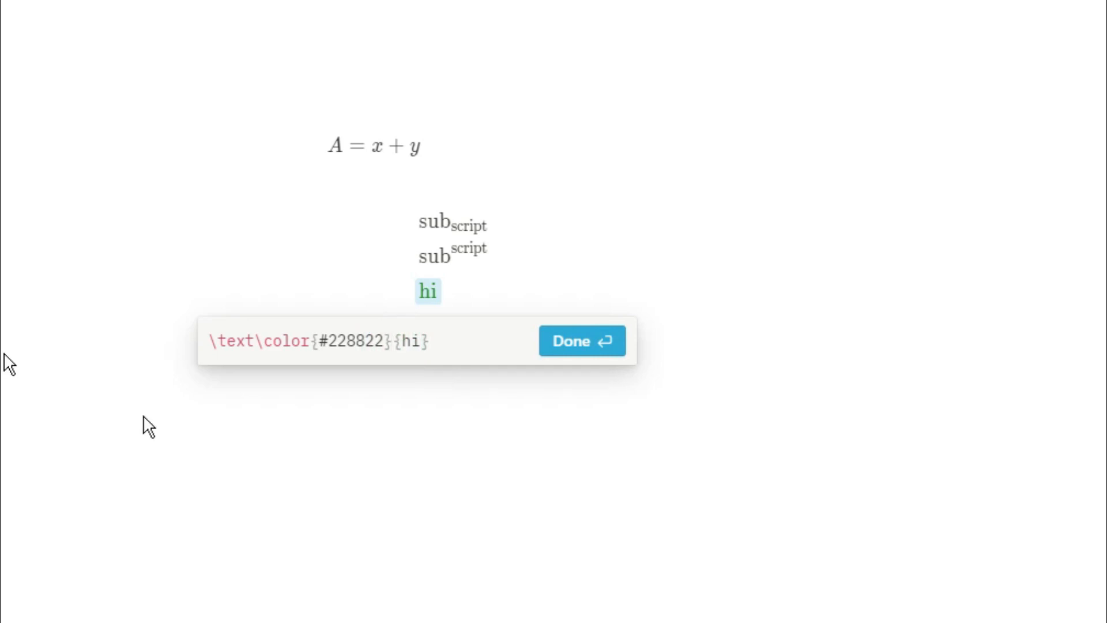
{"action": "mouse_move", "coordinate": [427, 364]}
{"action": "type", "text": "\\colorbox"}
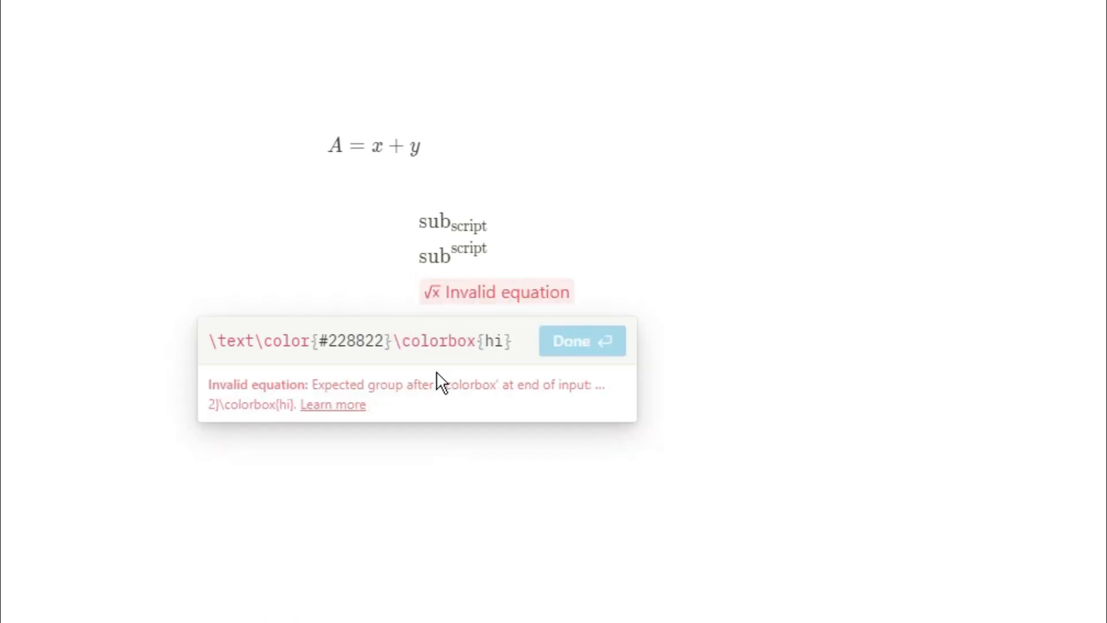
Render hi white on a yellow colorbox, then start a blue fcolorbox frame
{"action": "type", "text": "yellow{"}
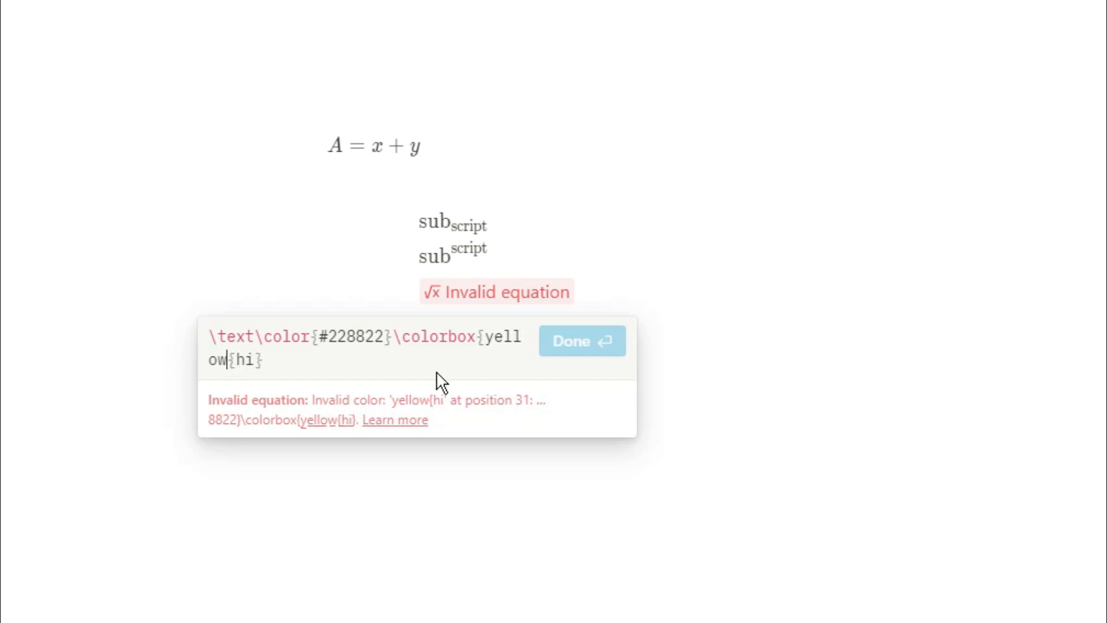
{"action": "type", "text": "}"}
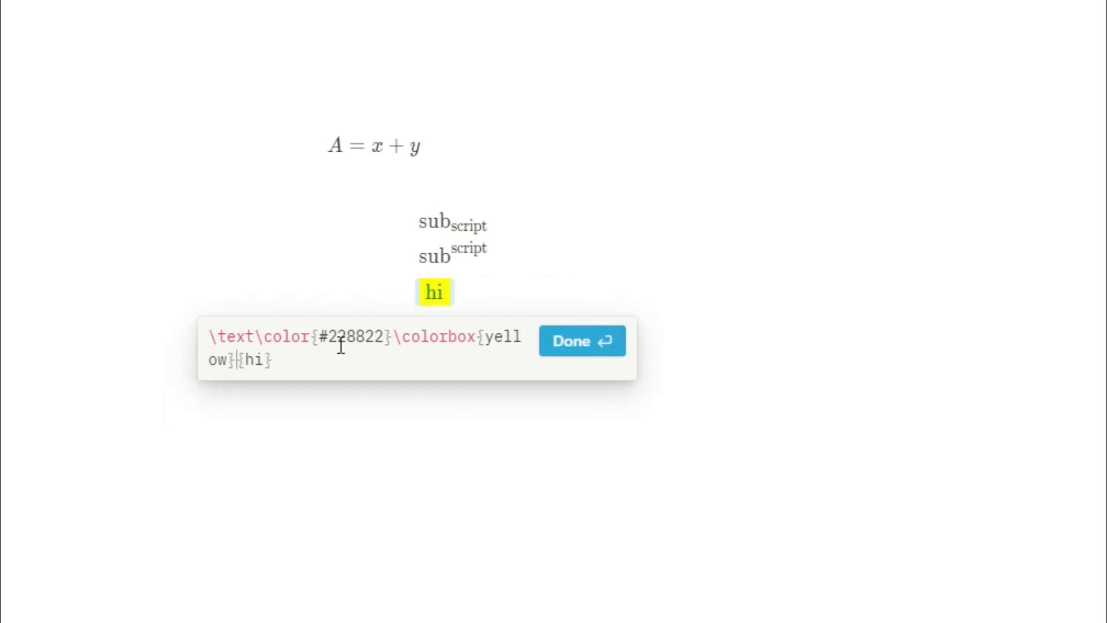
{"action": "type", "text": "whi"}
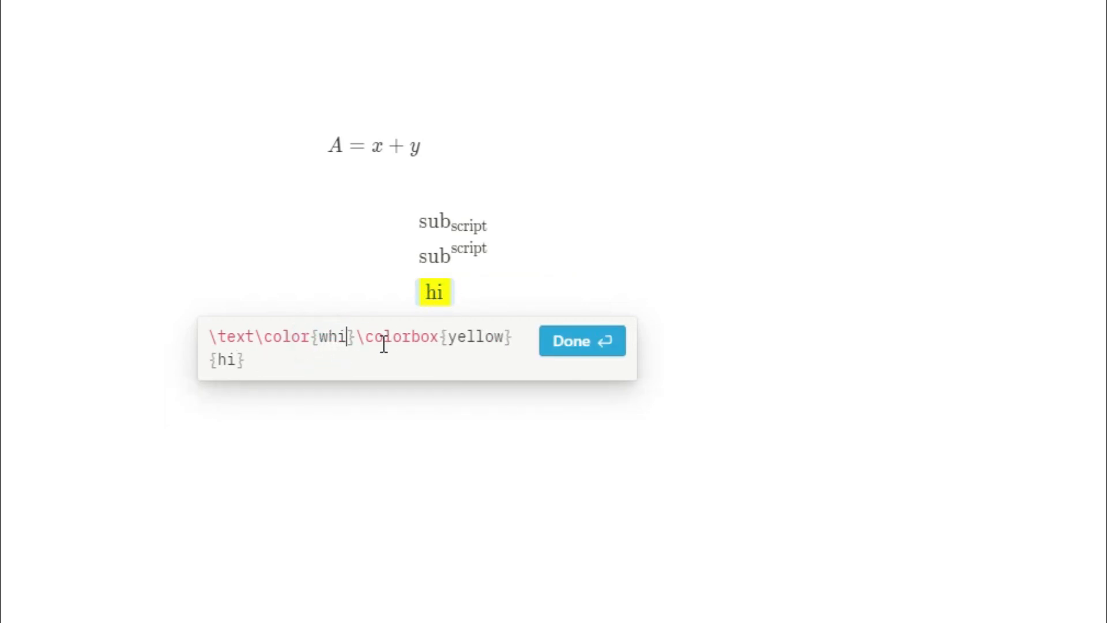
{"action": "type", "text": "te"}
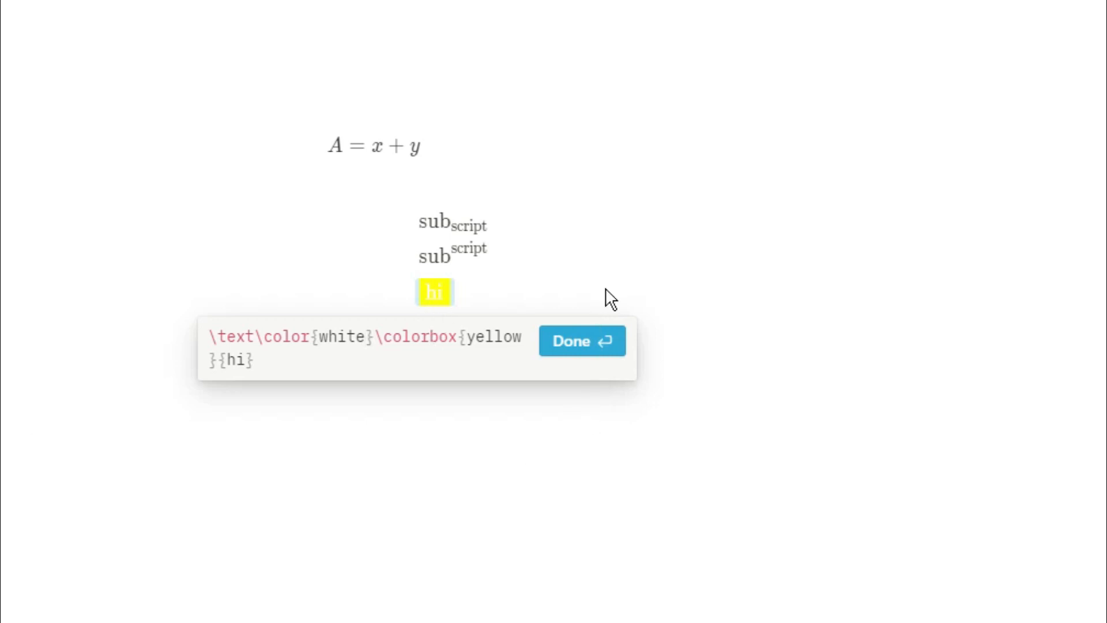
{"action": "left_click", "coordinate": [386, 336]}
{"action": "type", "text": "f"}
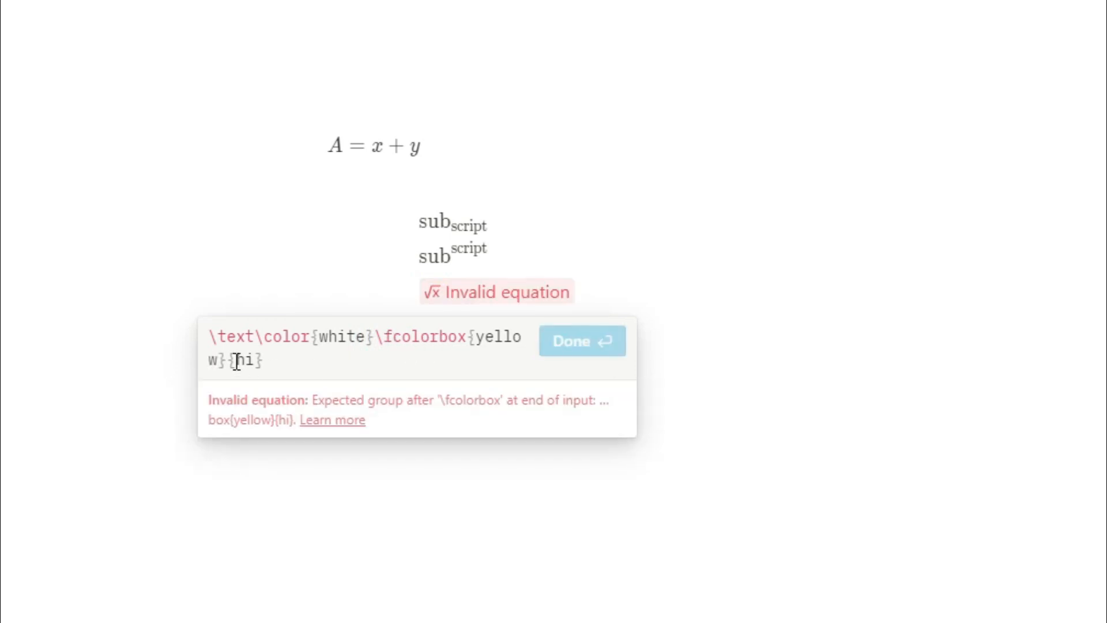
{"action": "type", "text": "blue{"}
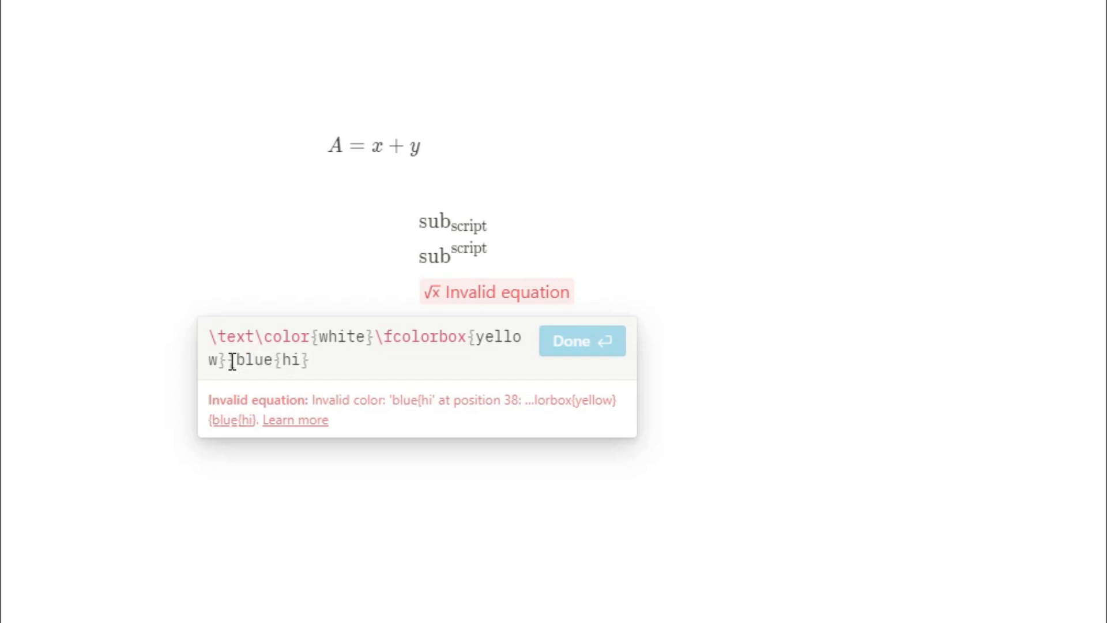